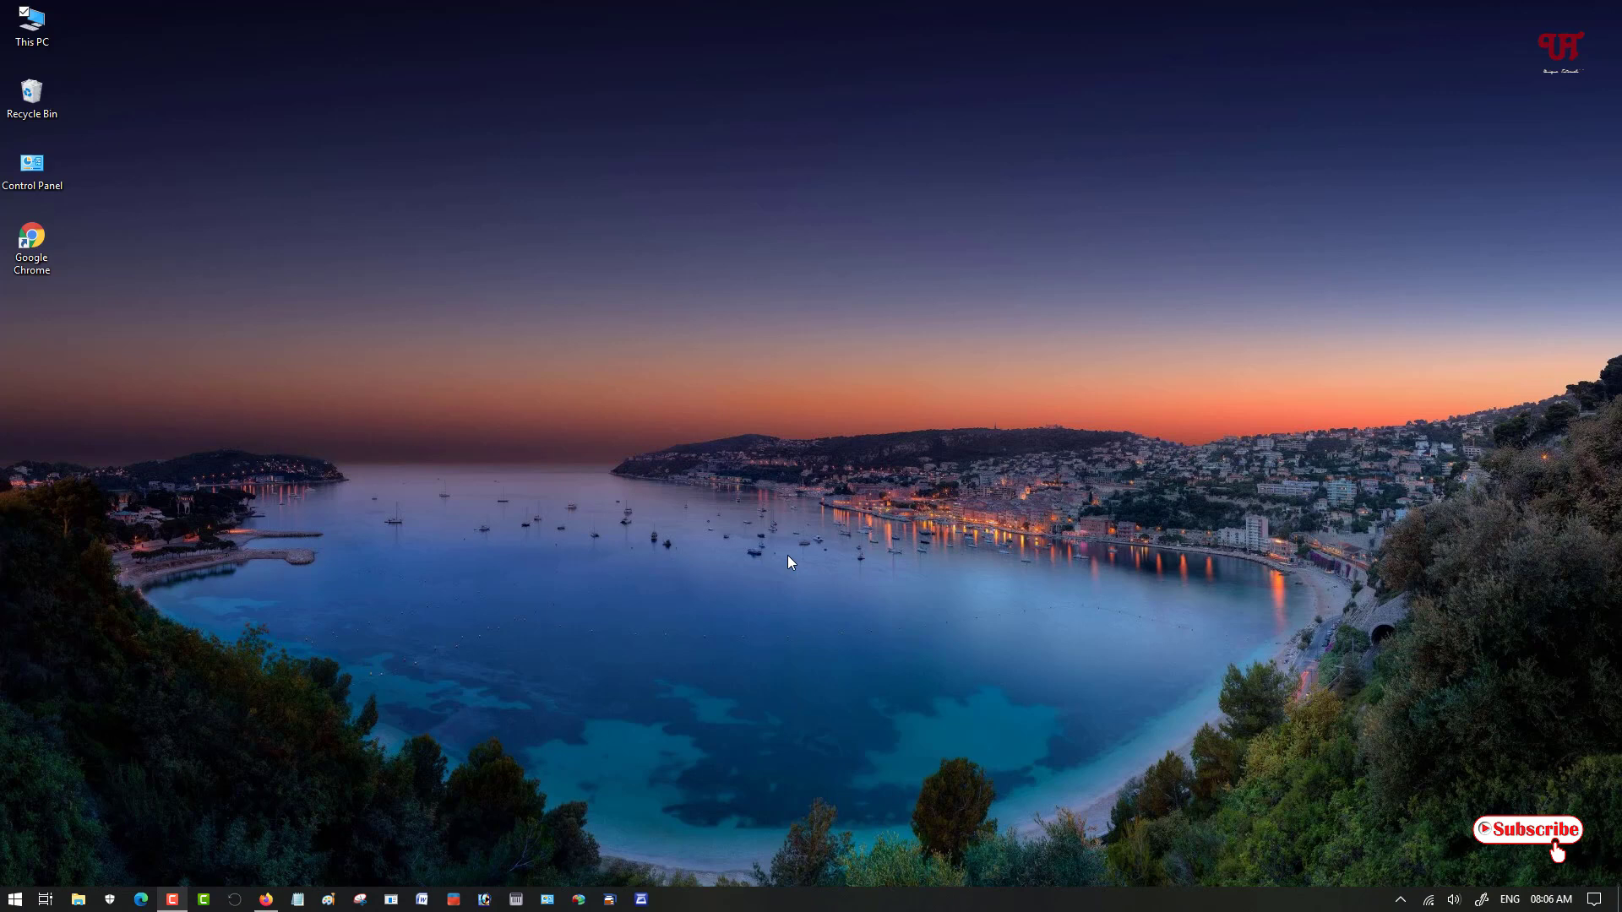
mouse_move(658, 484)
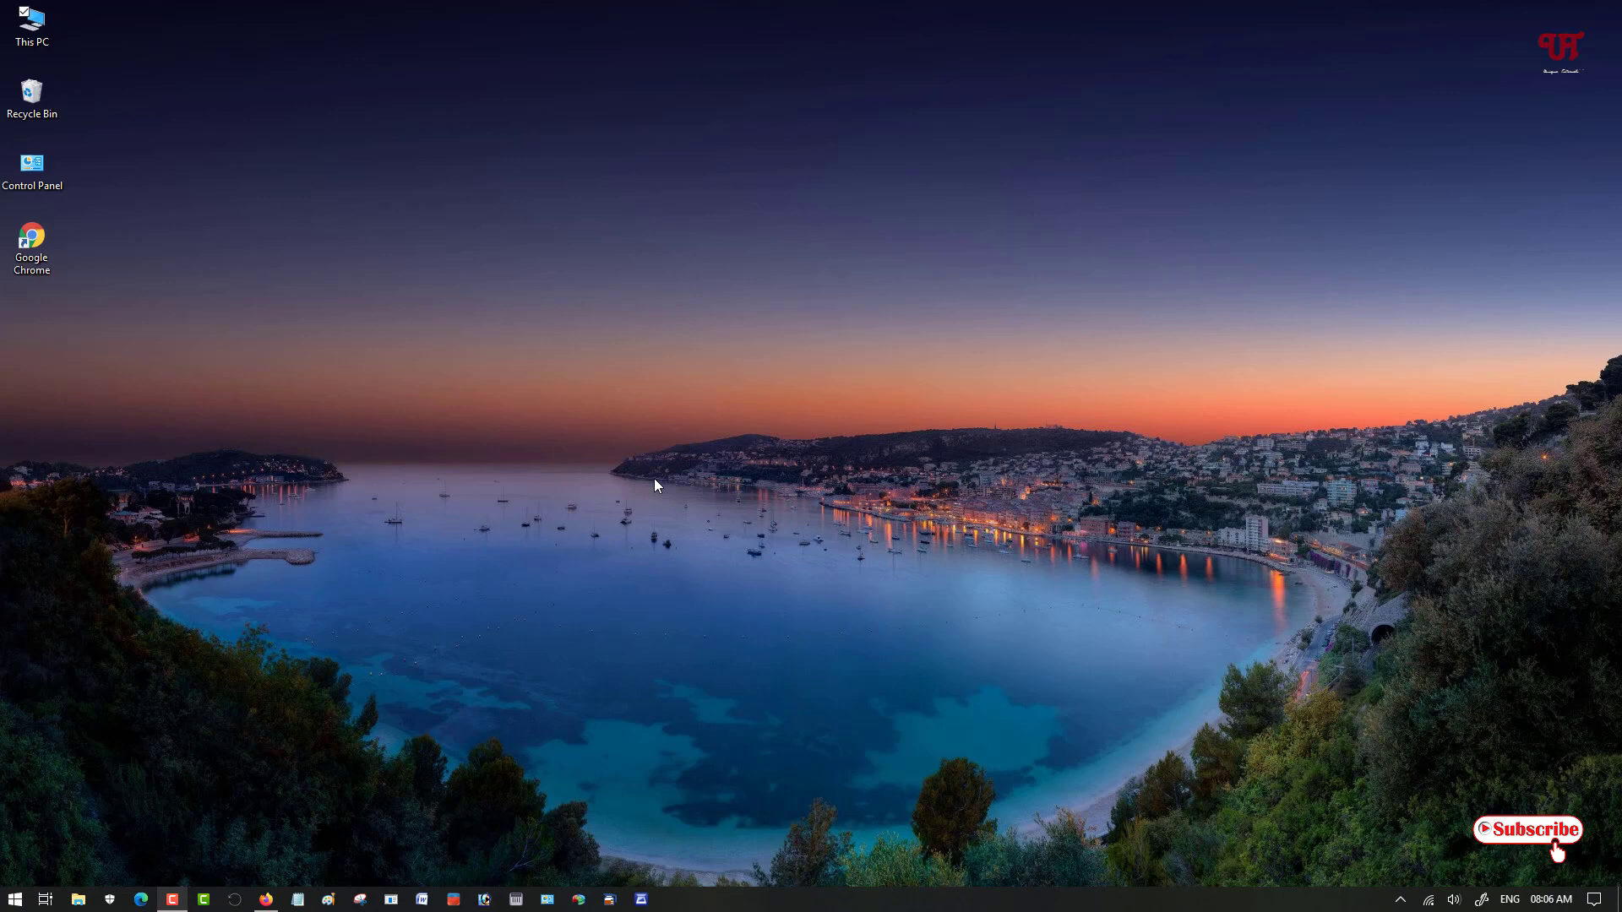
mouse_move(190, 328)
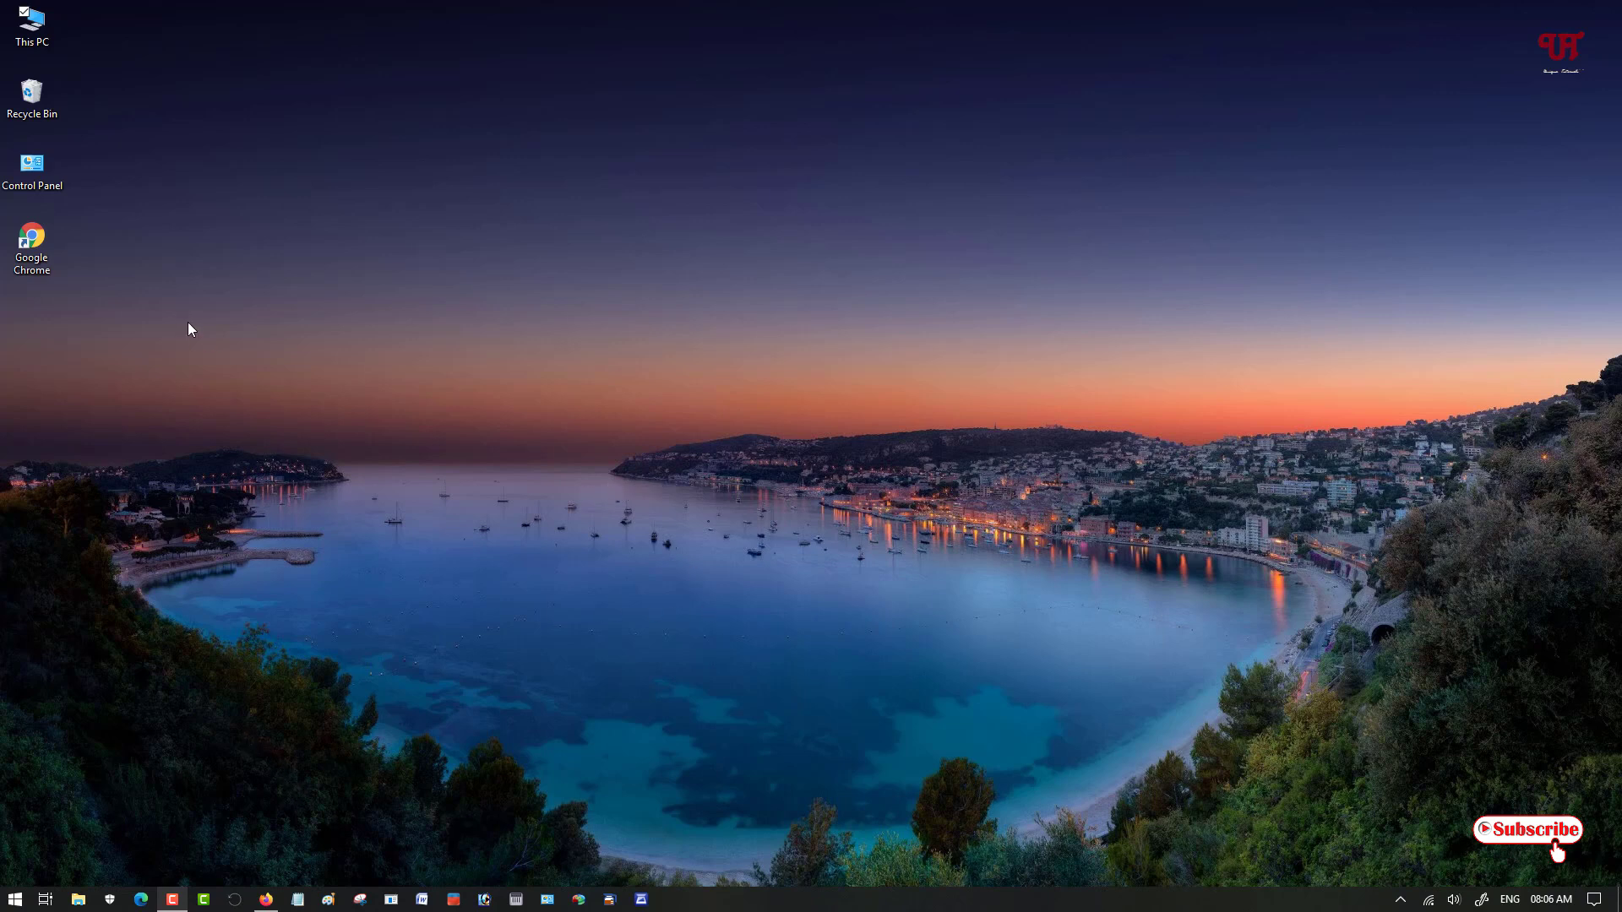
Open This PC from the desktop to view the standard Windows folder and drive icons.
click(32, 23)
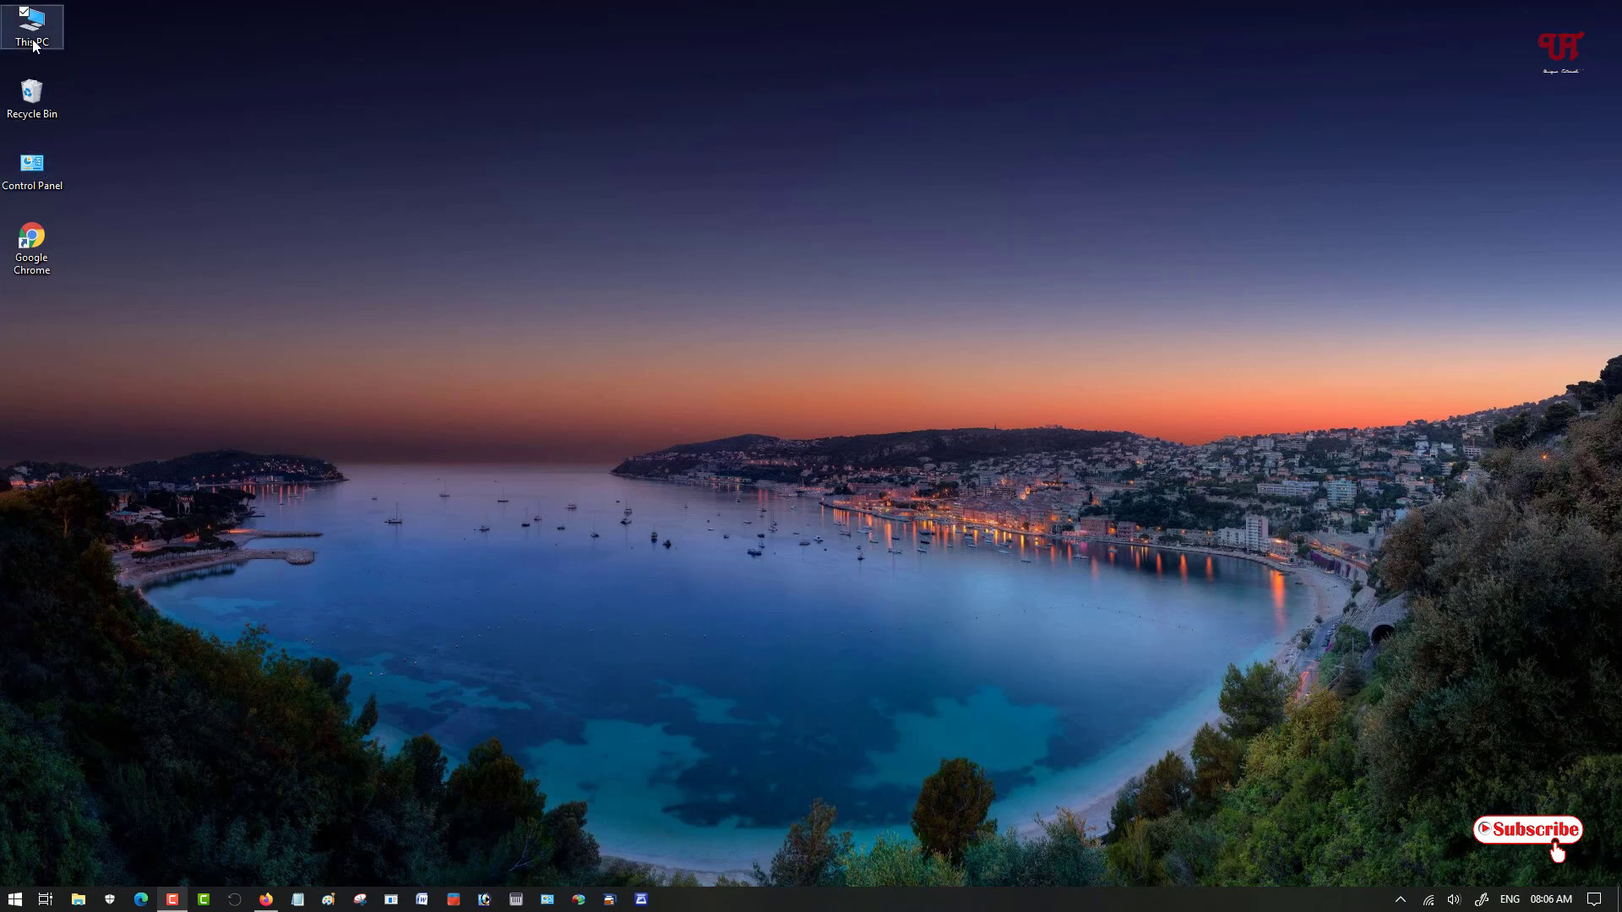
double_click(32, 23)
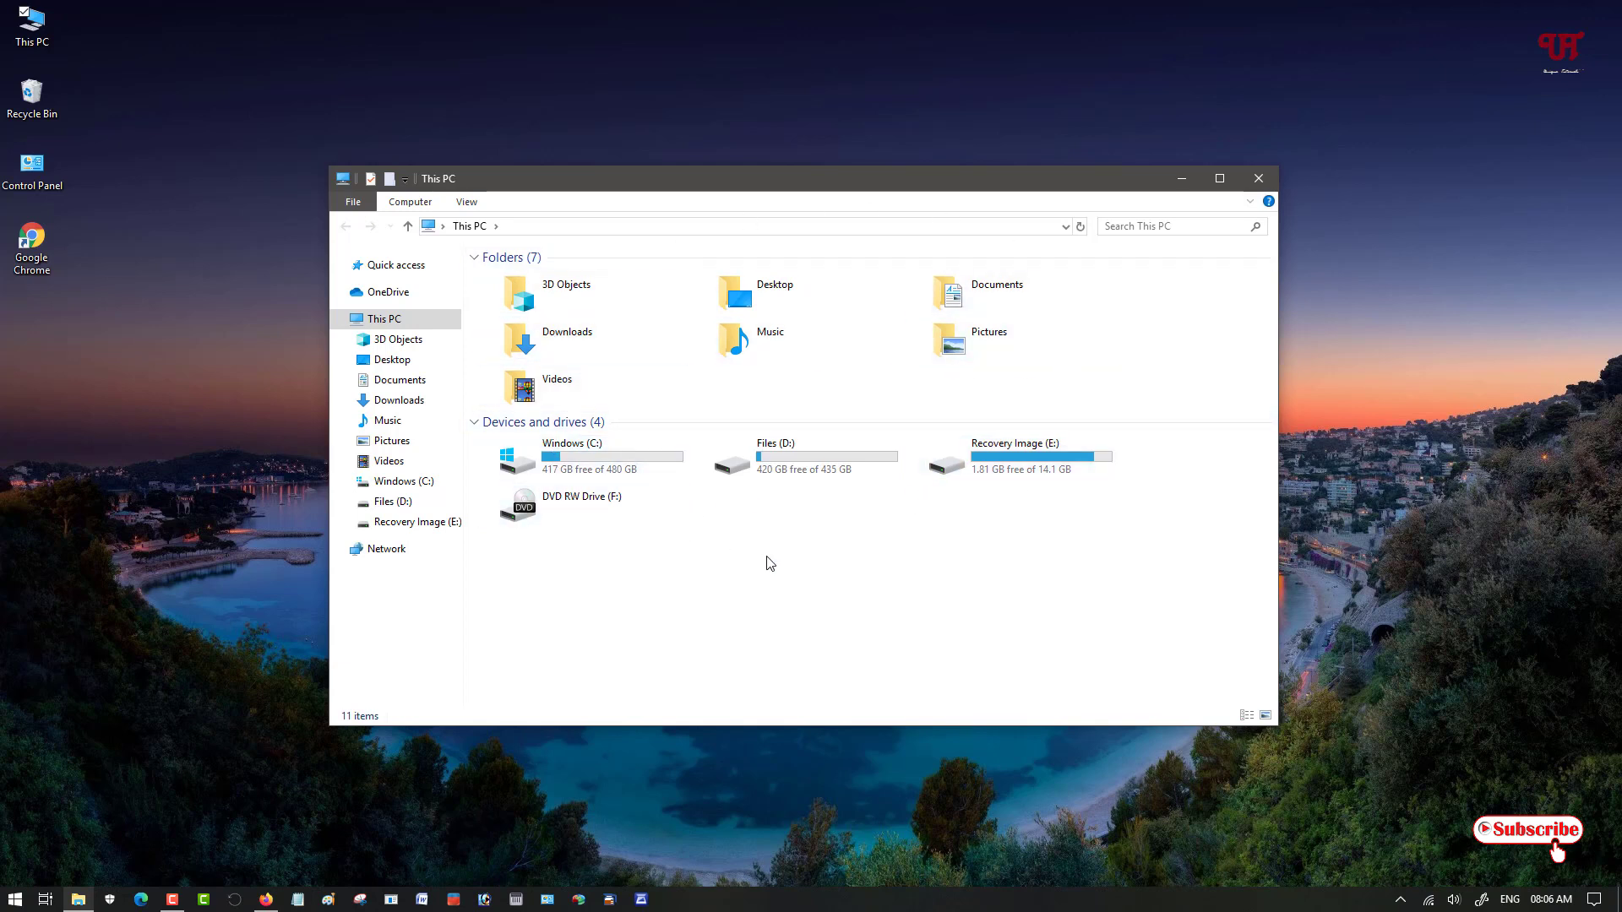
mouse_move(728, 507)
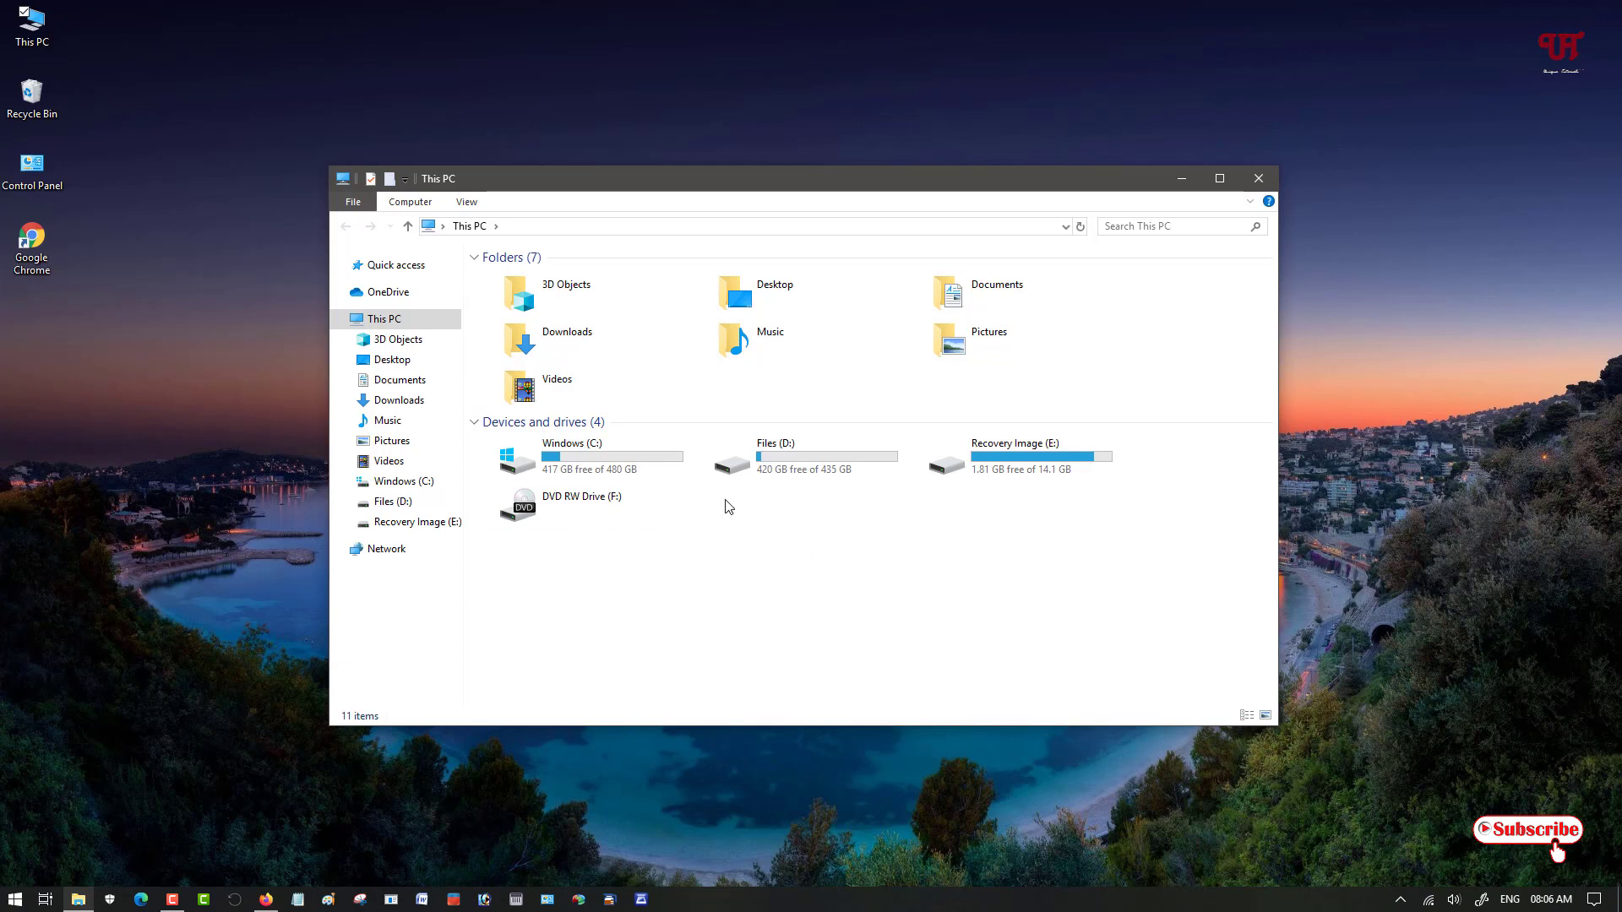
mouse_move(828, 455)
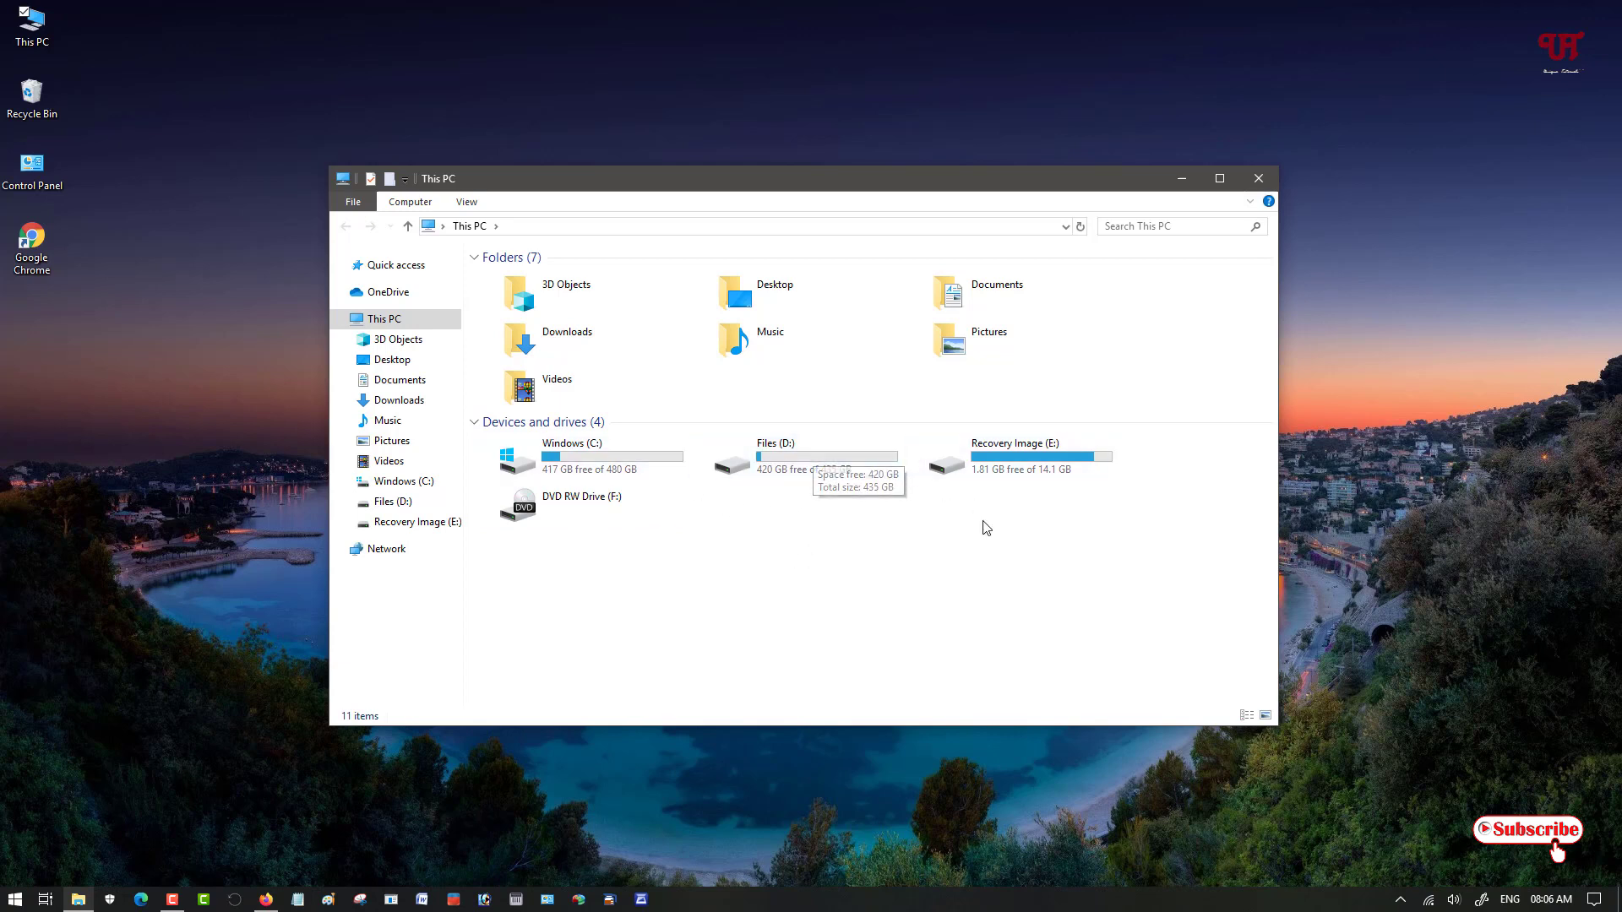
mouse_move(960, 527)
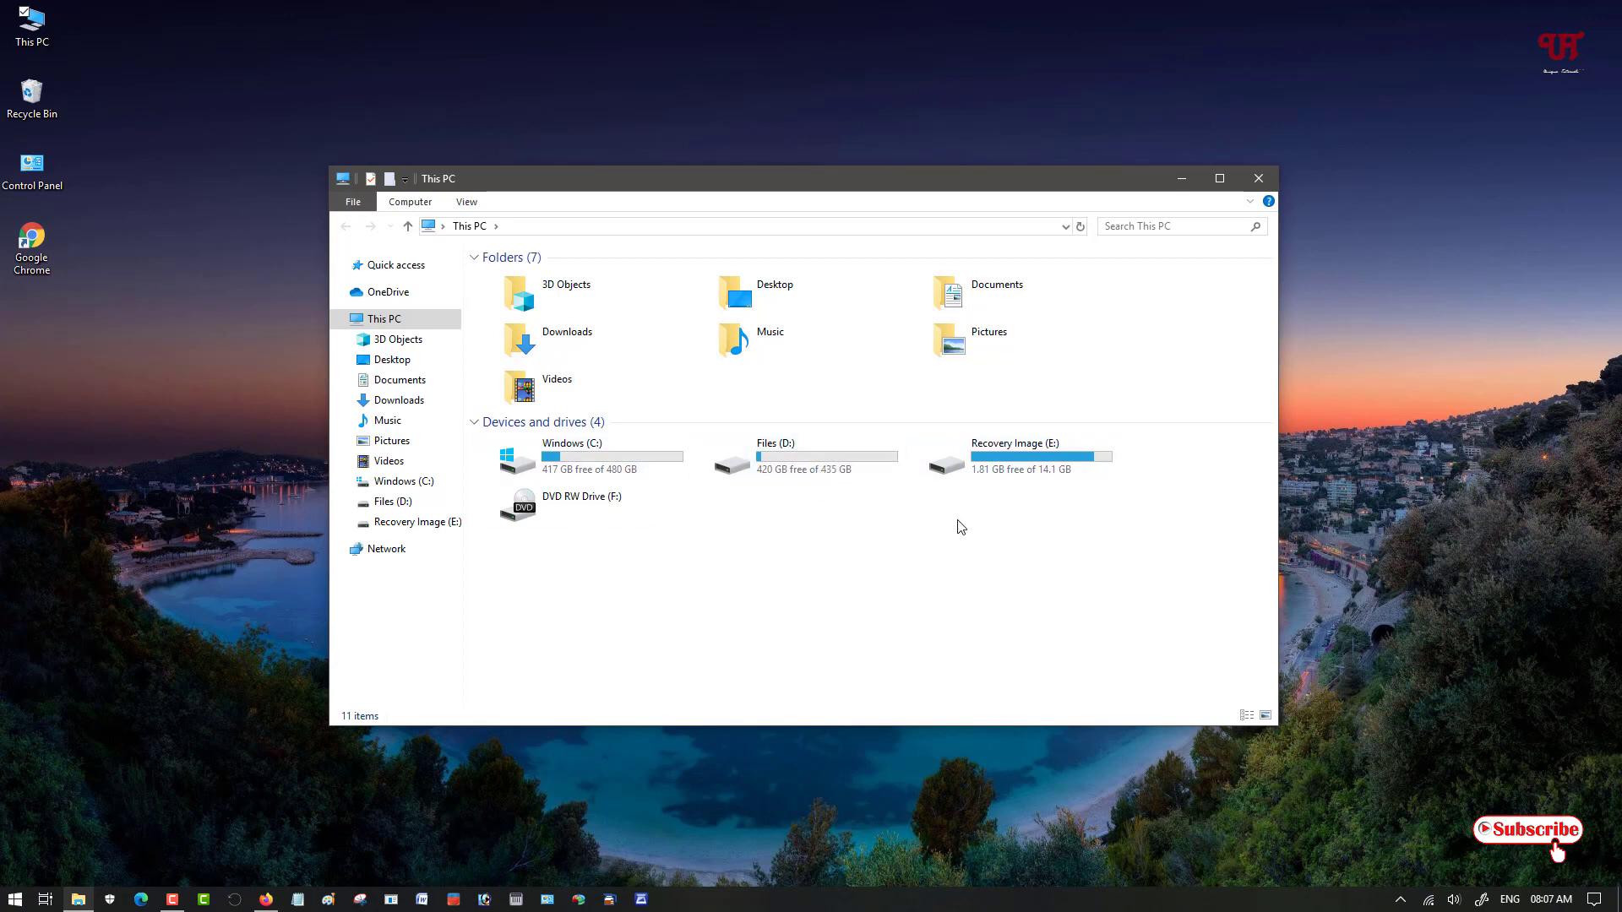
mouse_move(1161, 509)
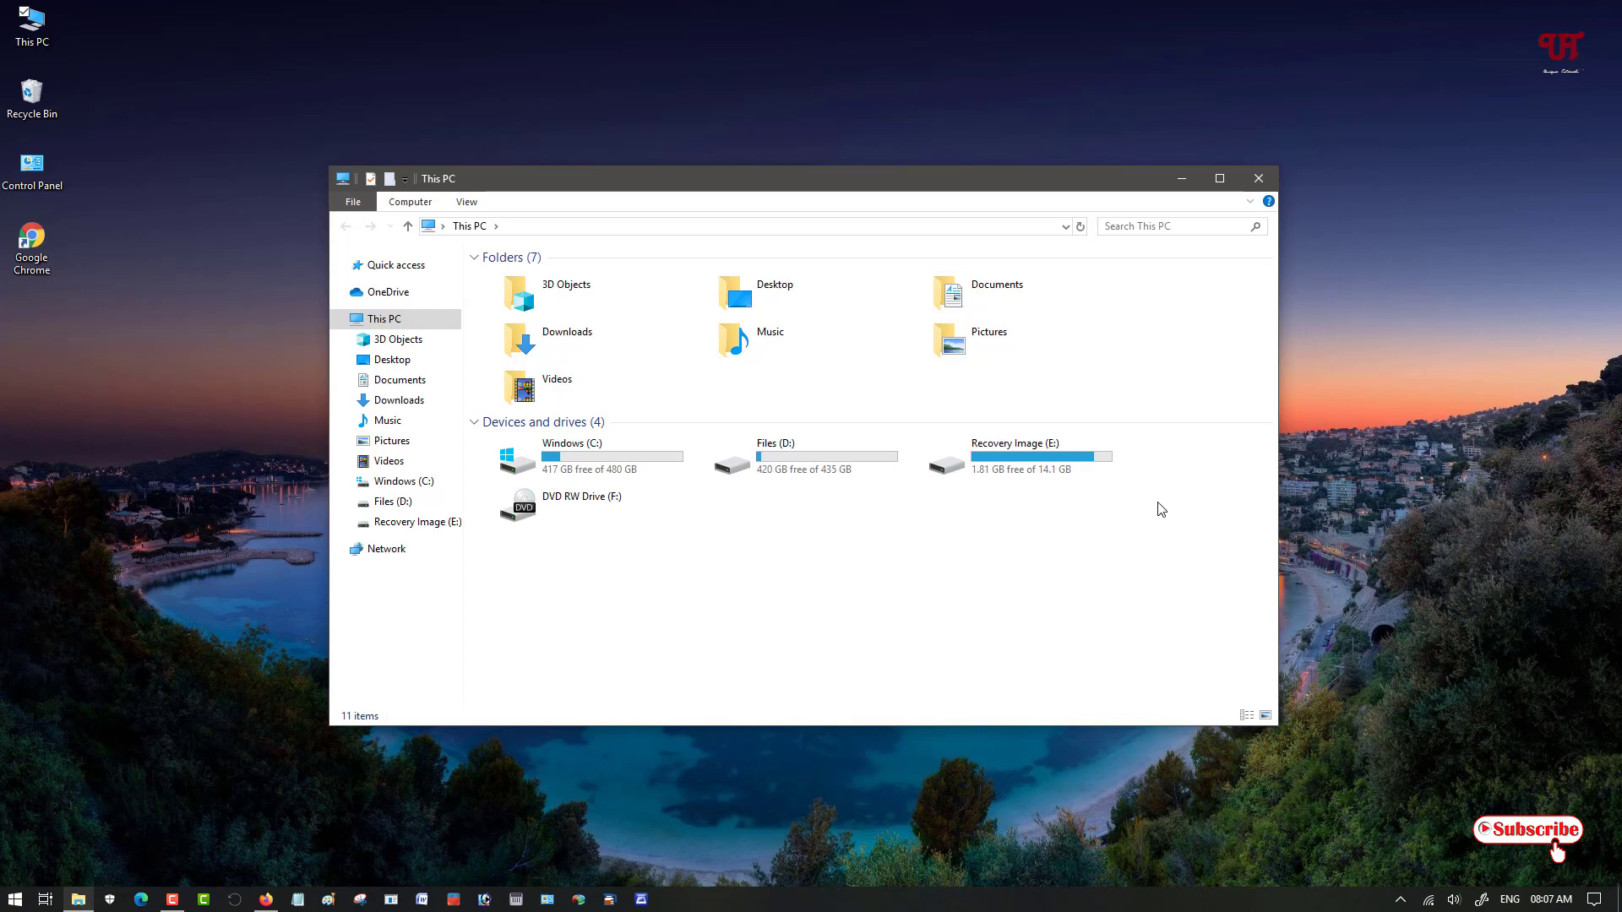
click(1258, 178)
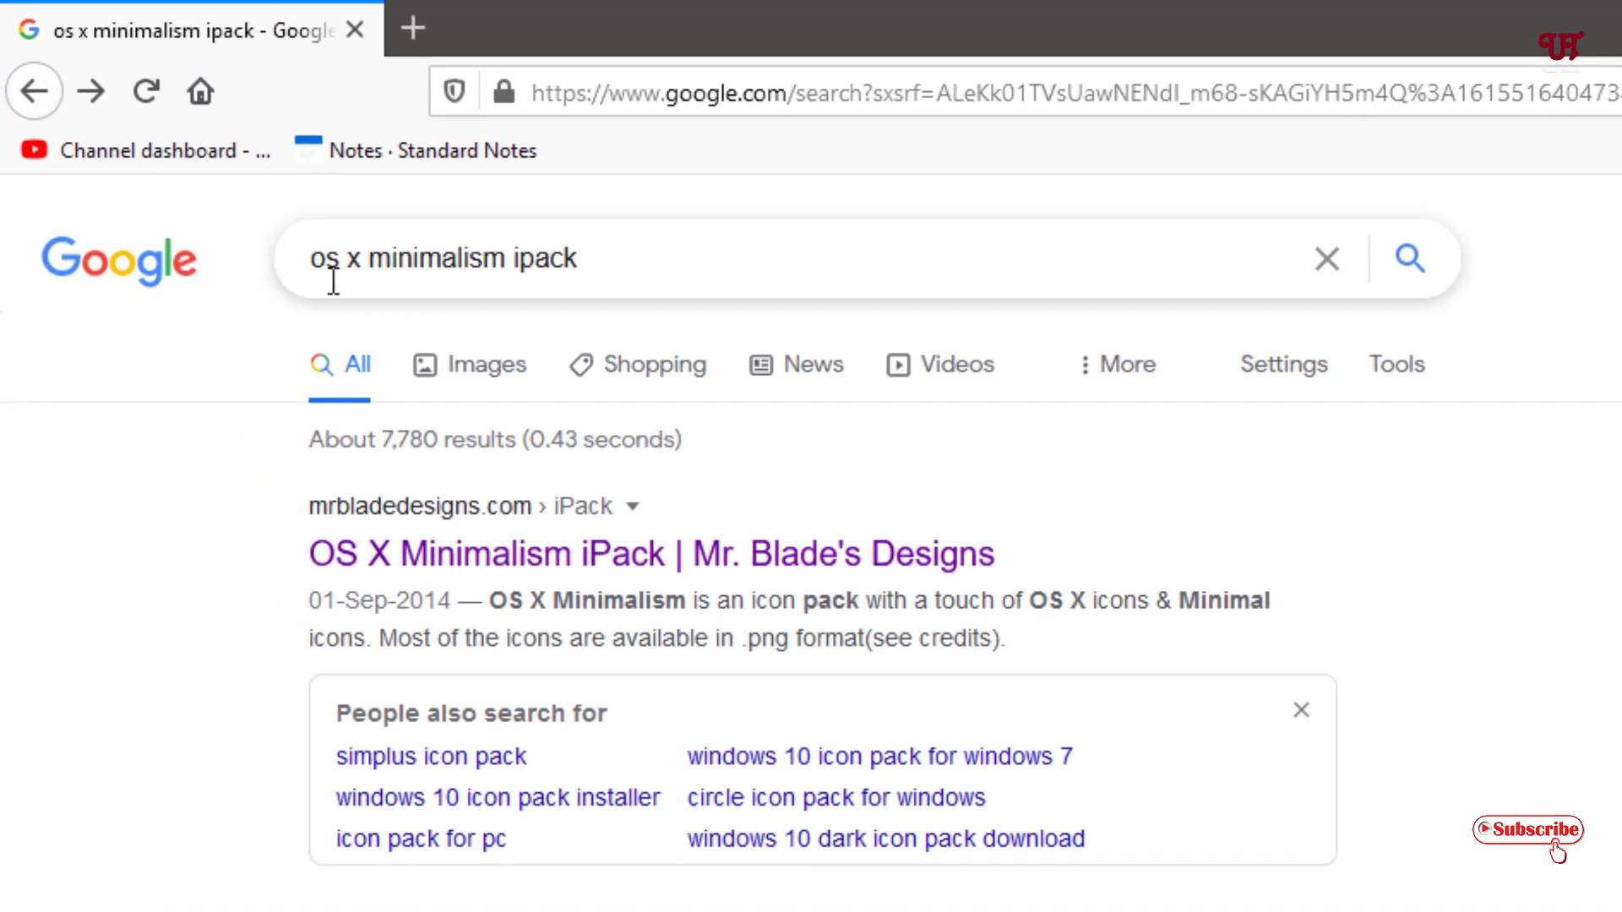
mouse_move(414, 281)
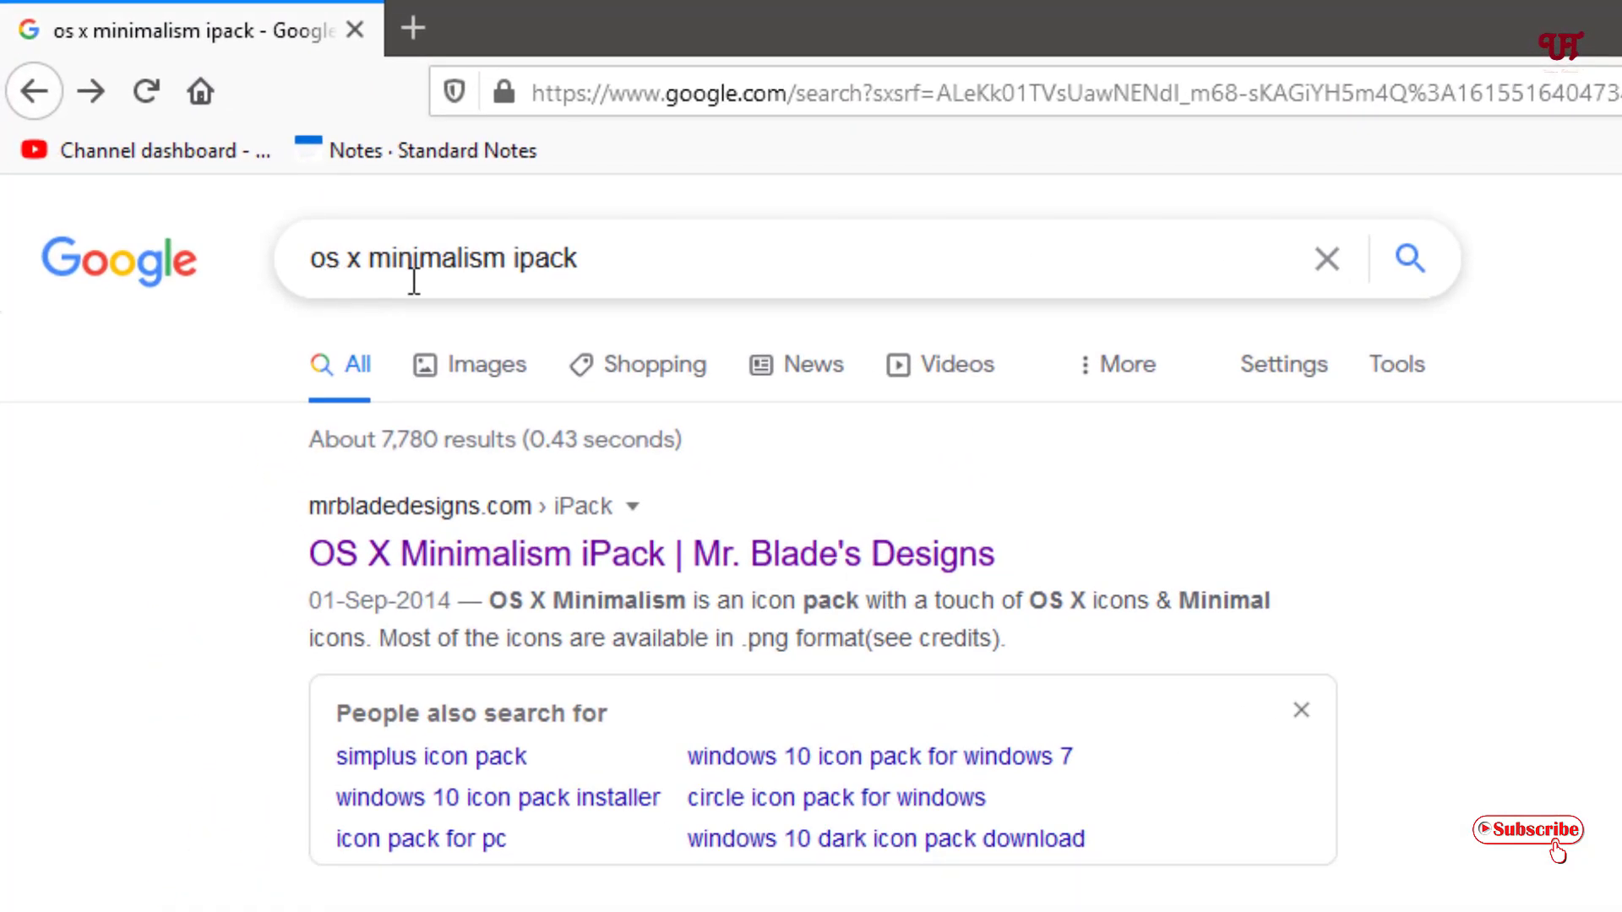
mouse_move(538, 274)
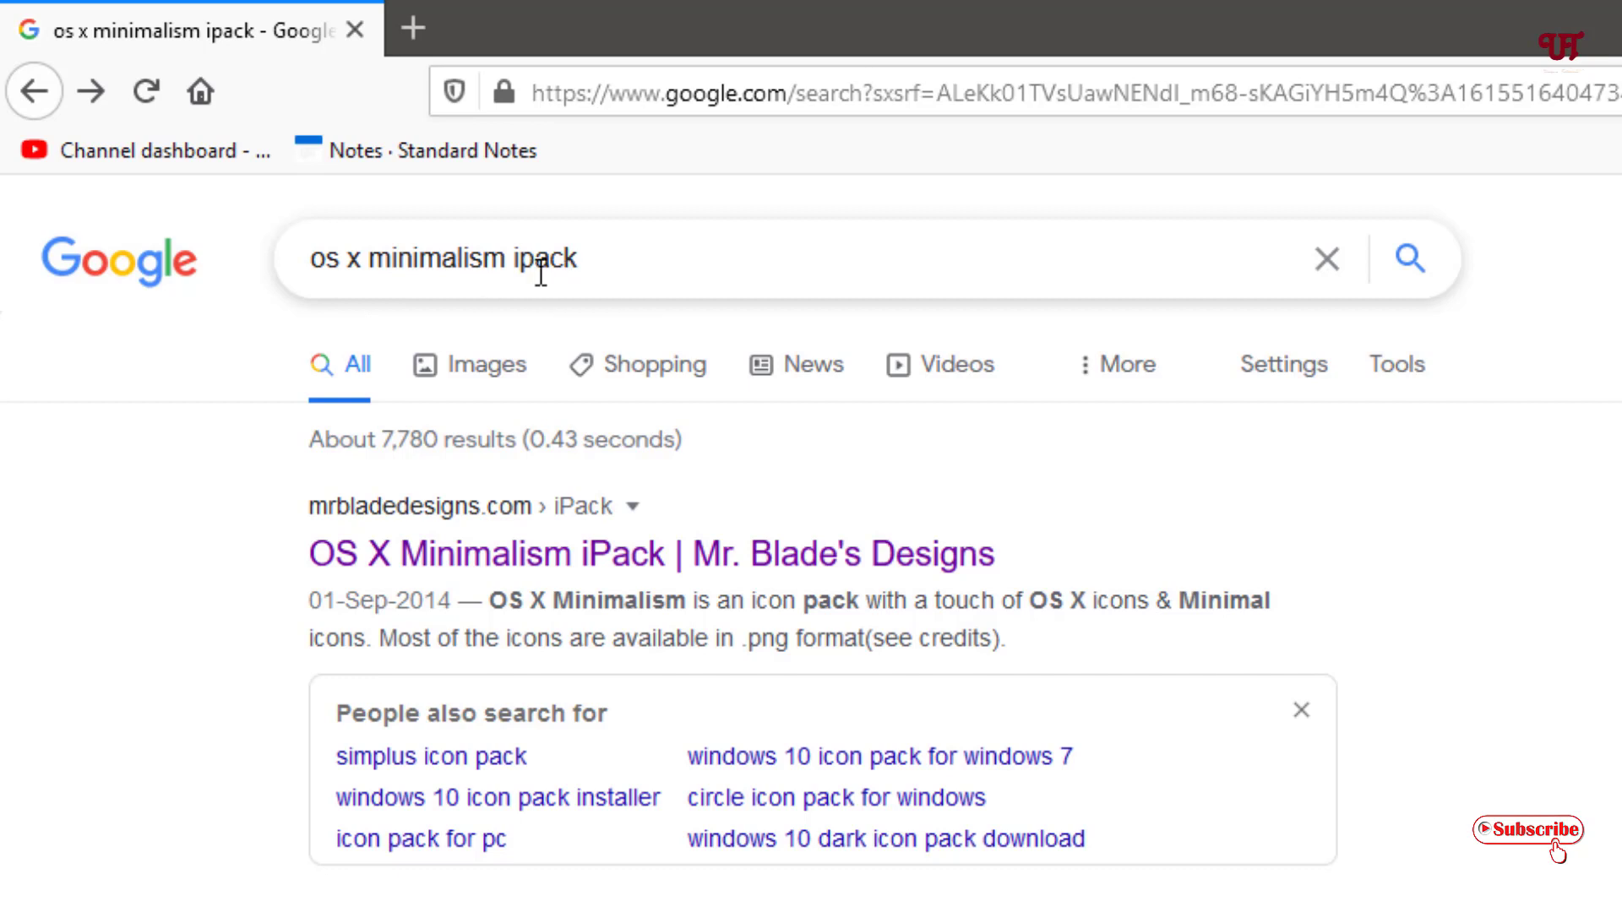
mouse_move(427, 600)
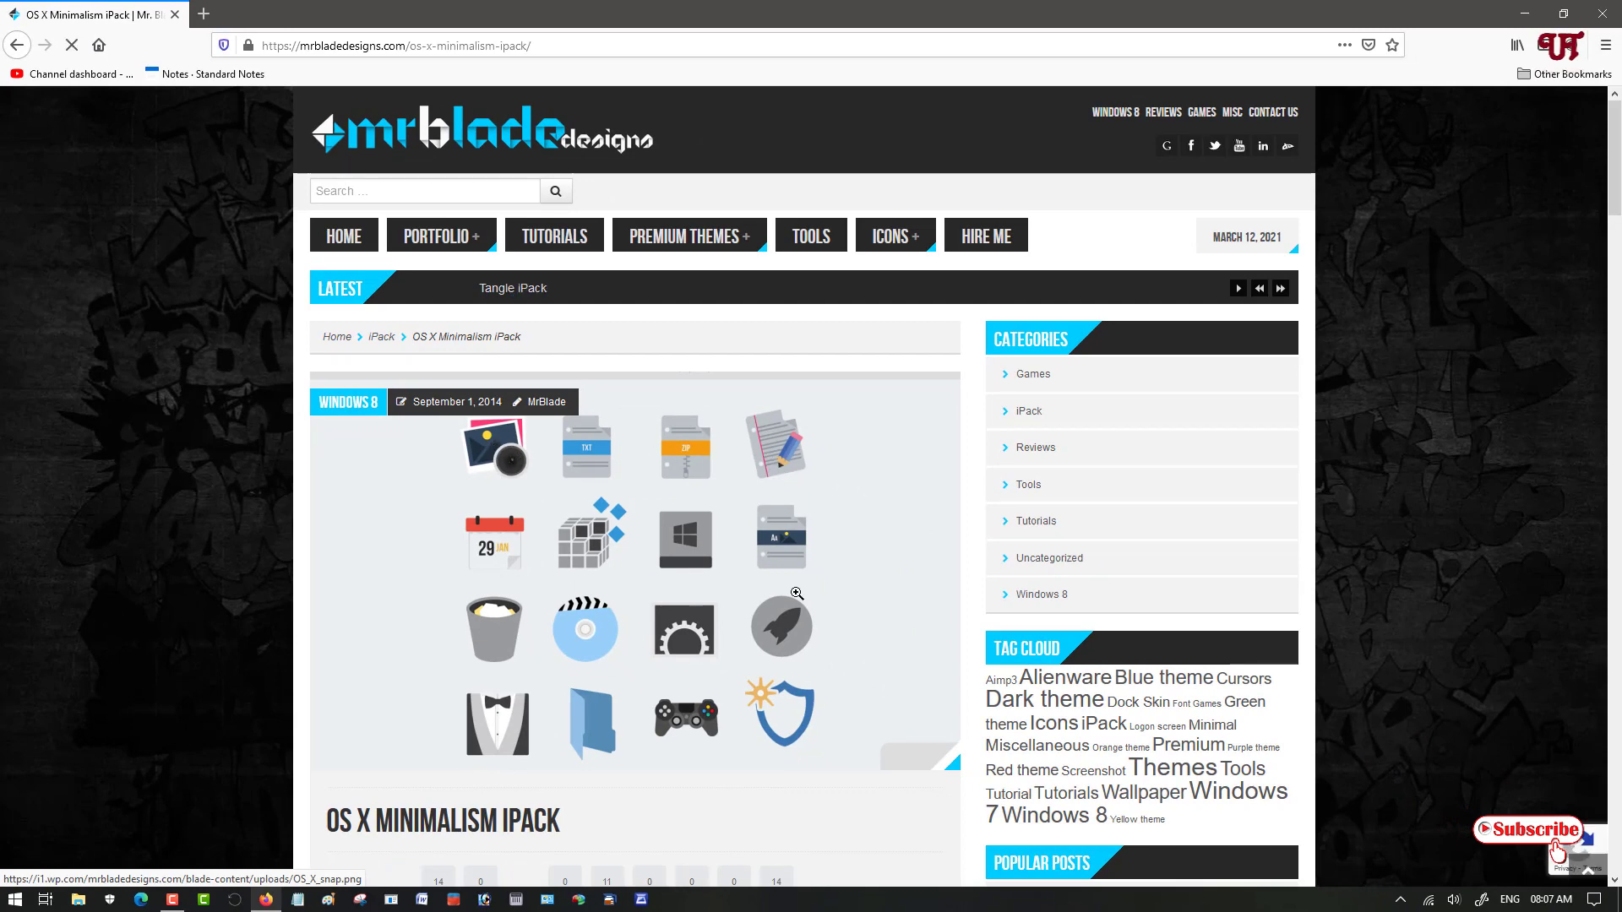
Save the 'OS X Minimalism iPack v1.1.7z' archive (2.6 MB) from Mr. Blade's Designs and confirm it completed.
scroll(down, 3)
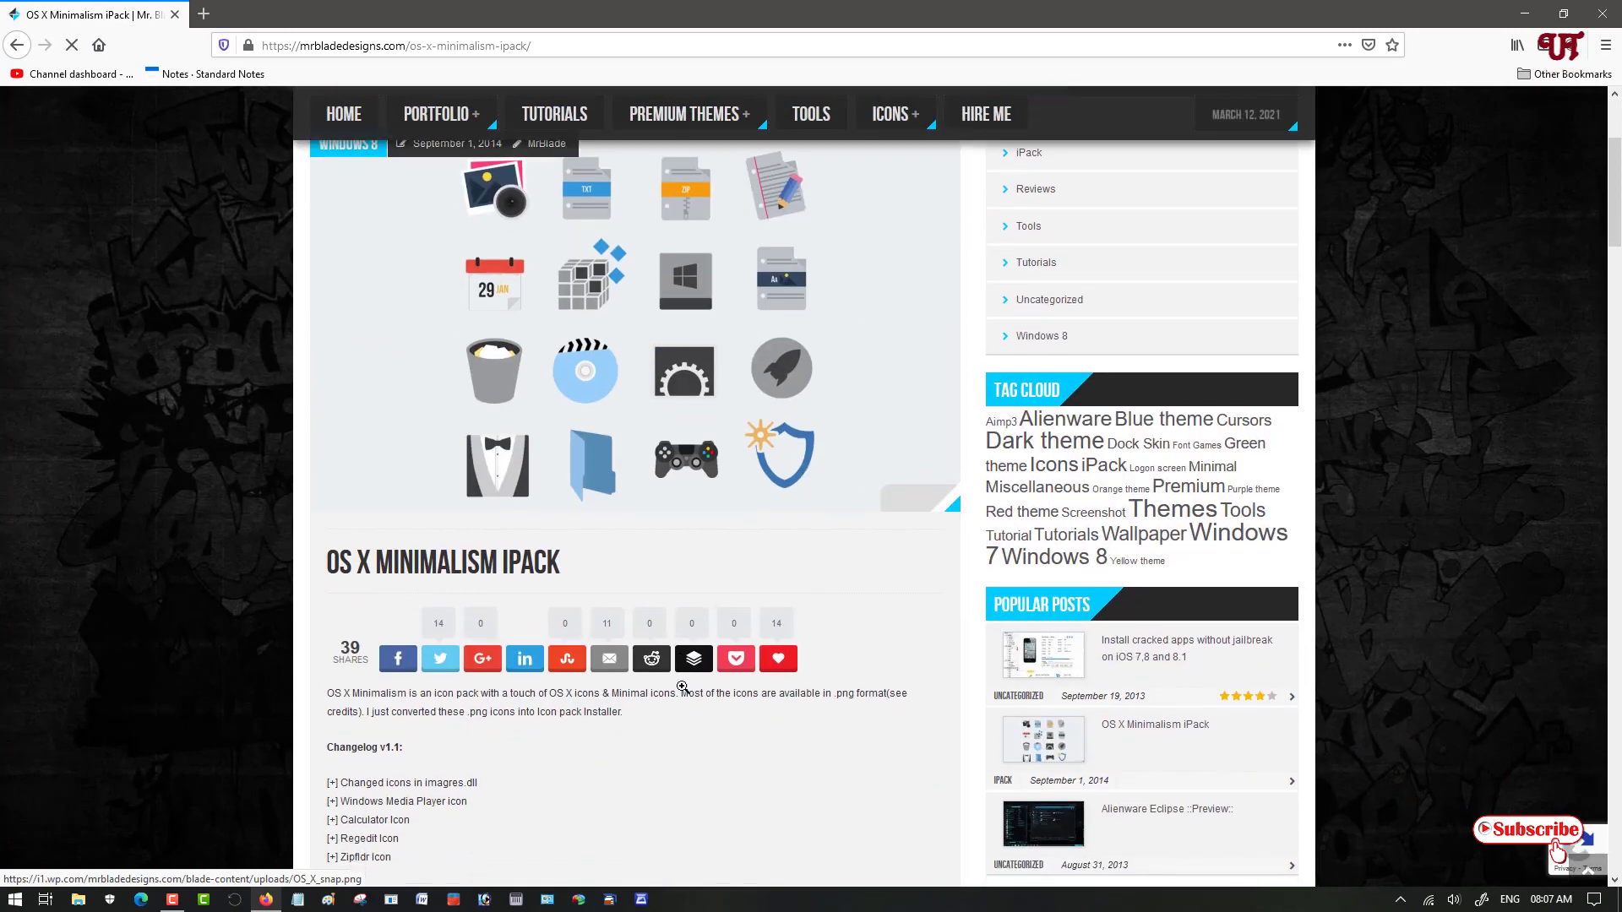
scroll(down, 3)
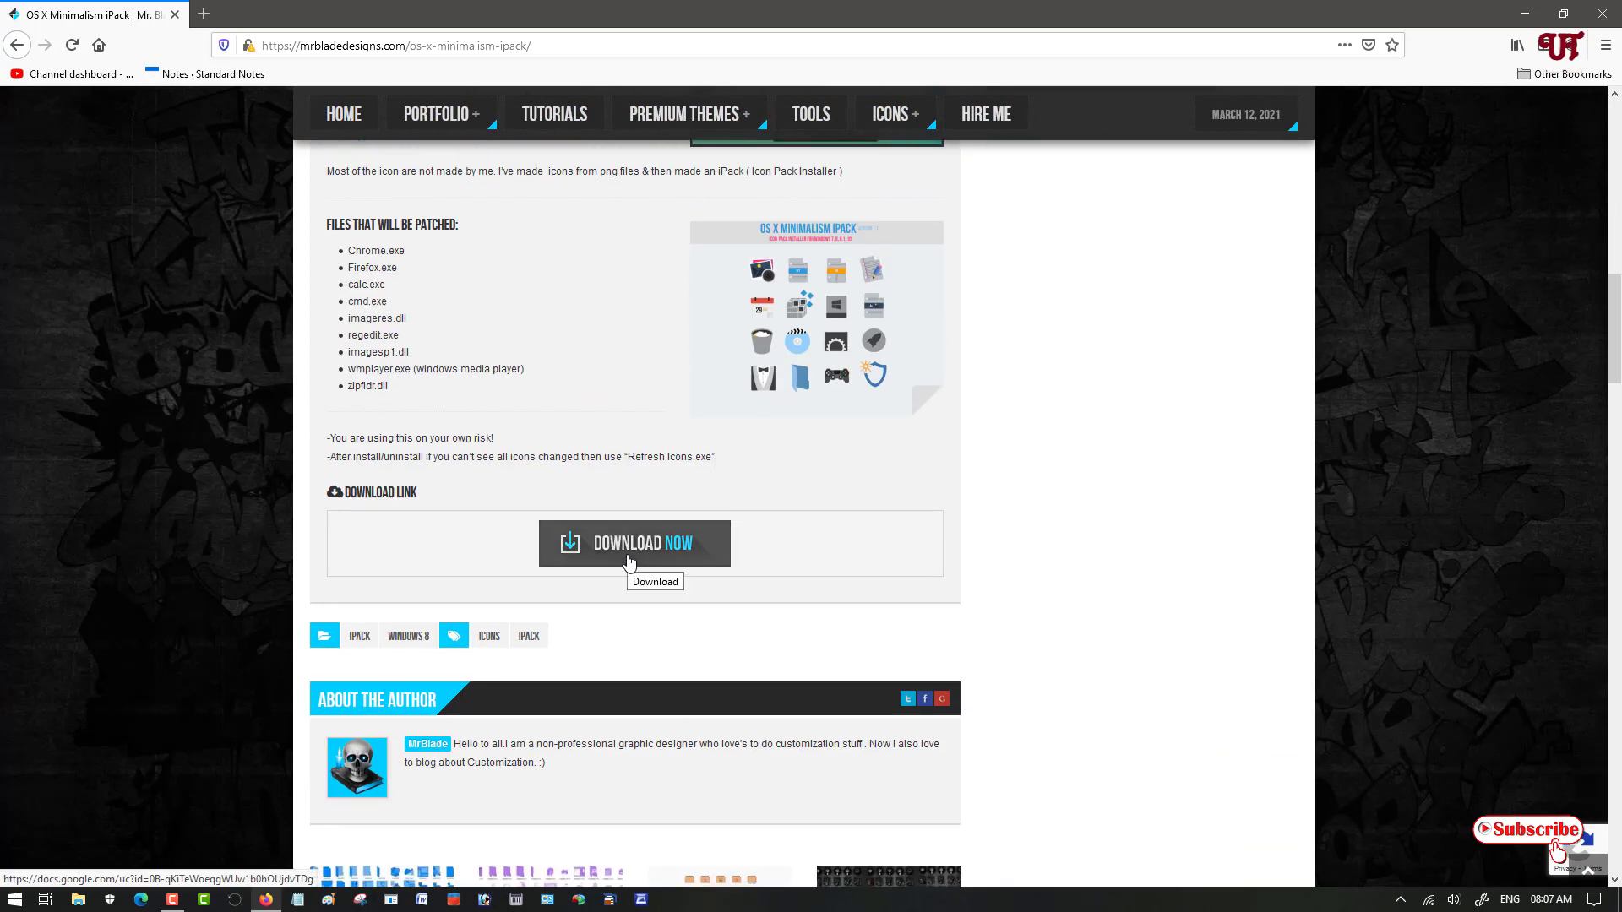
click(634, 544)
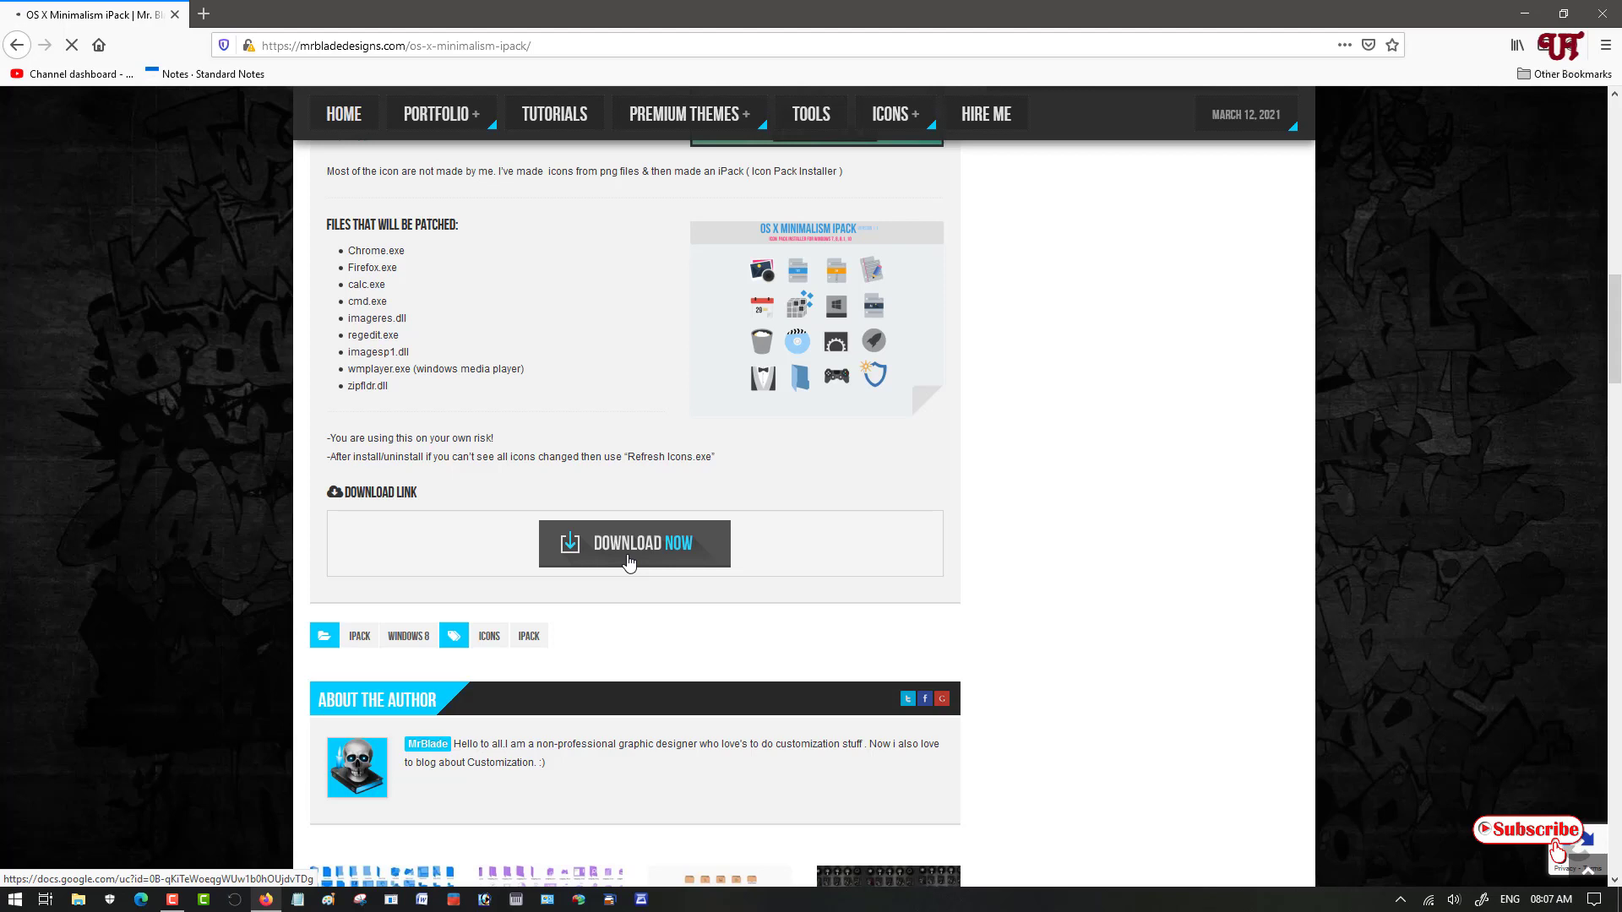
click(631, 543)
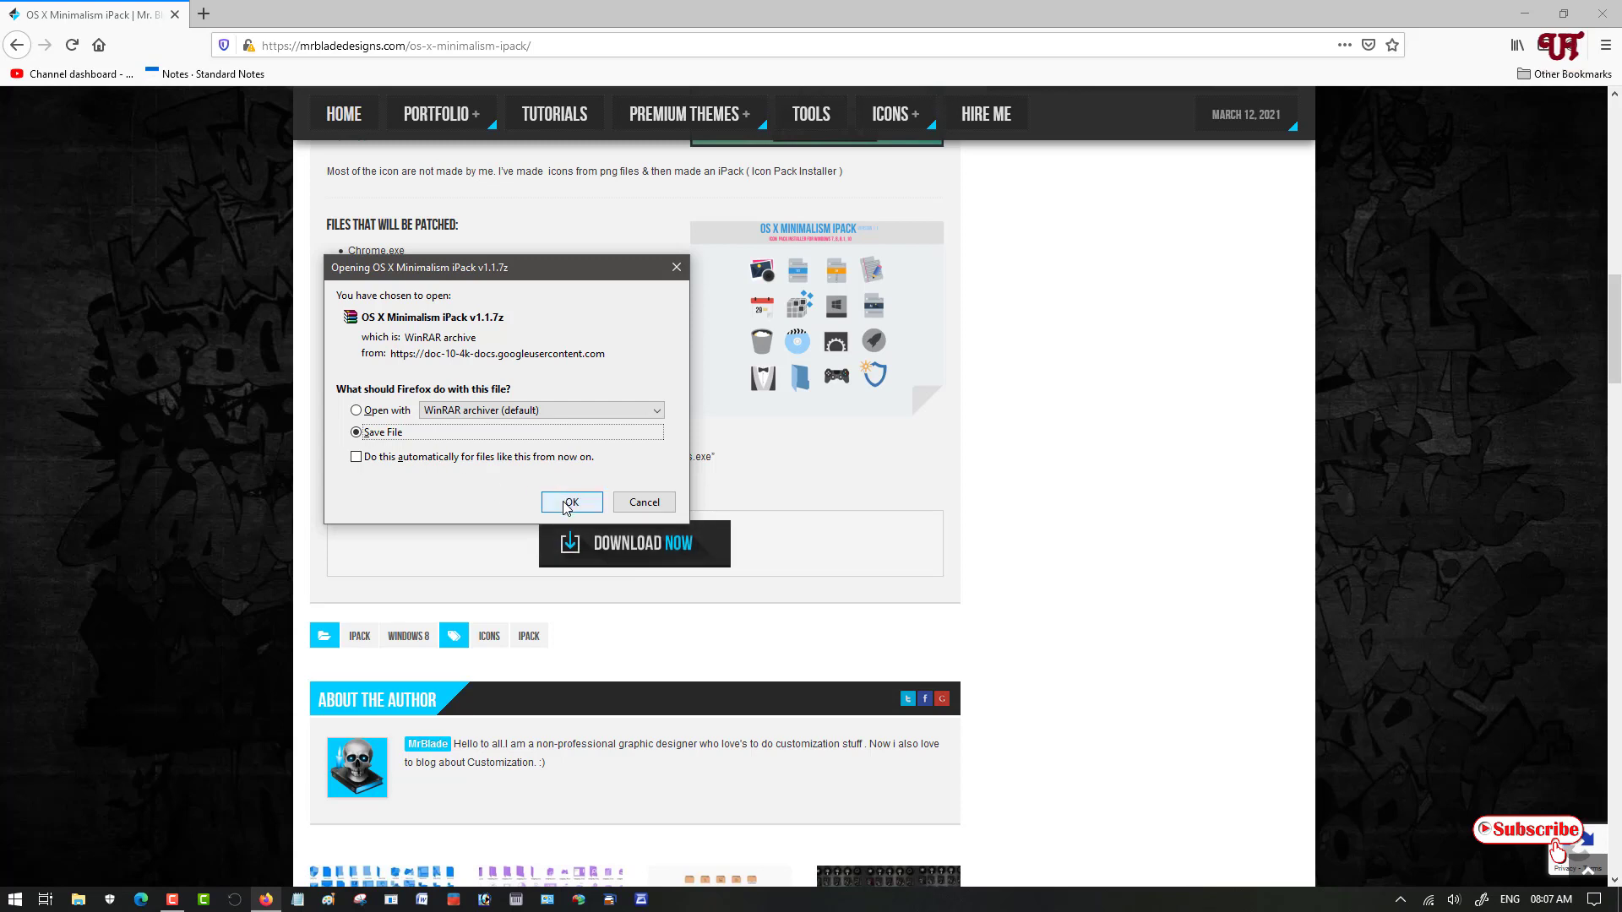
click(570, 501)
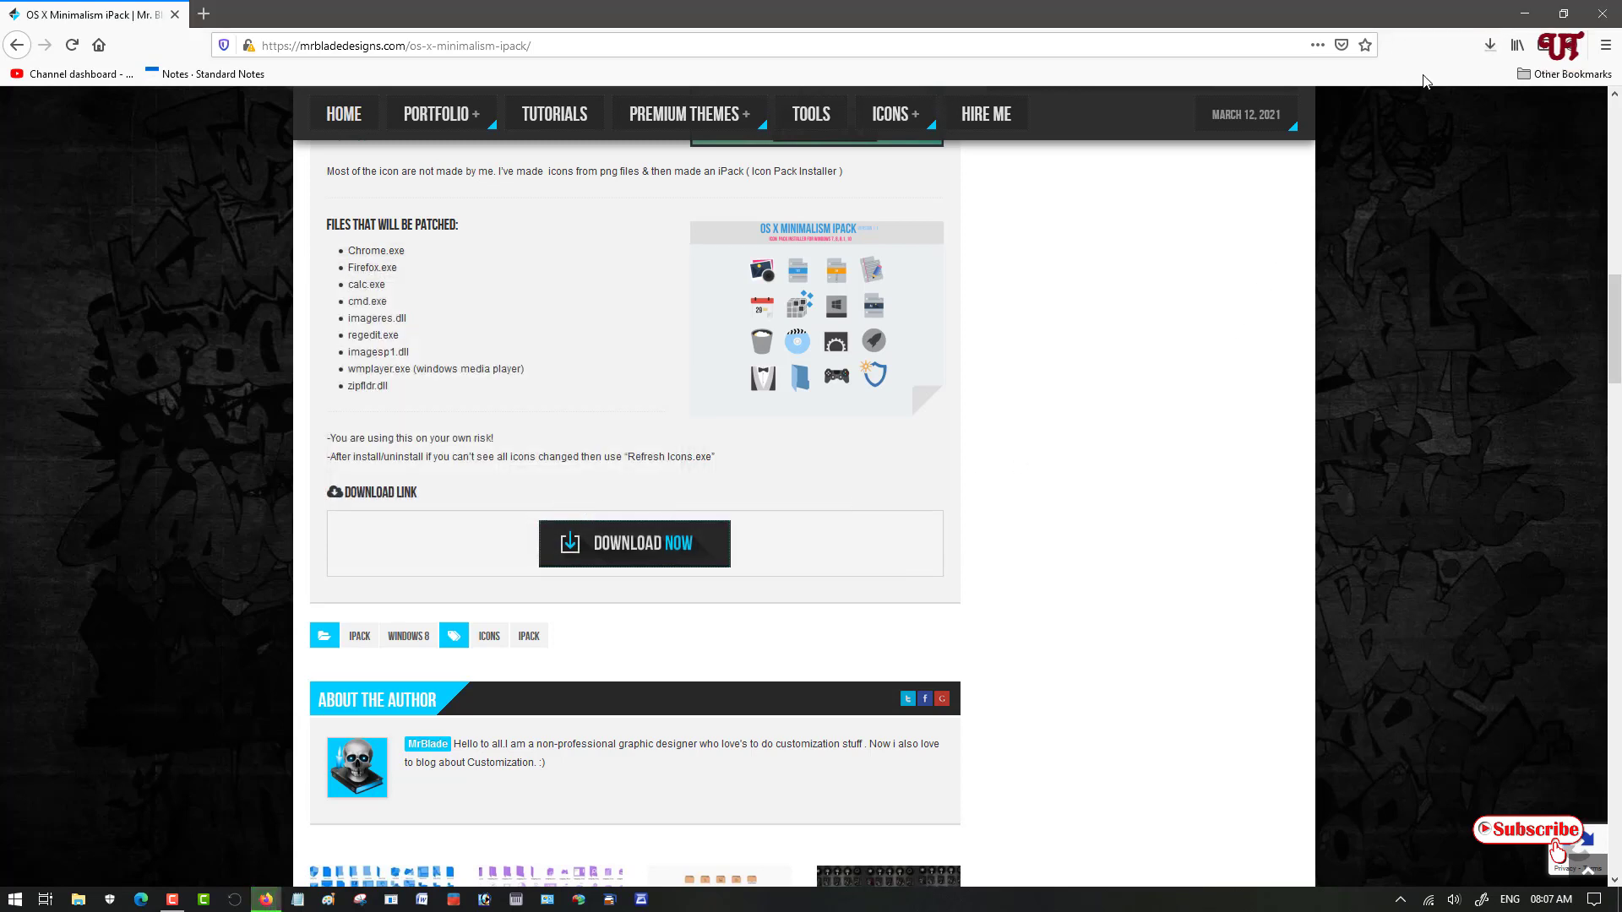
click(633, 543)
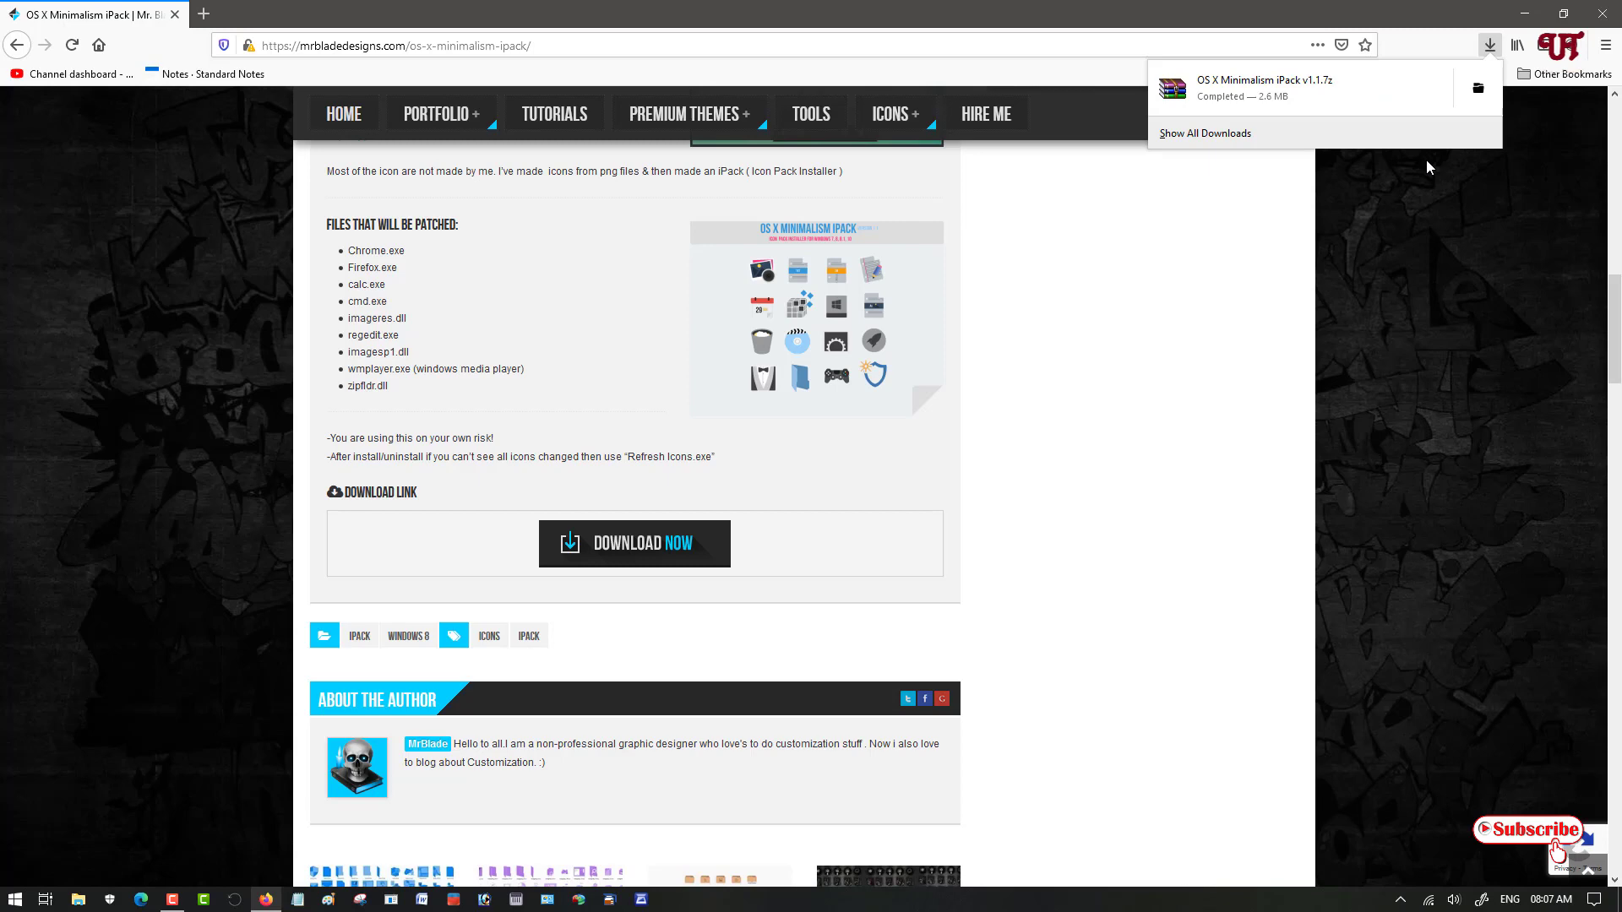
mouse_move(1479, 88)
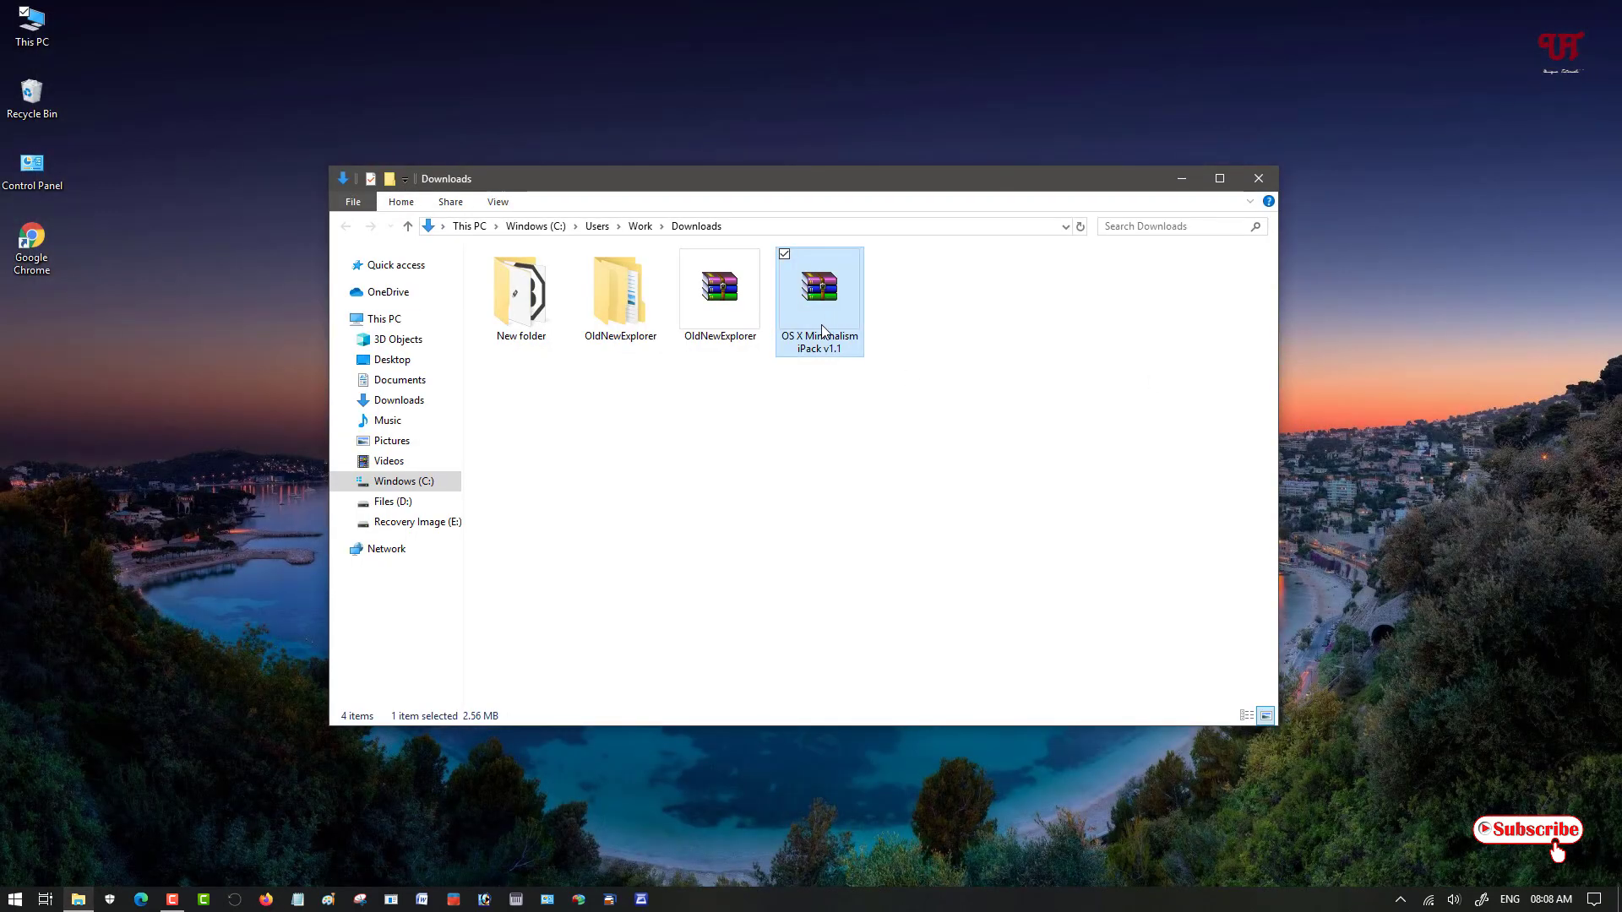
mouse_move(840, 332)
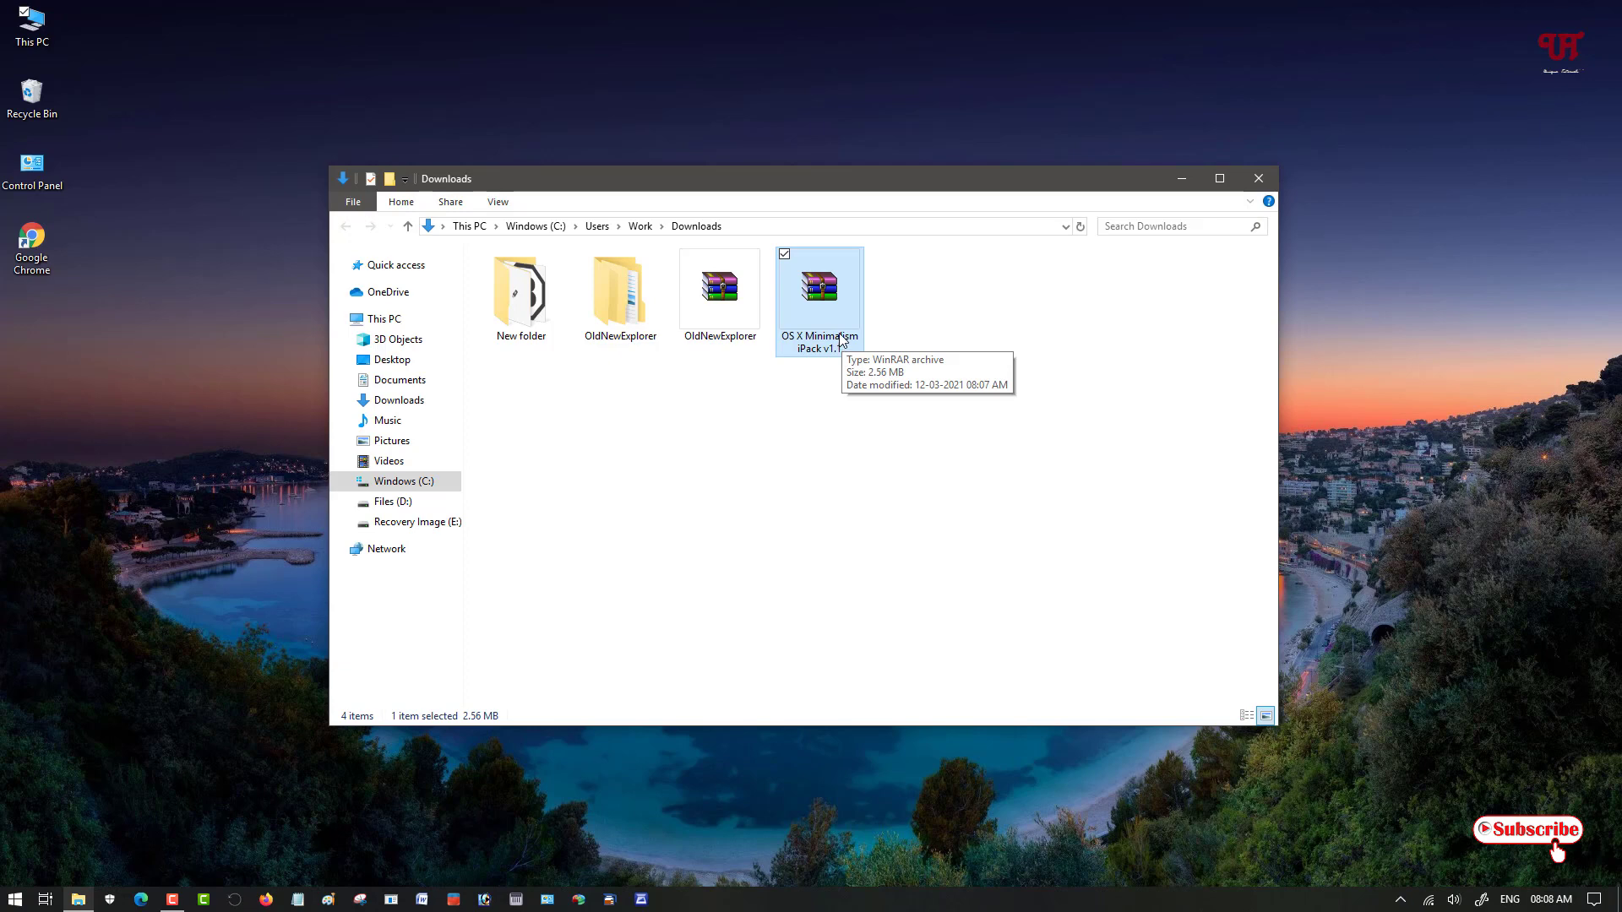
Extract the OS X Minimalism iPack v1.1 archive with WinRAR into the Downloads folder.
double_click(818, 286)
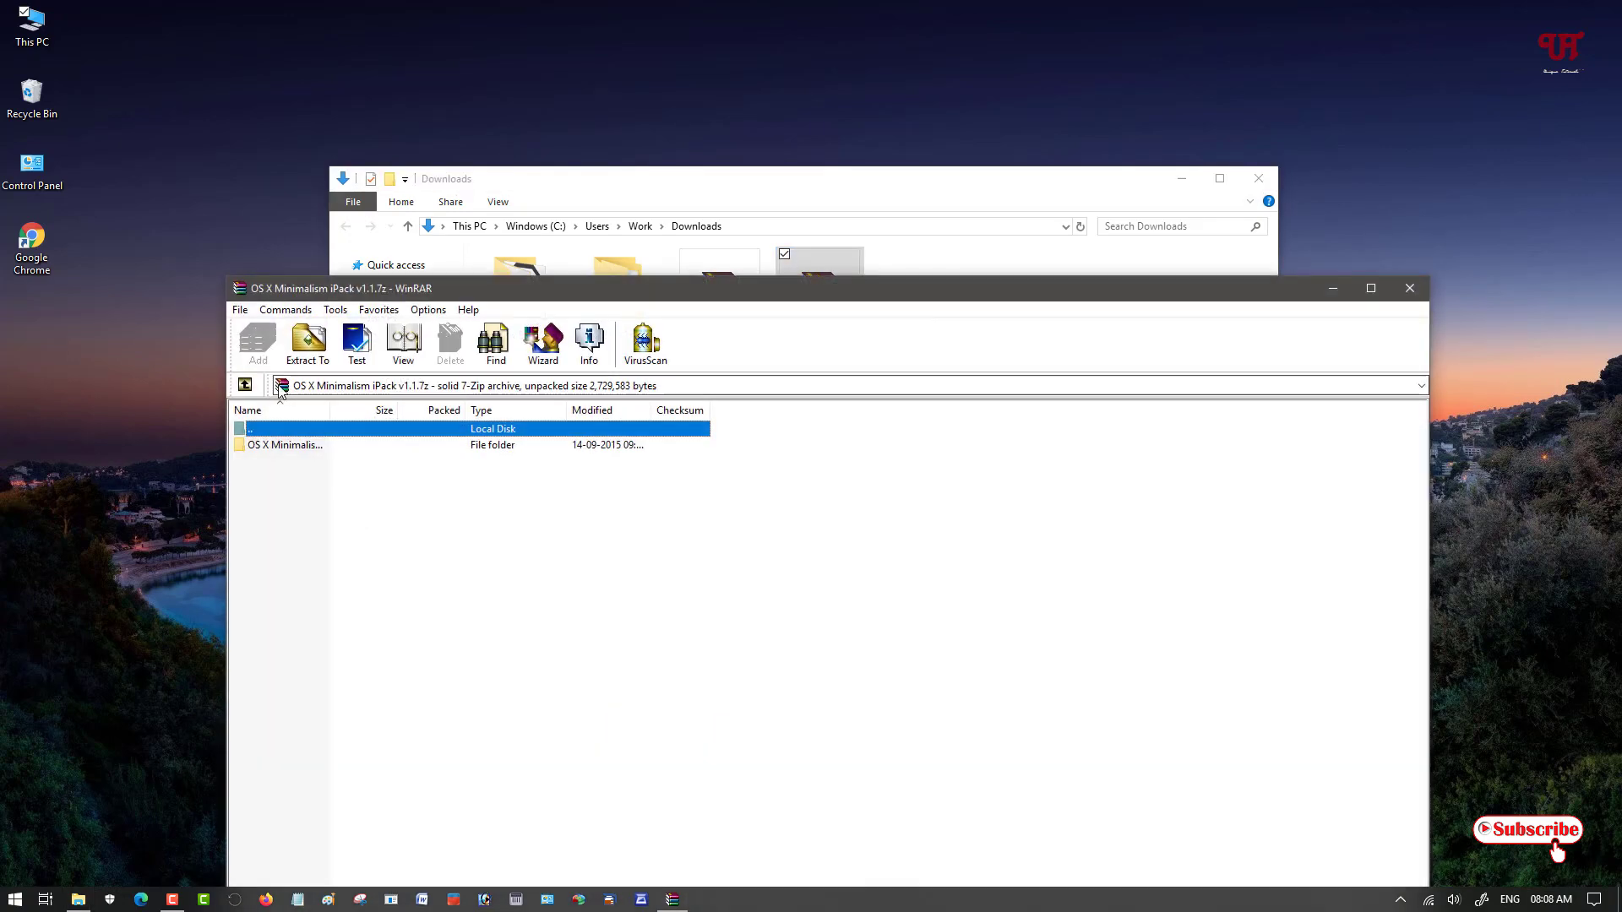
click(305, 341)
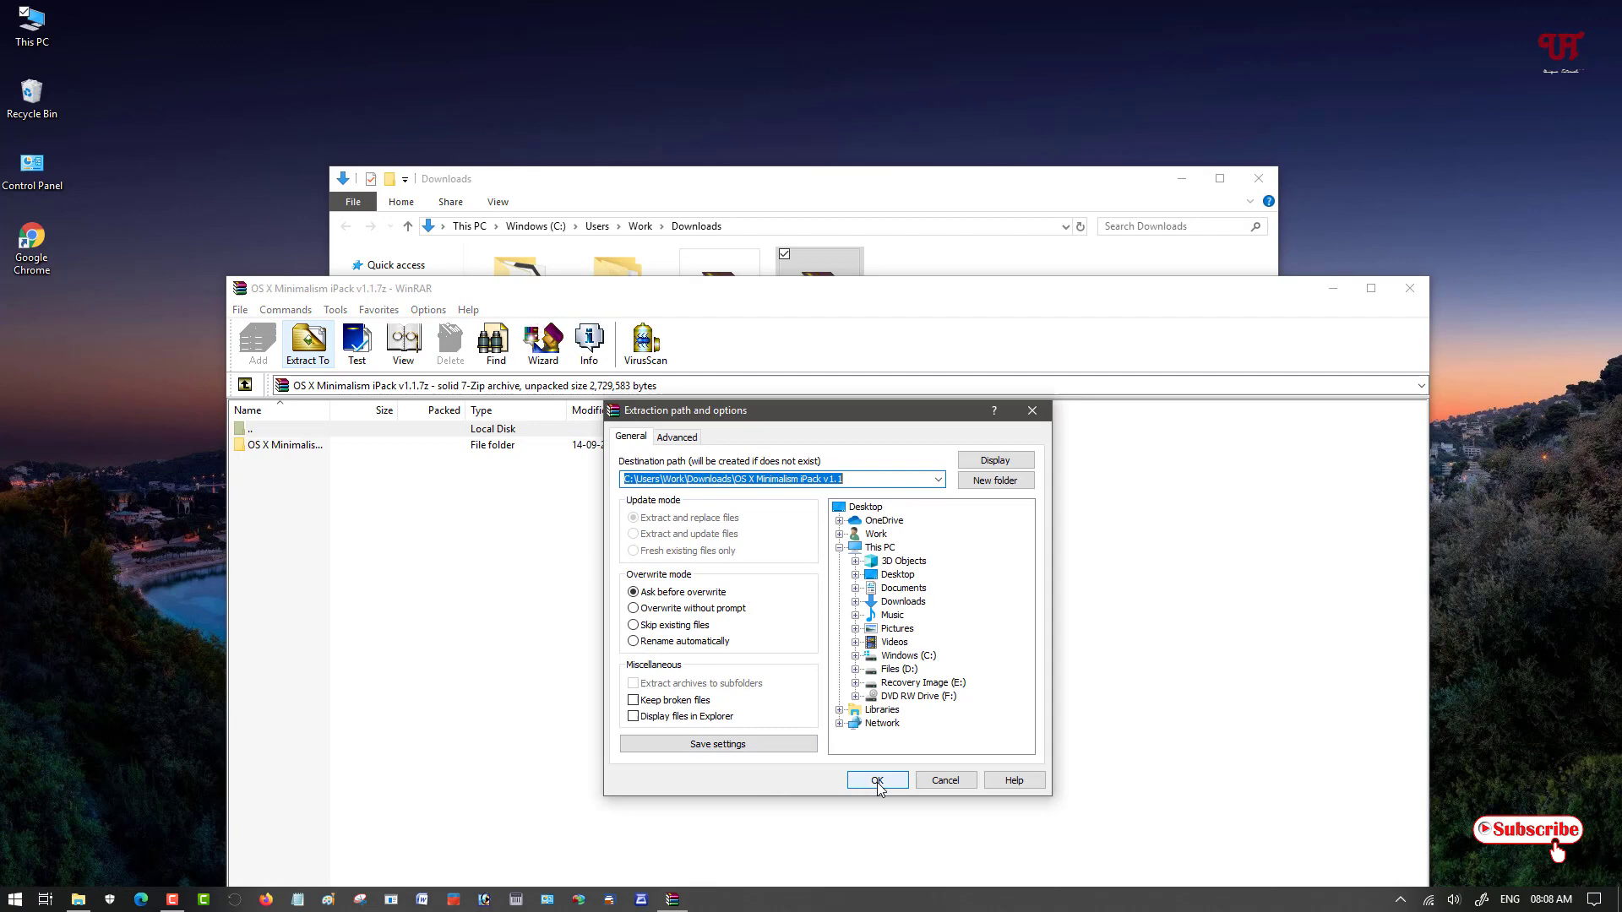
click(876, 780)
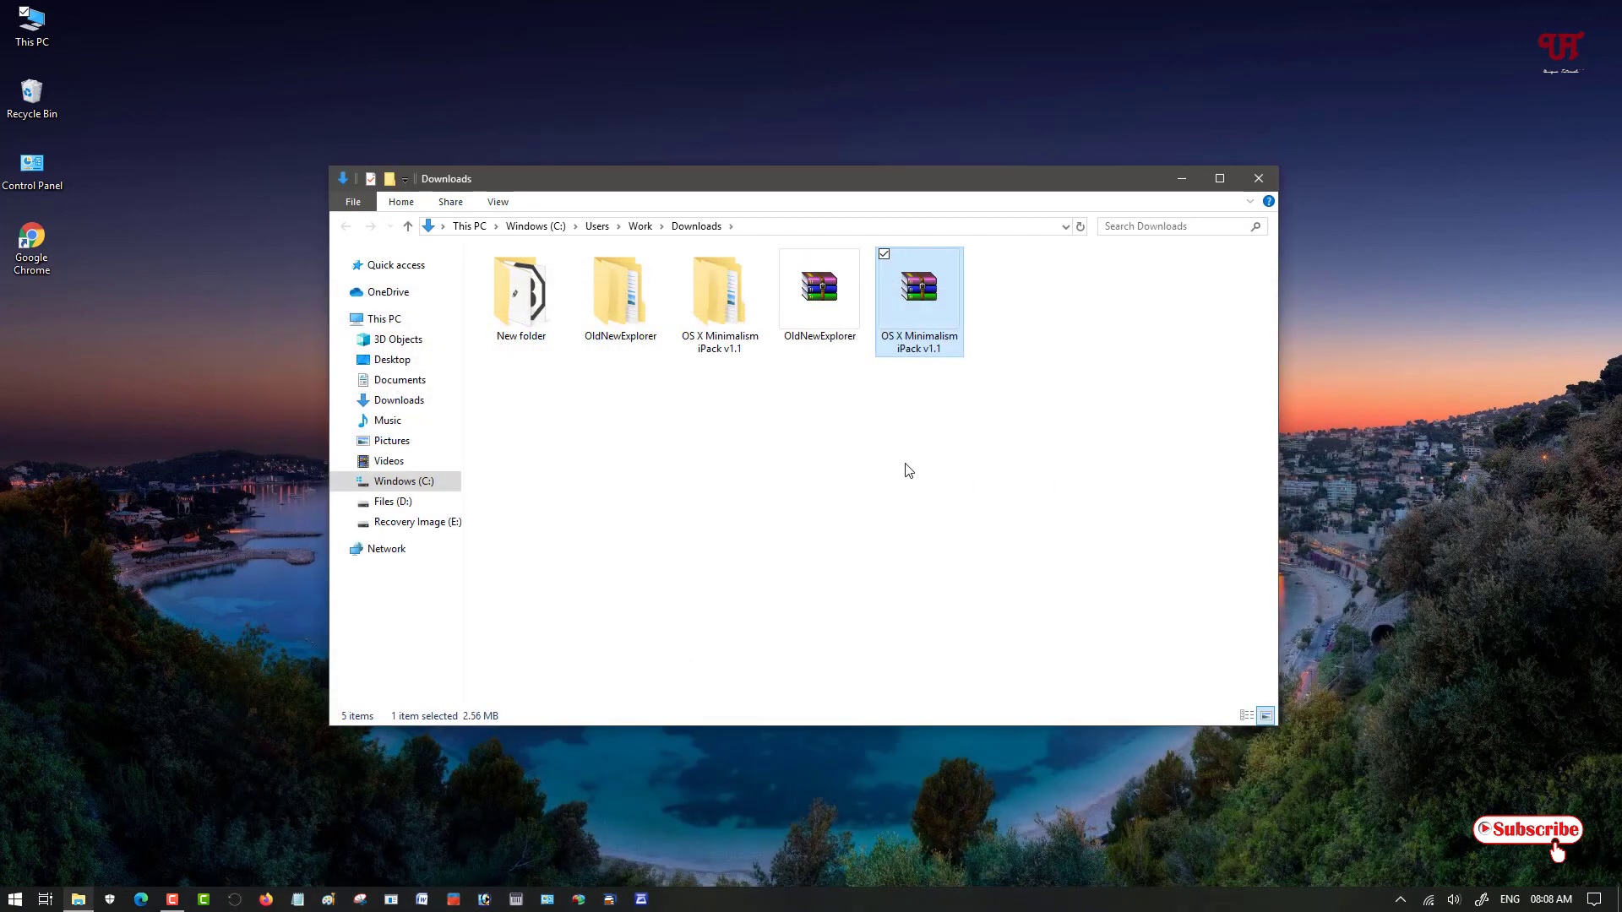
mouse_move(719, 300)
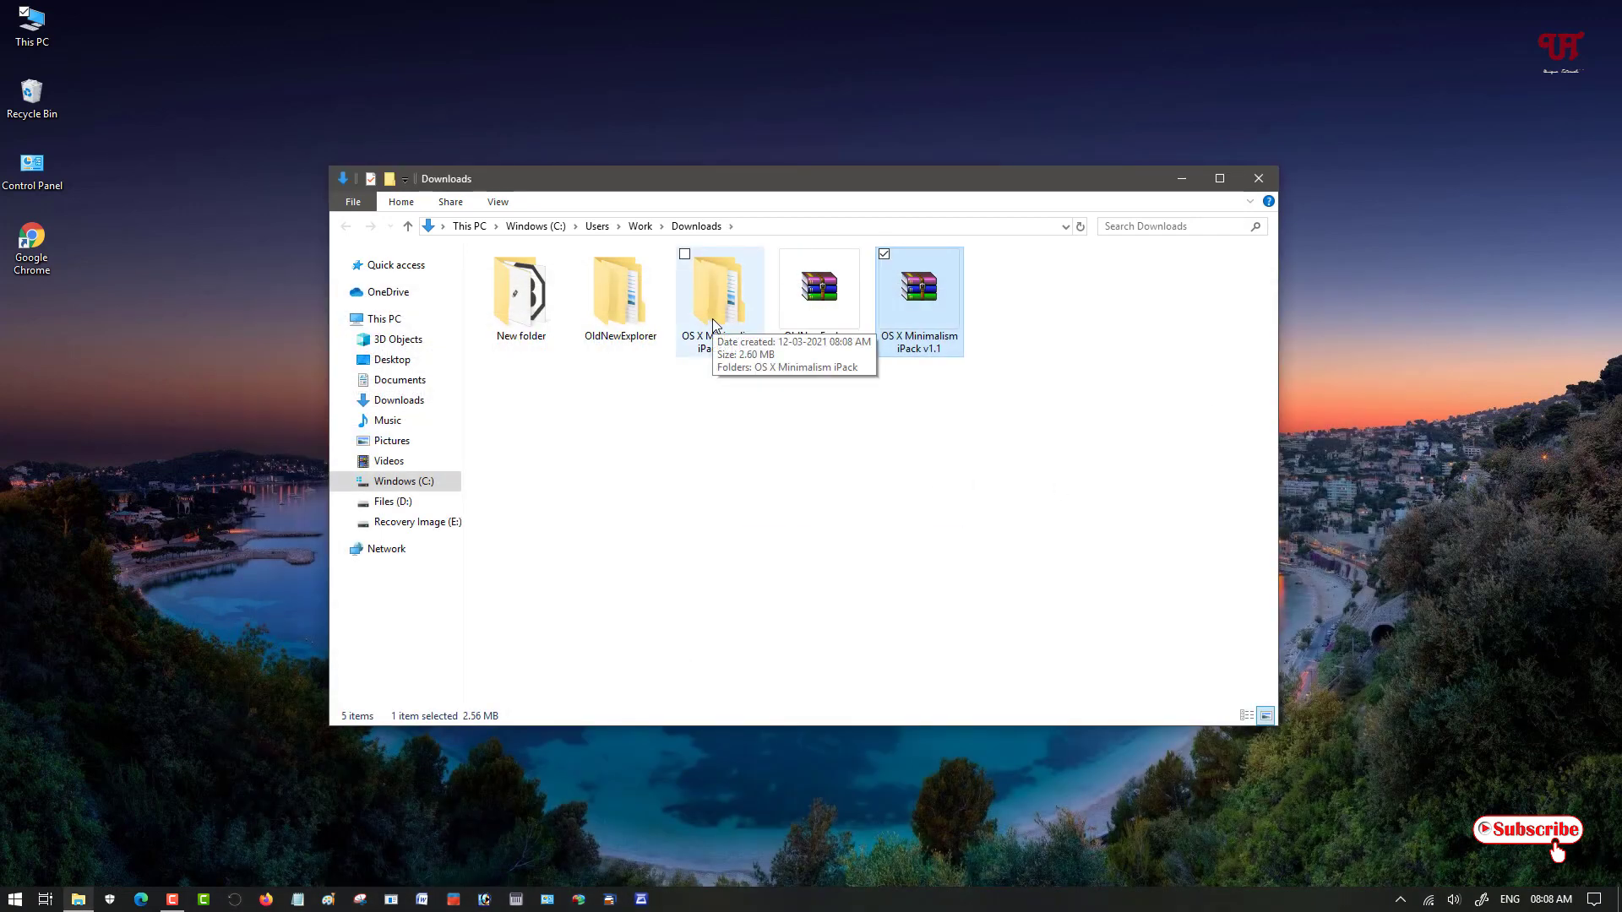
Open the inner OS X Minimalism iPack folder, dismiss the Read Me notes, and run the installer.
double_click(918, 287)
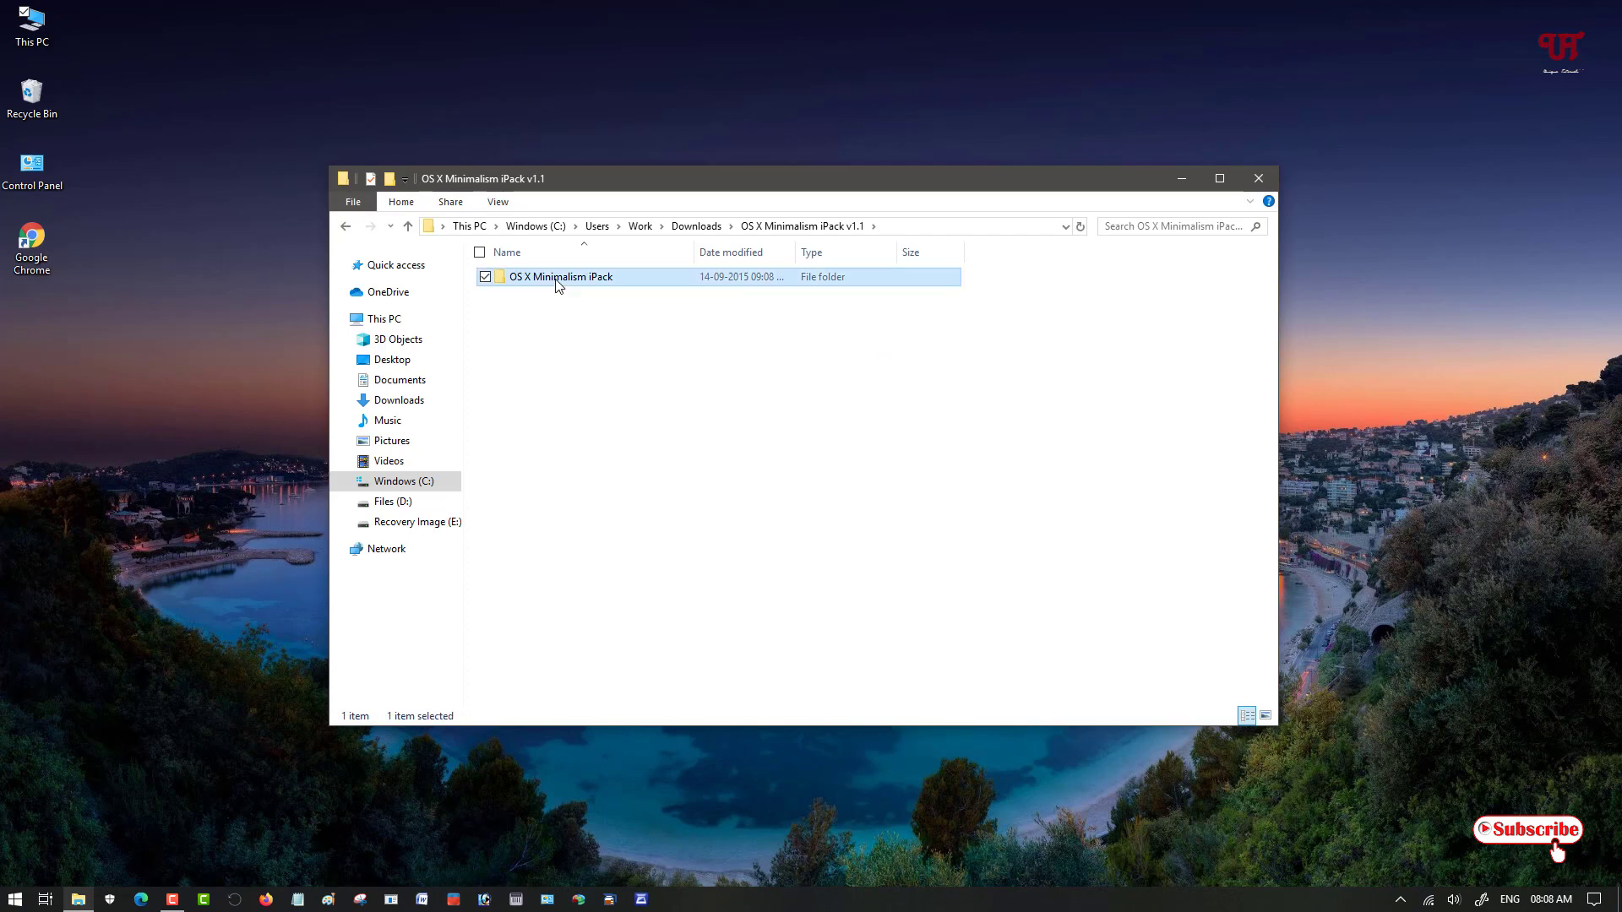
double_click(560, 276)
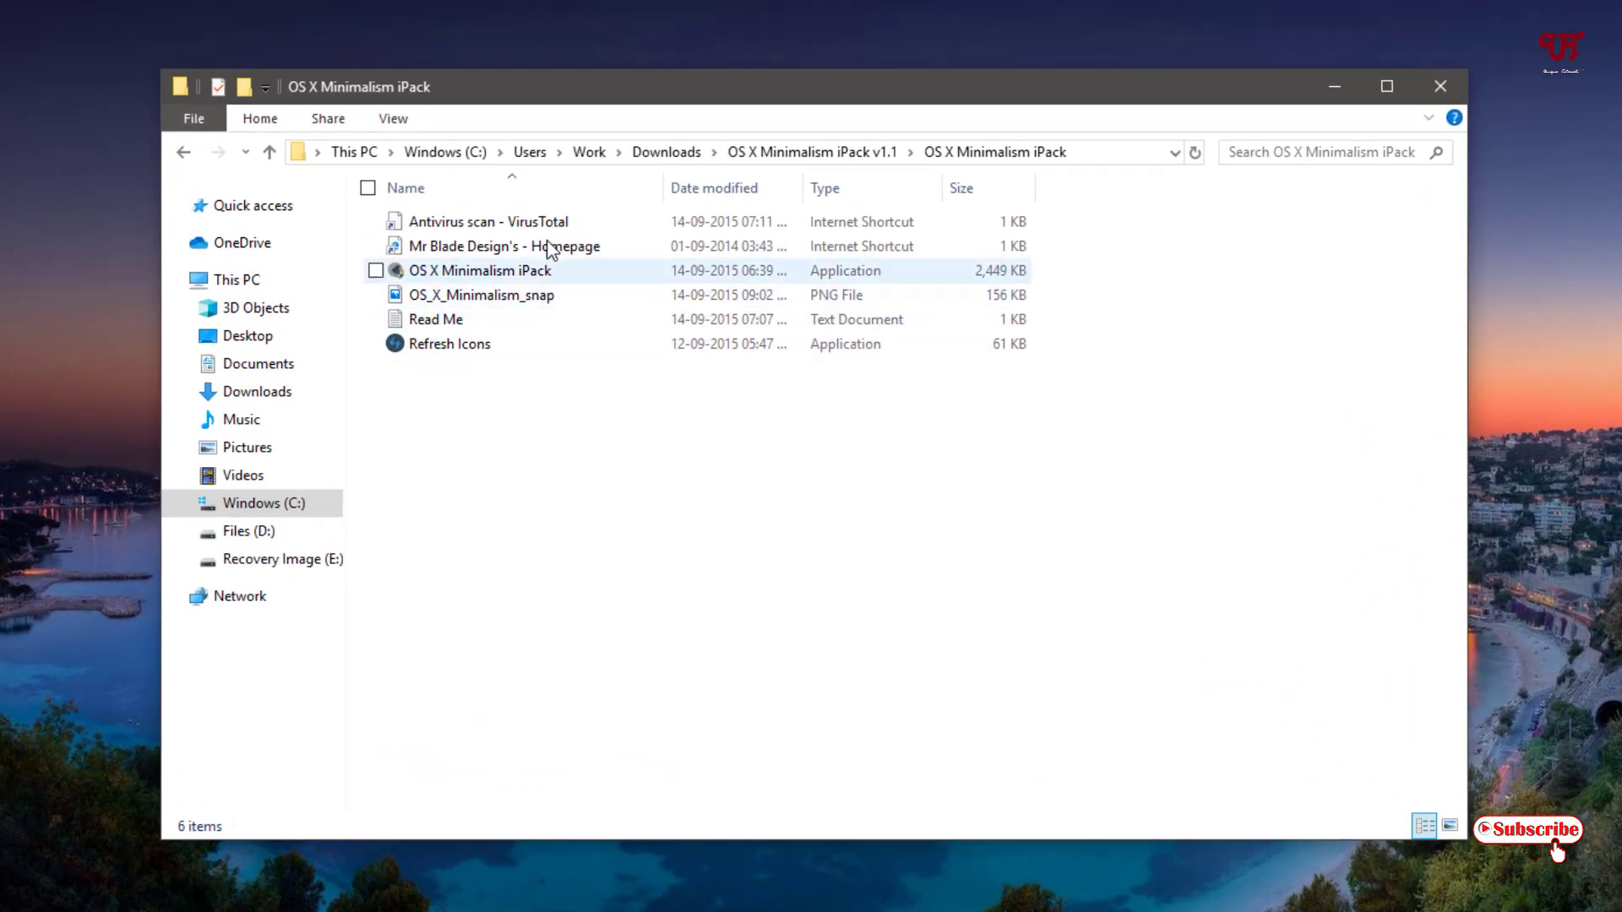
click(515, 430)
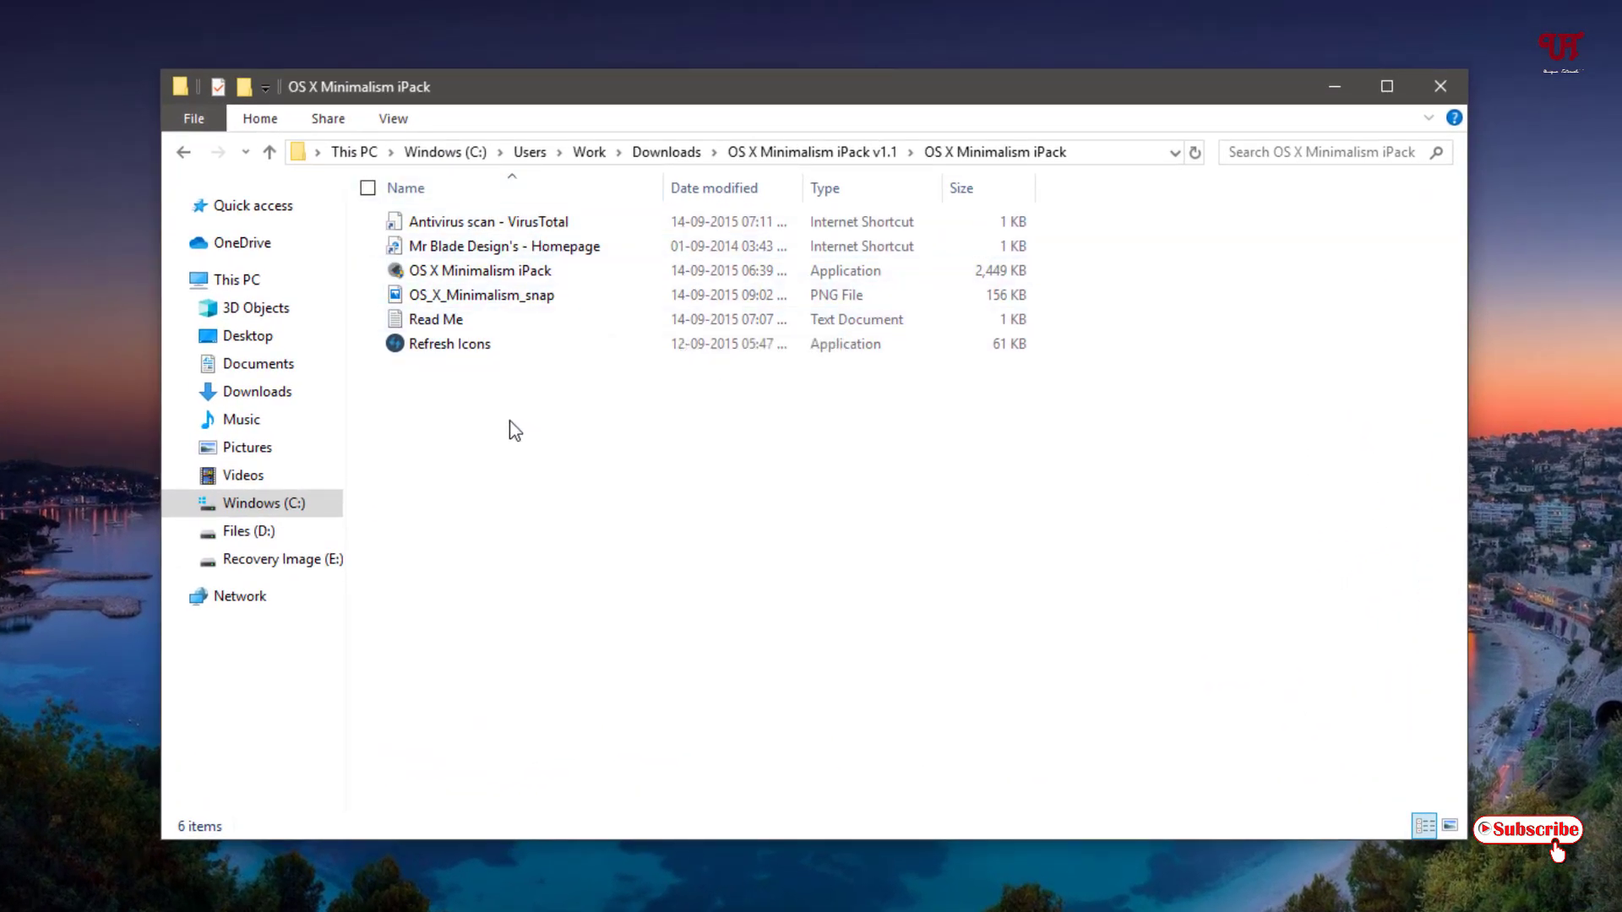
click(448, 343)
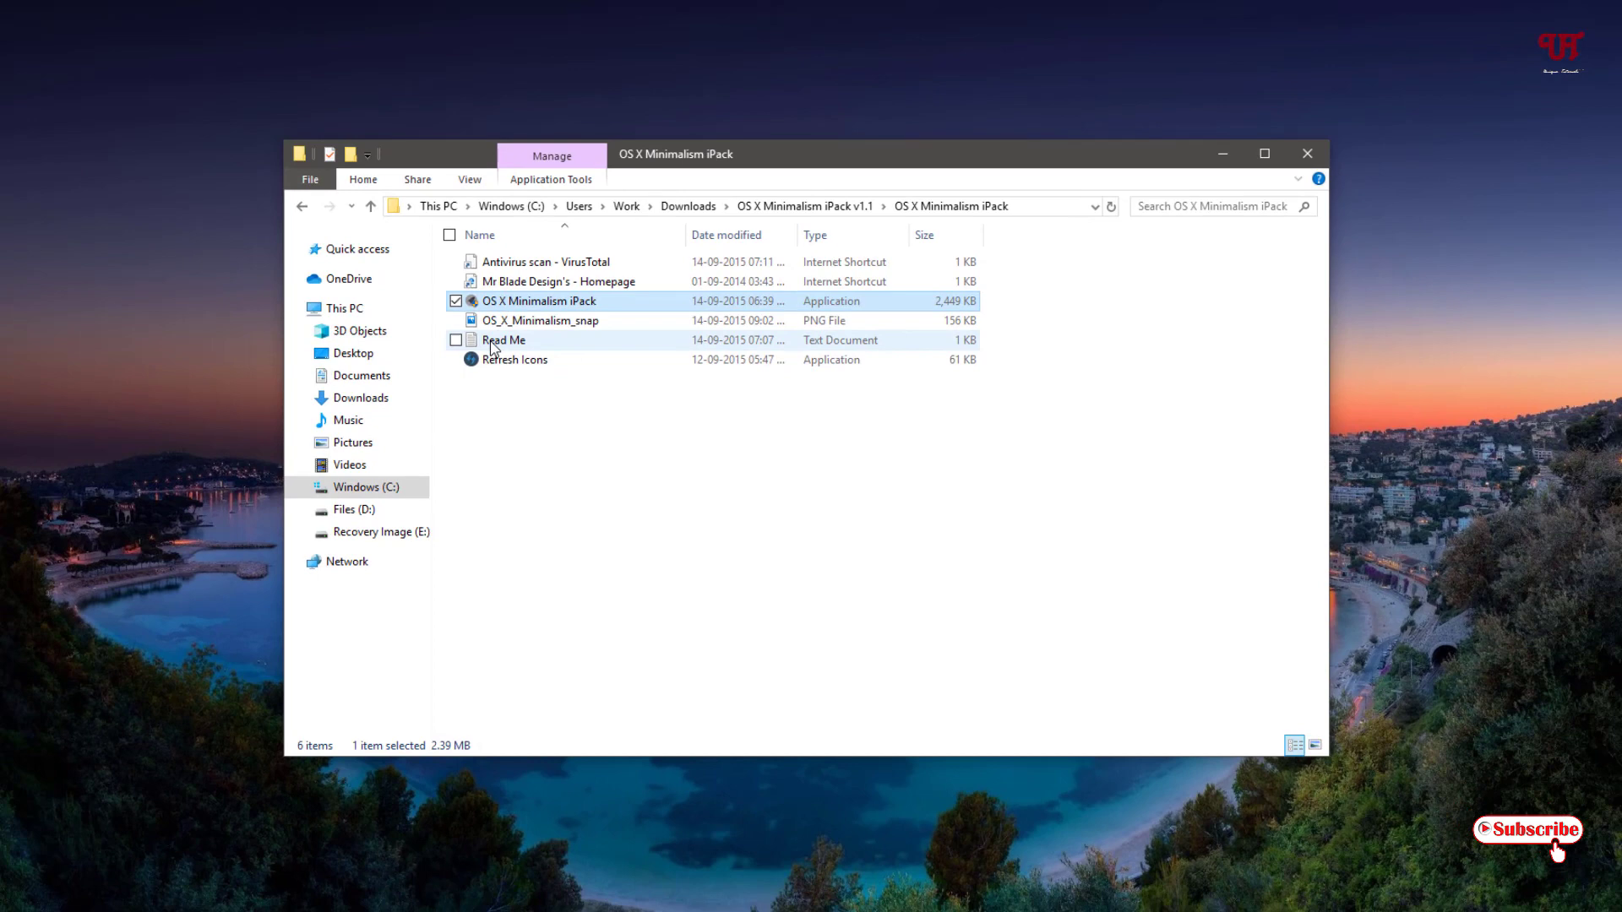
double_click(504, 339)
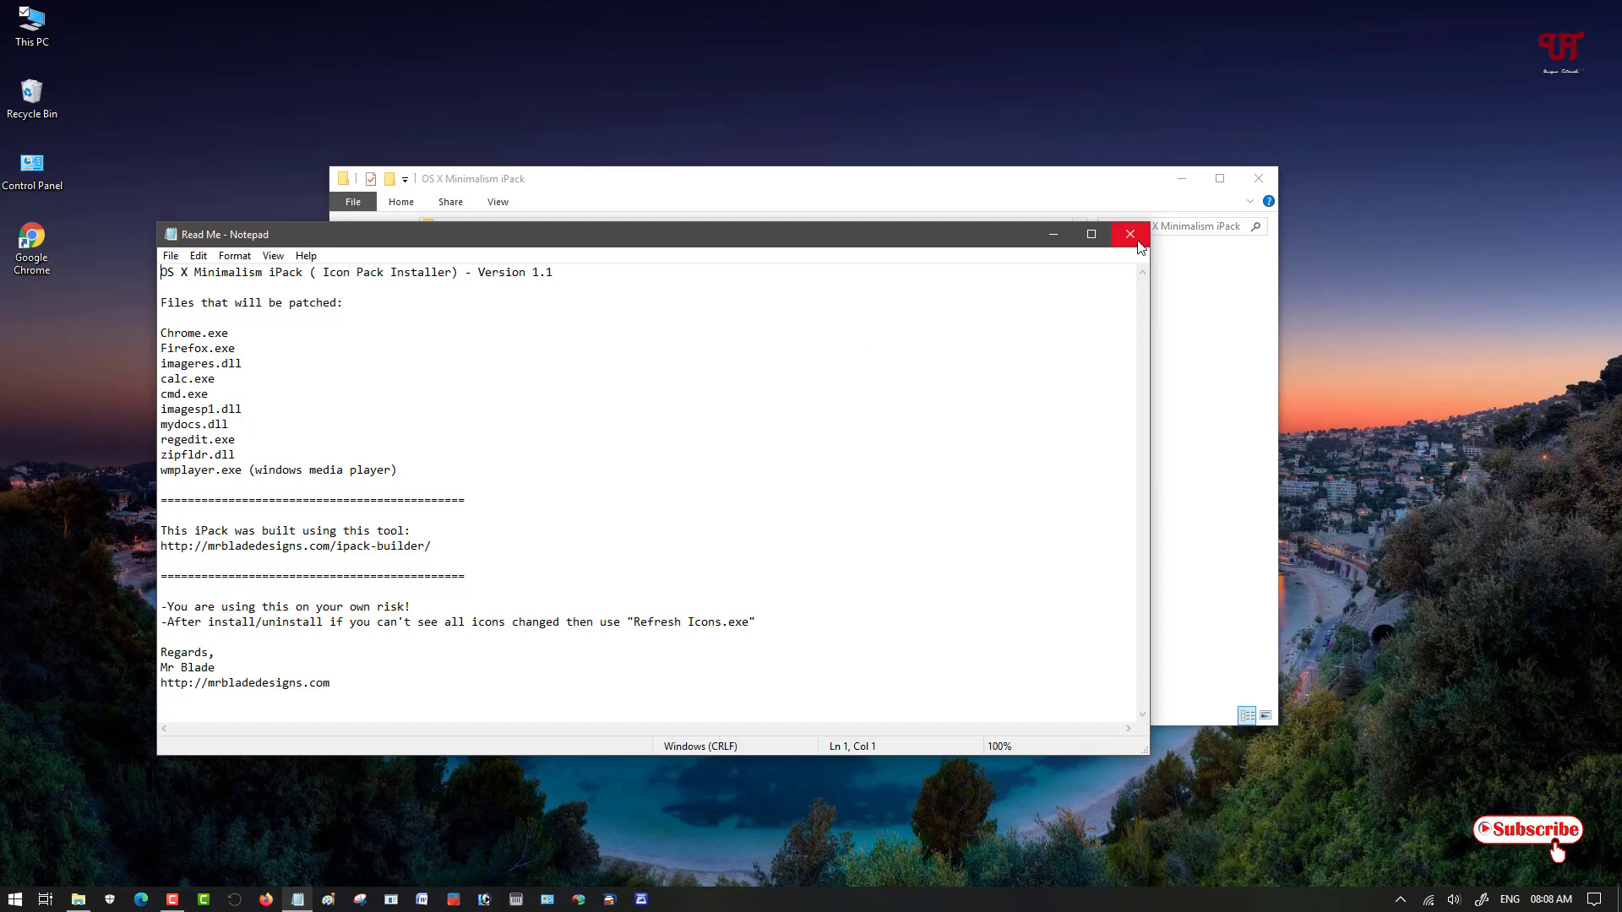
click(1129, 234)
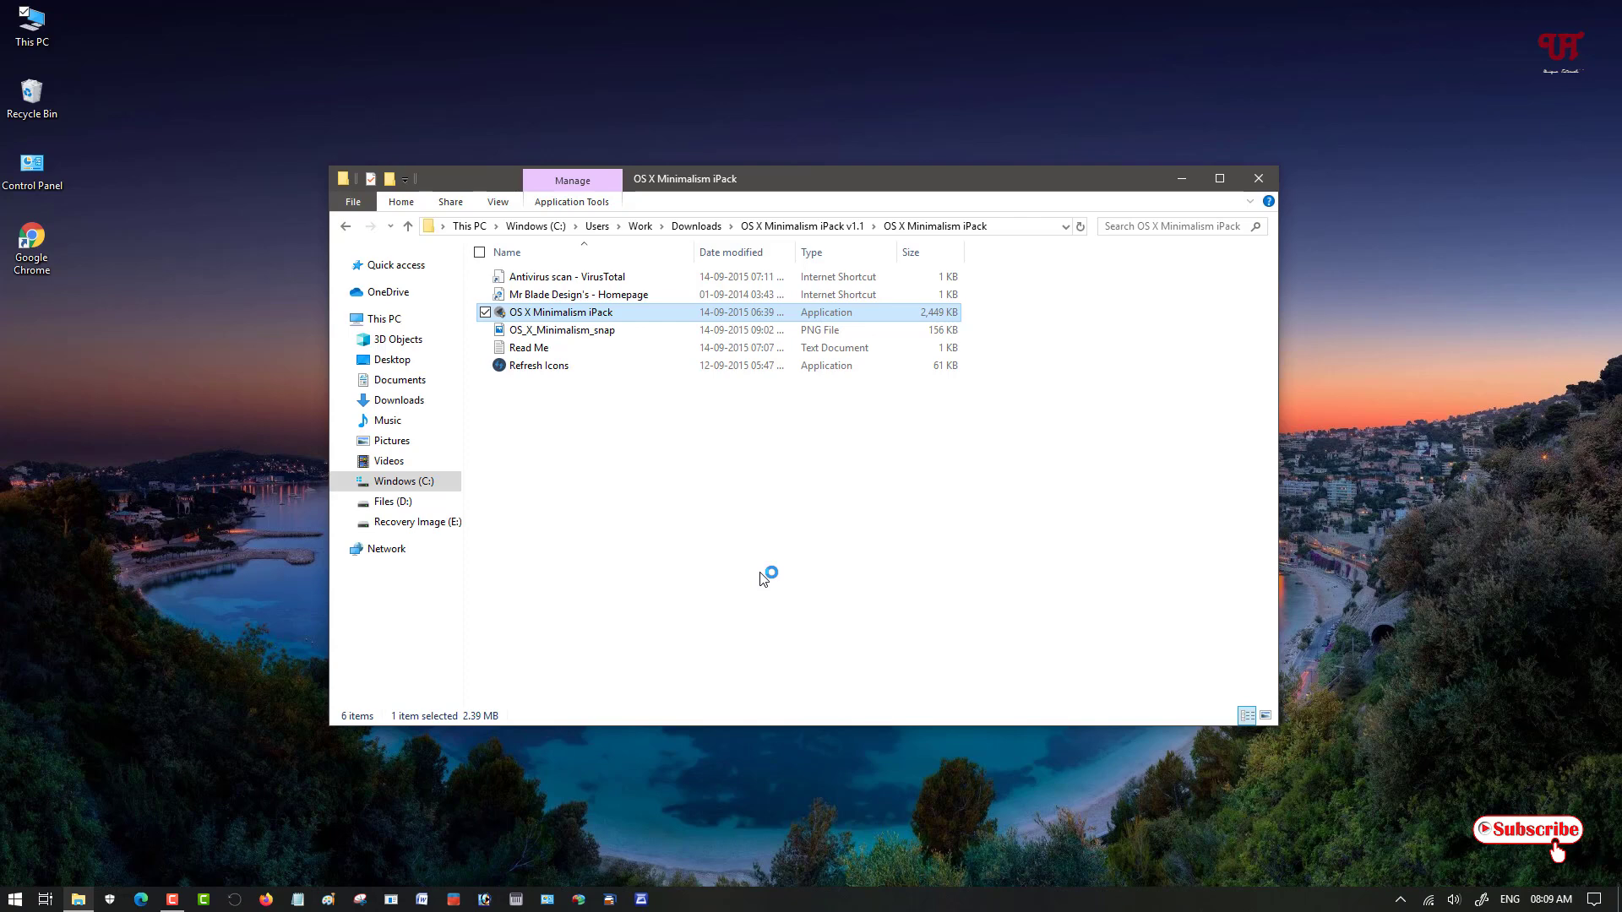
double_click(562, 311)
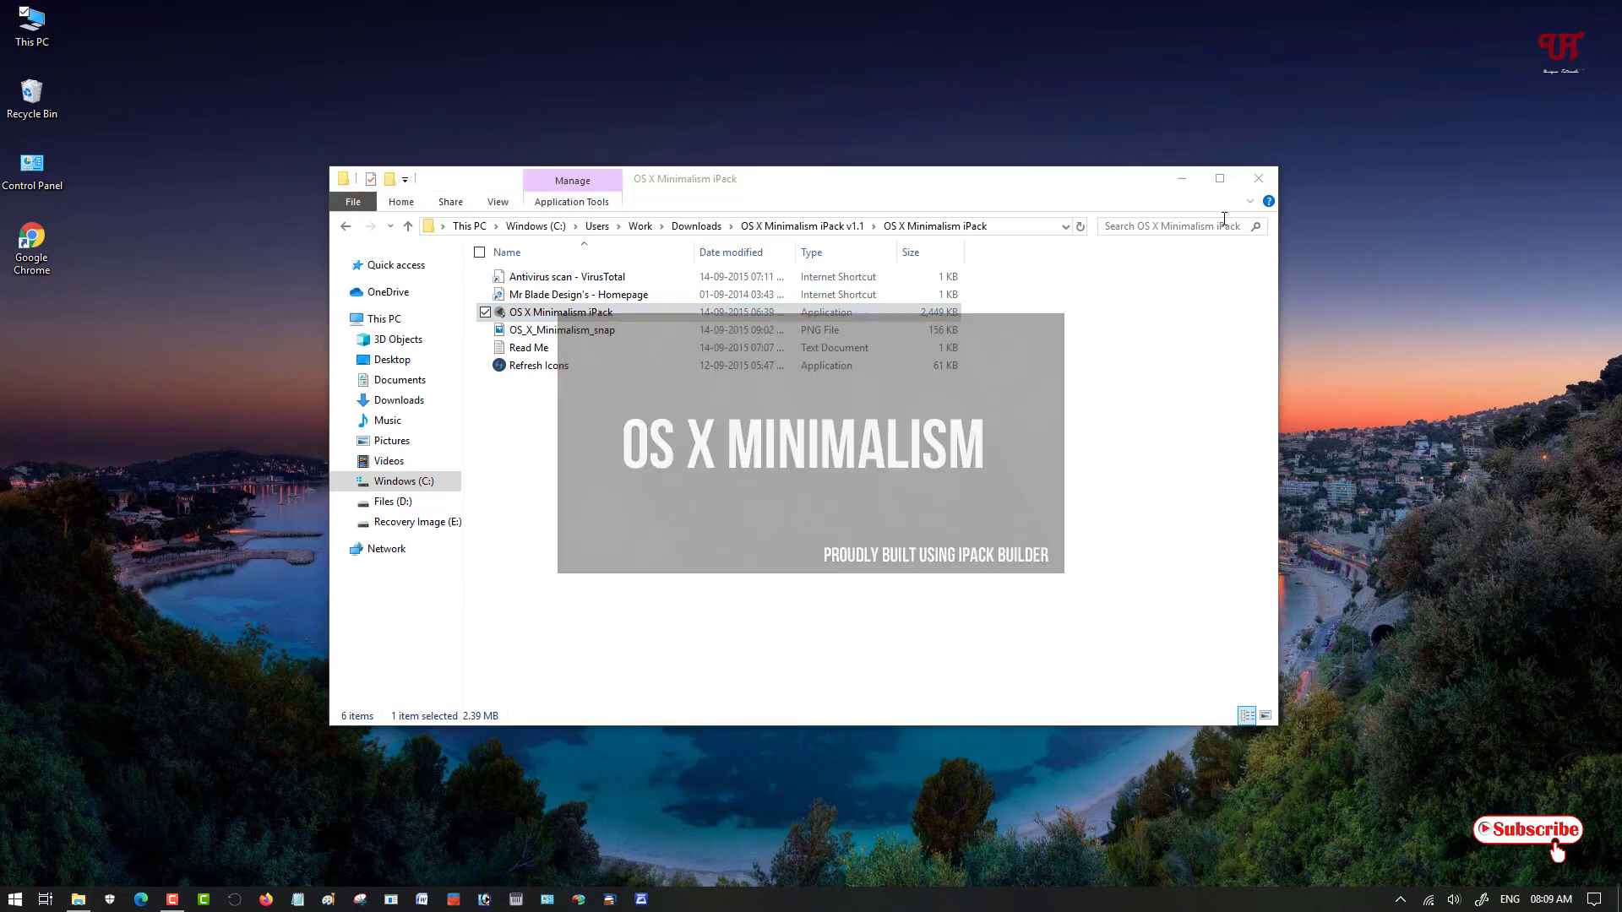
Accept the OS X Minimalism iPack license and proceed with 'Patch all files'.
double_click(561, 312)
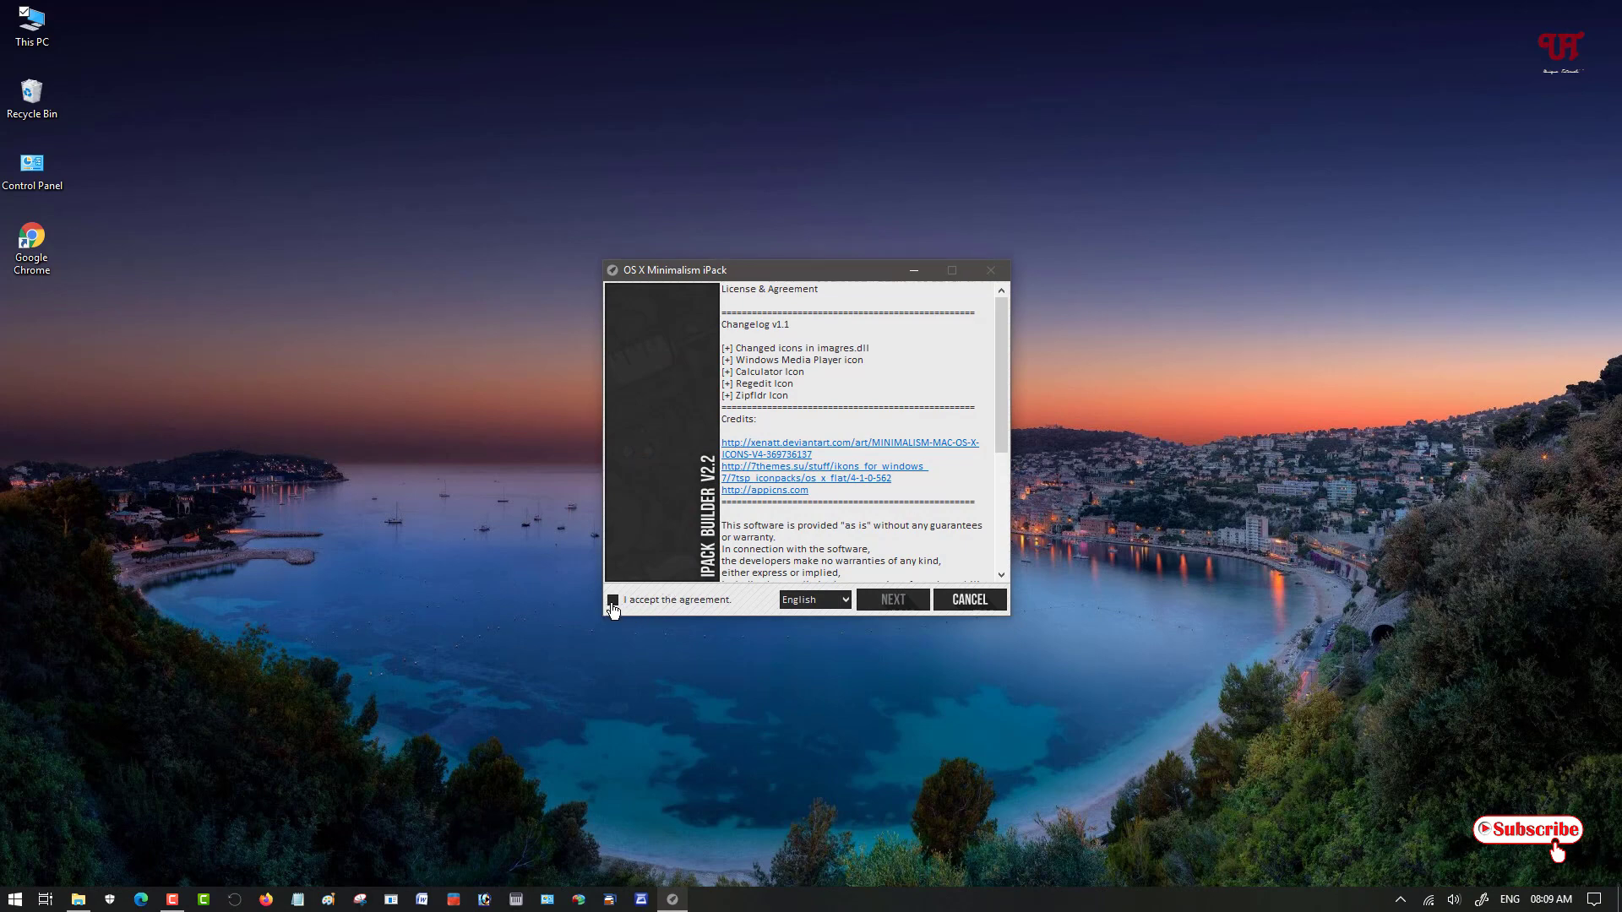
click(611, 599)
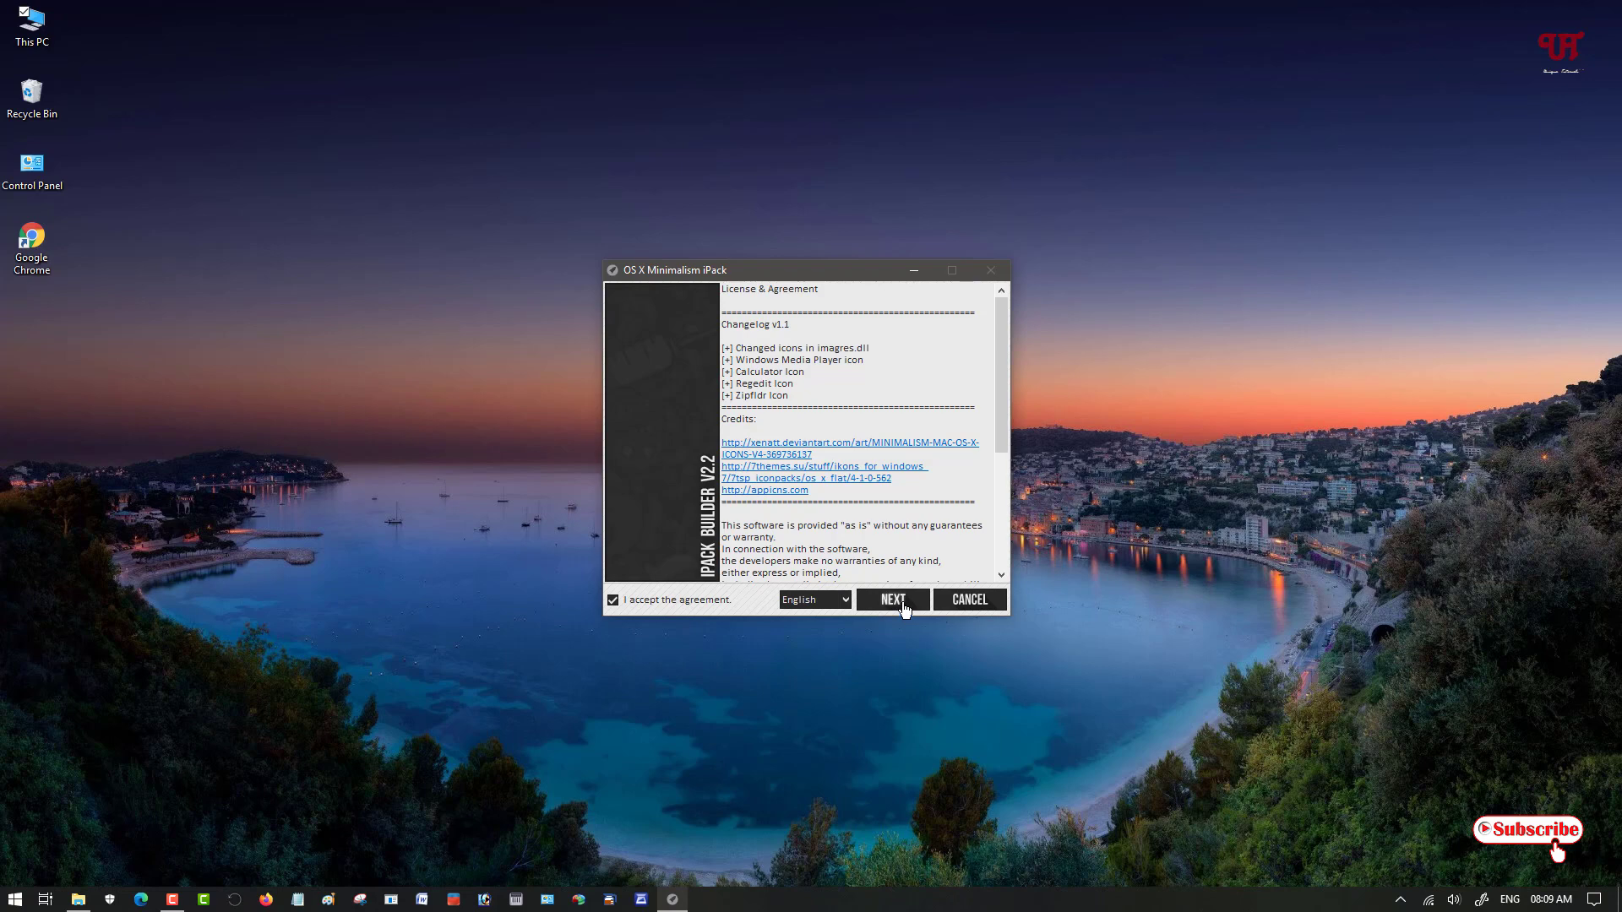
click(892, 600)
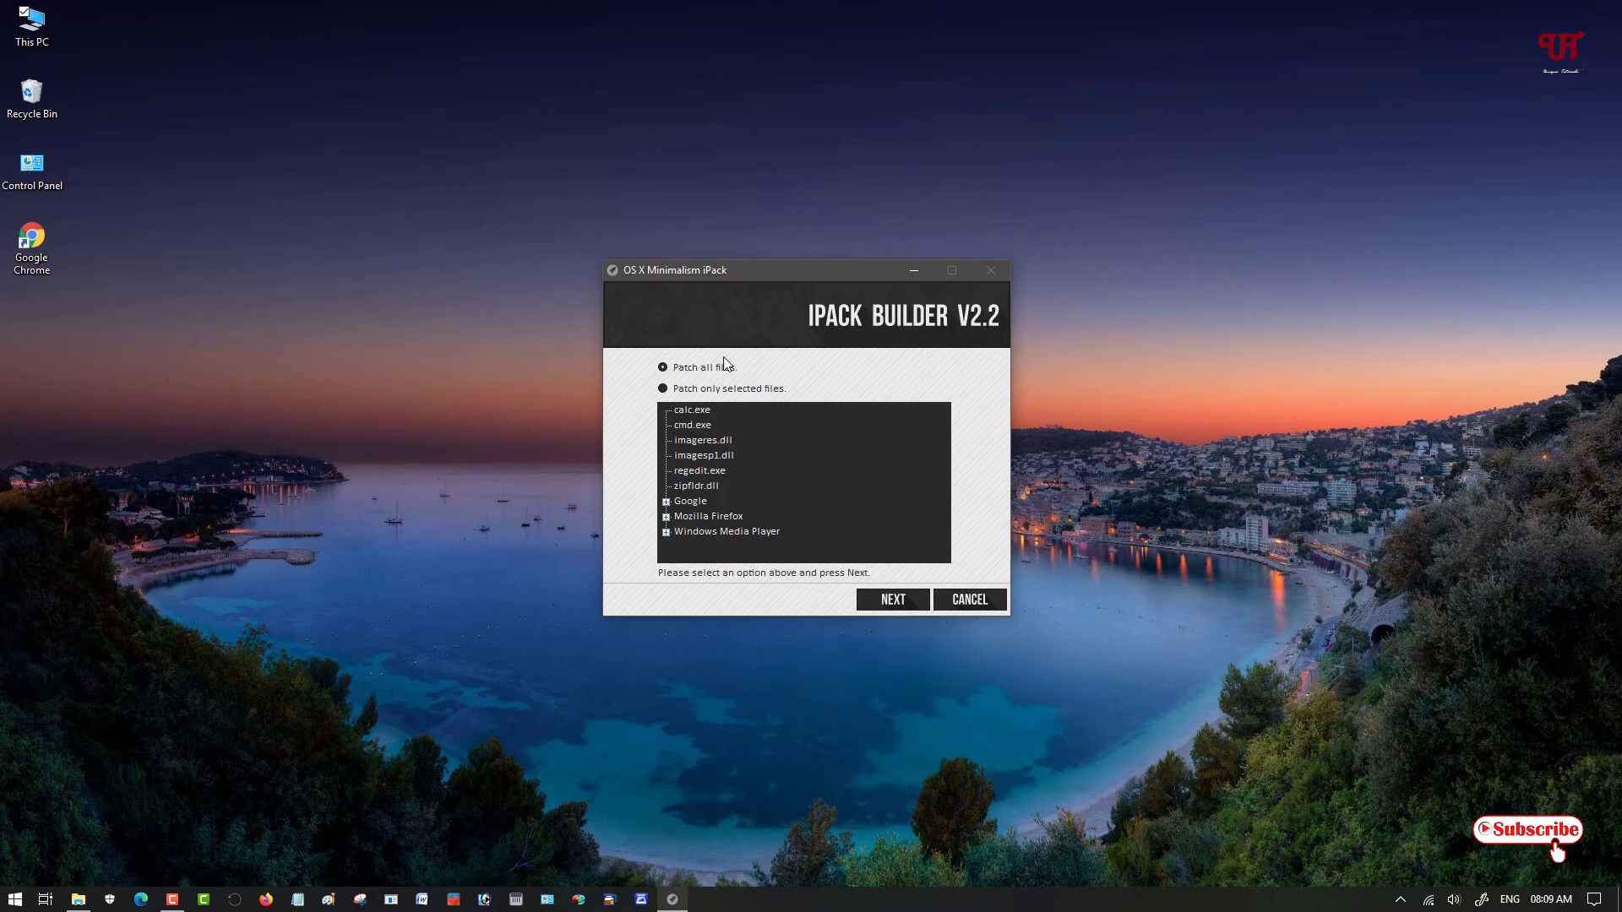
click(890, 599)
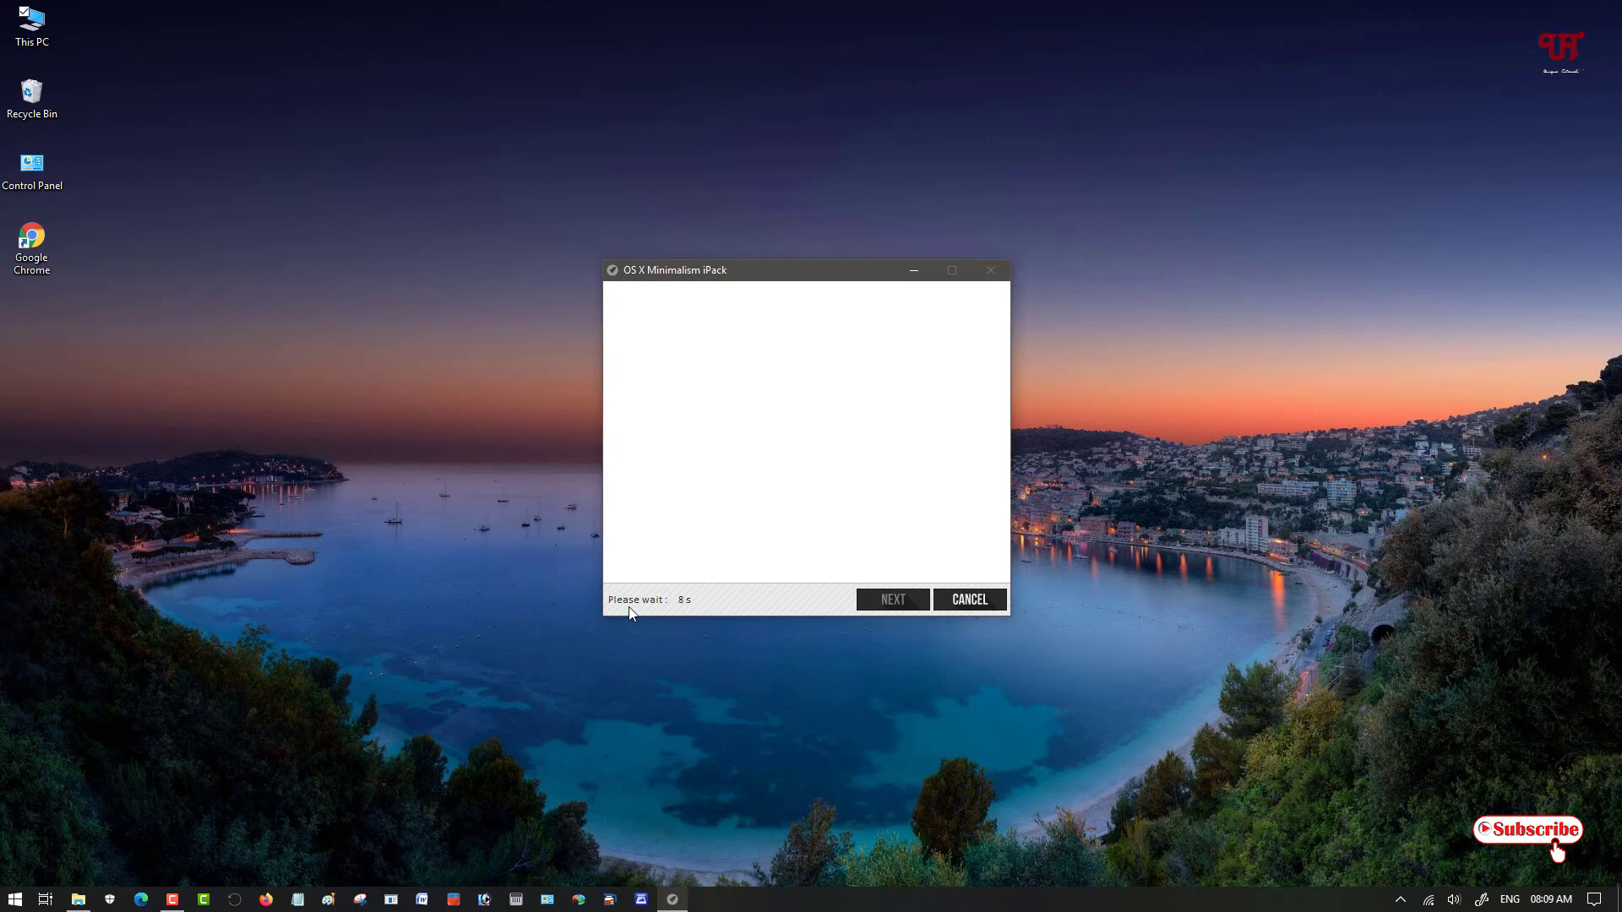
mouse_move(694, 626)
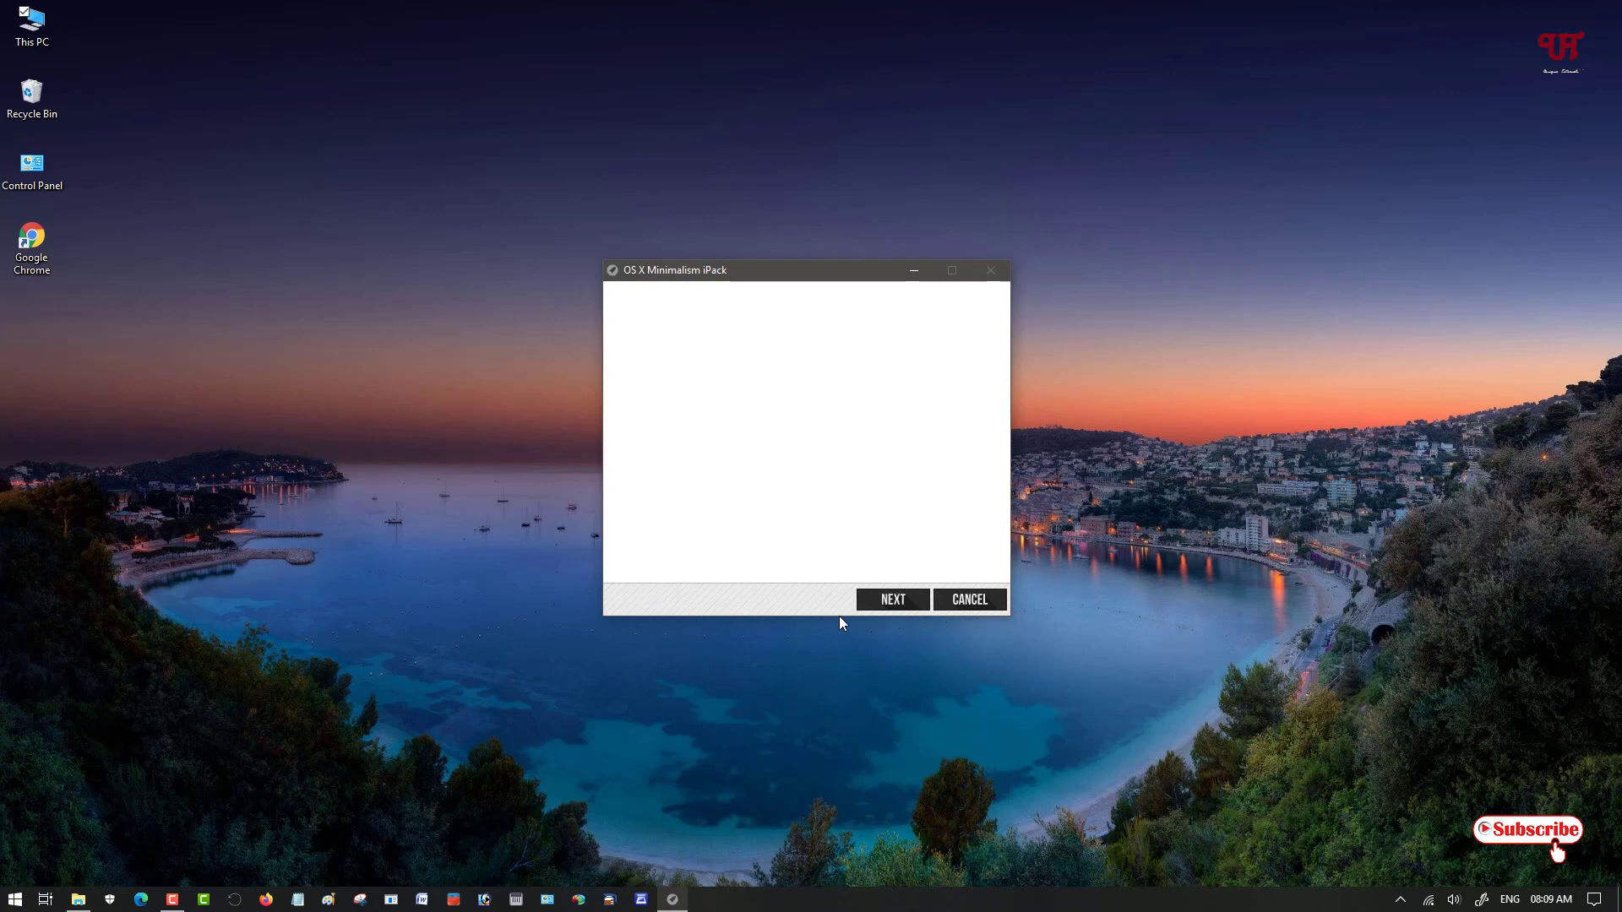
Install the icon pack with a restore point, then finish after 16 files are patched.
click(890, 600)
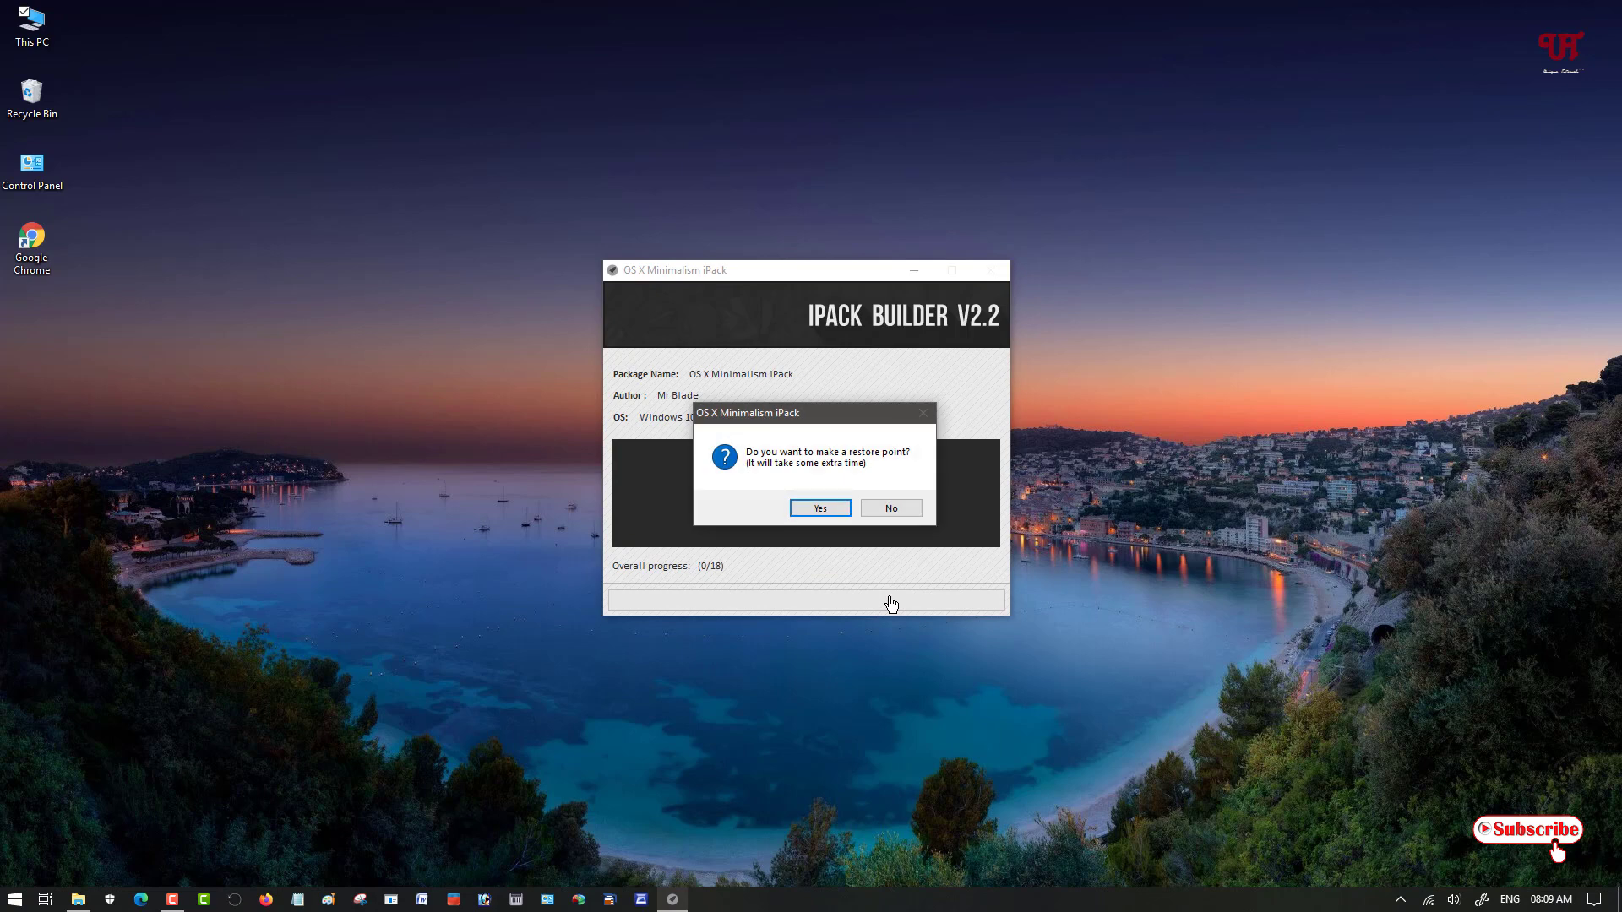
mouse_move(875, 467)
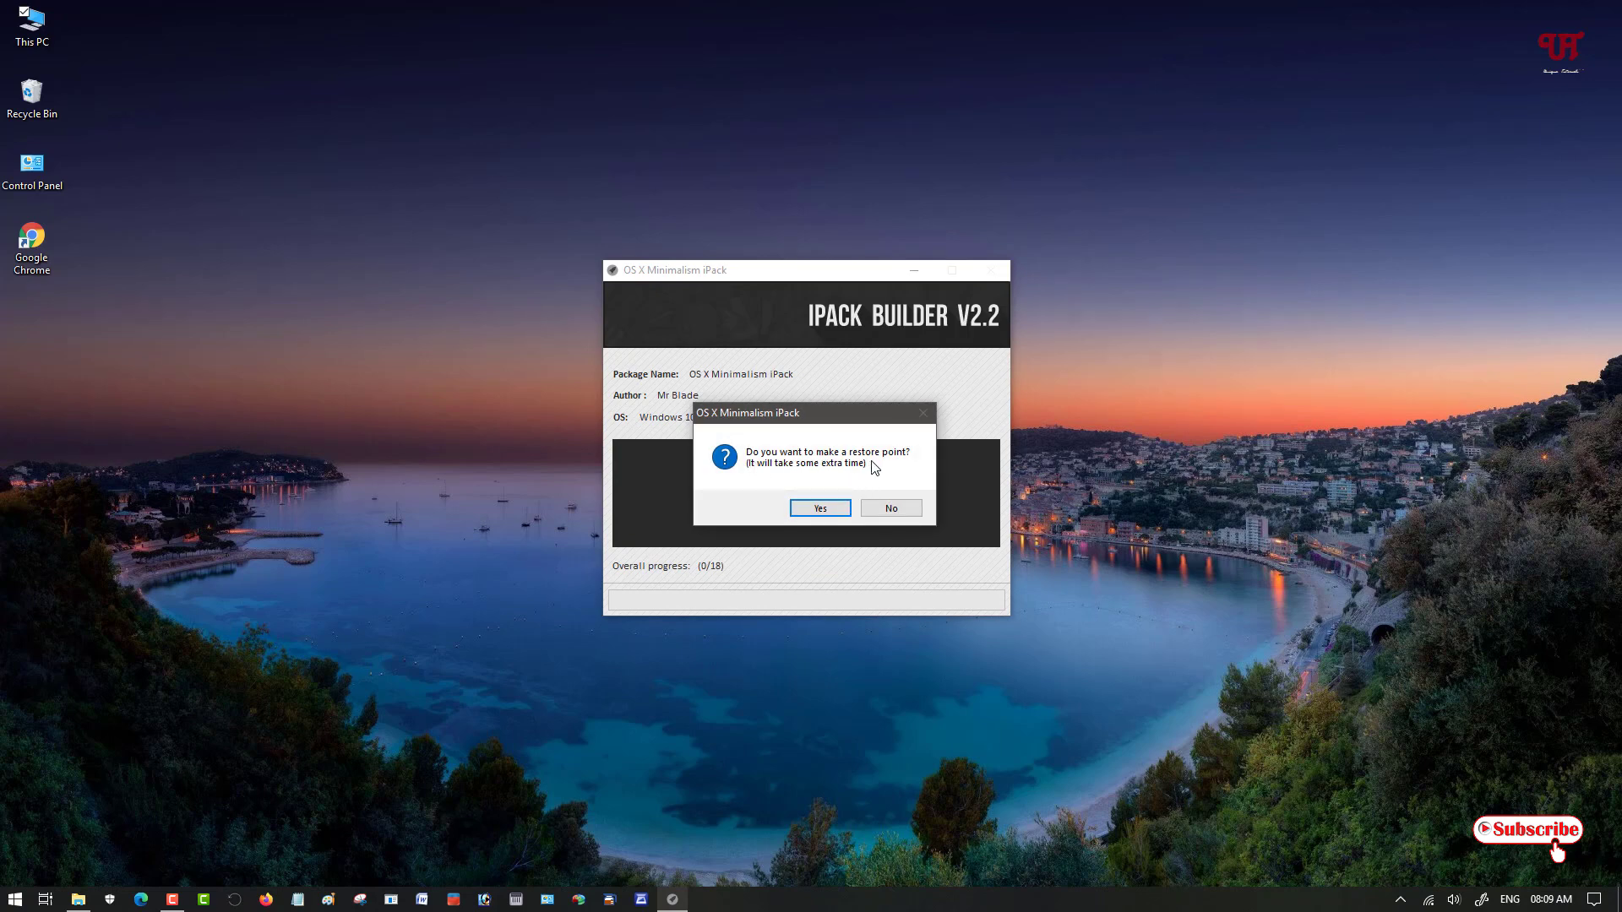
mouse_move(854, 478)
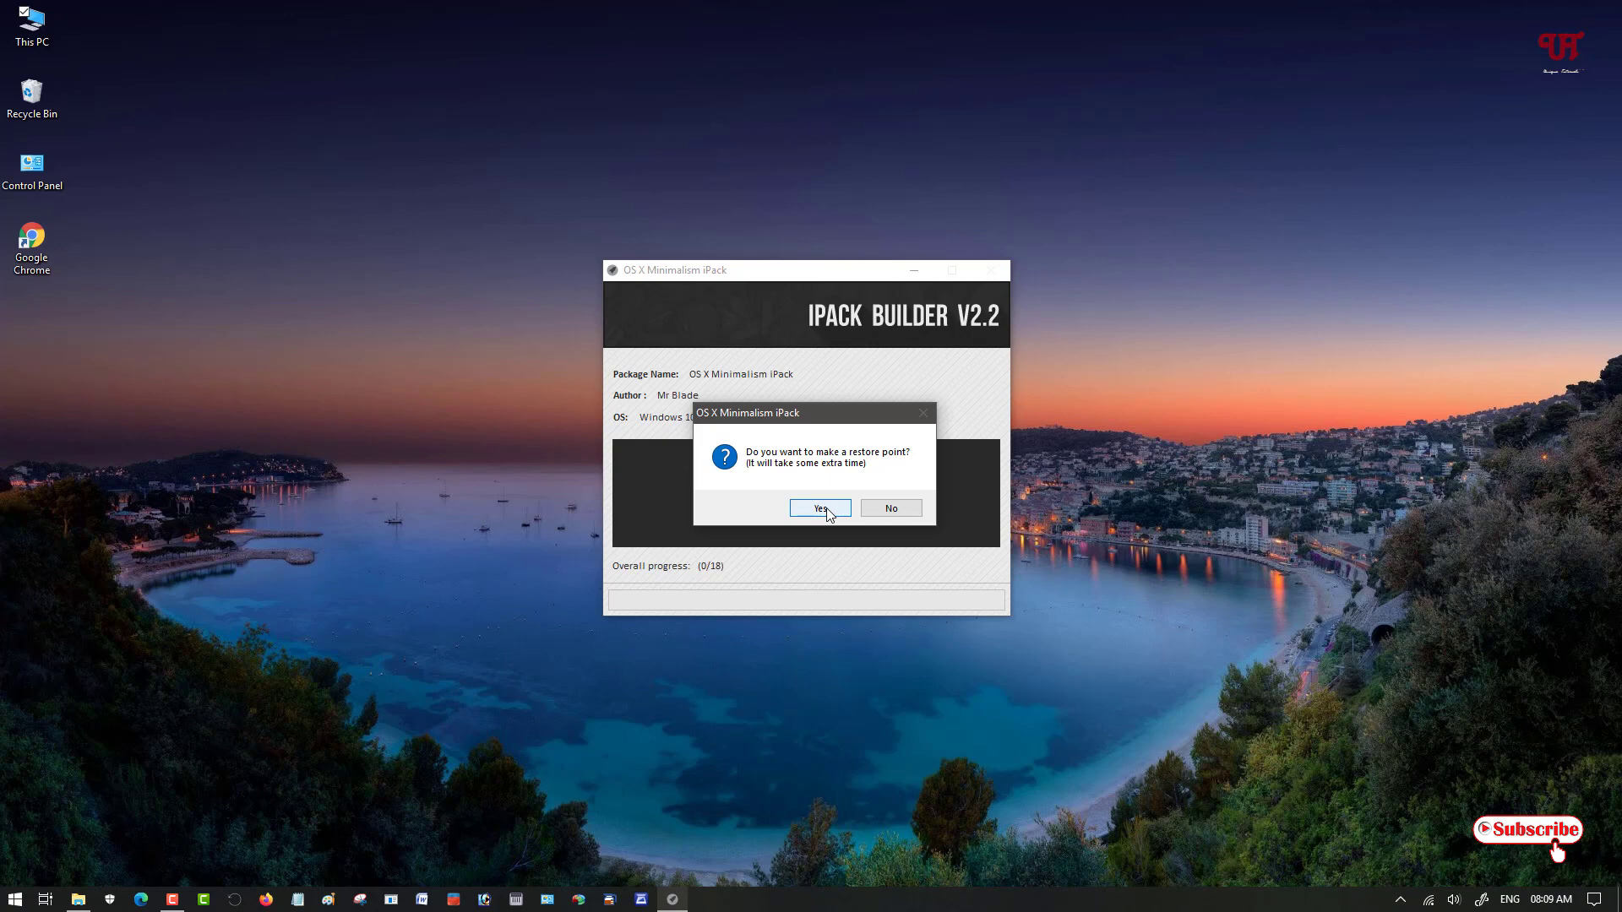
click(819, 508)
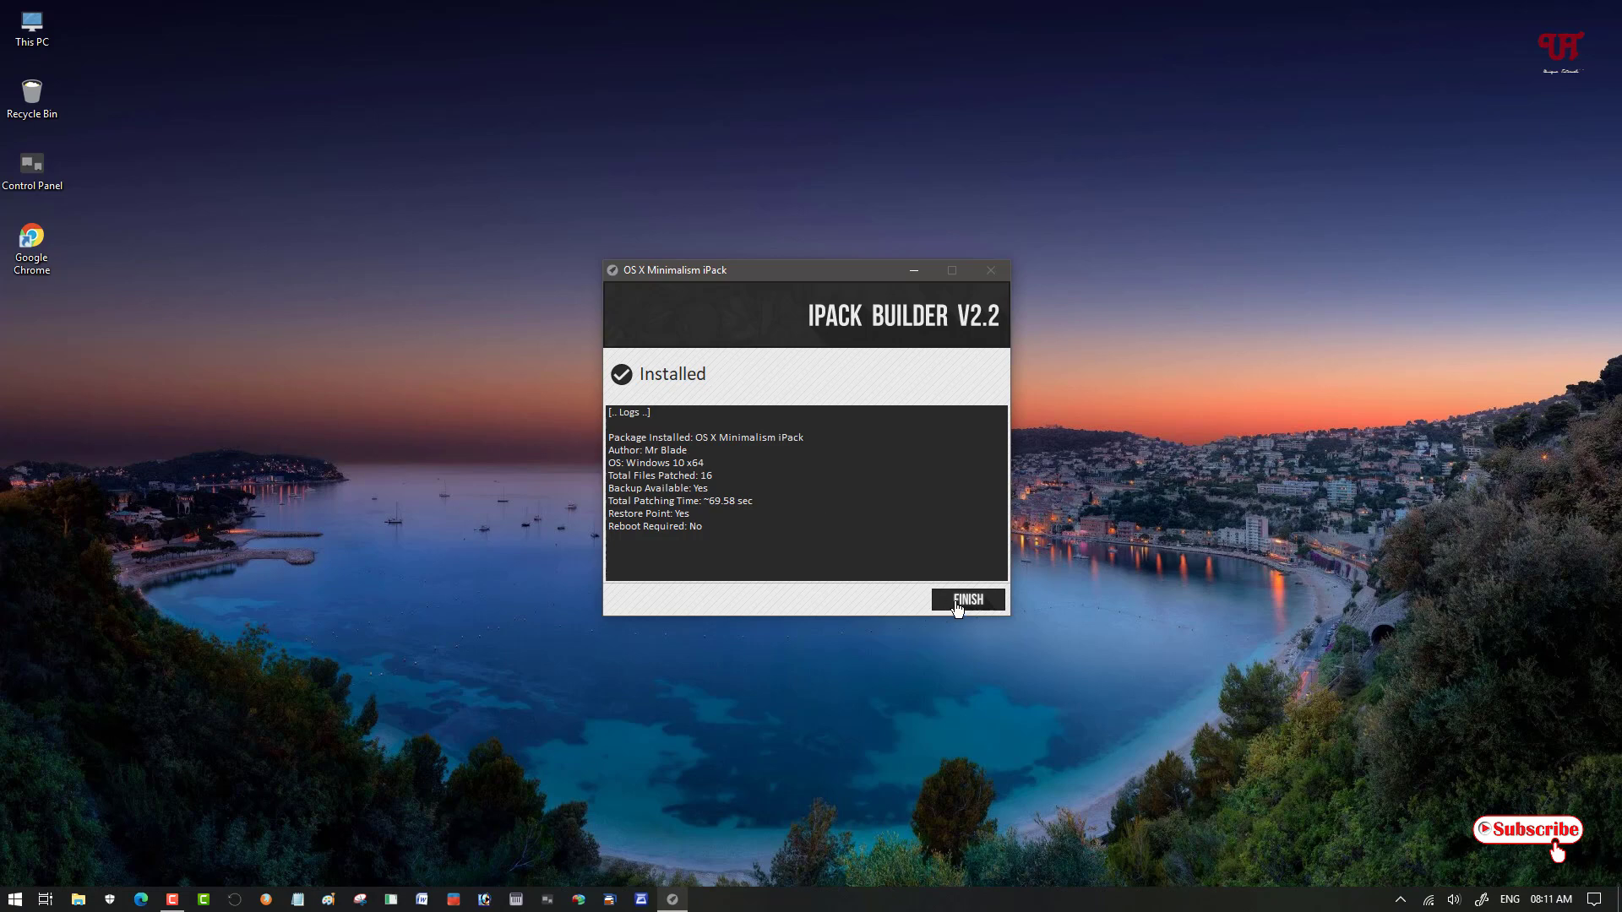
click(965, 600)
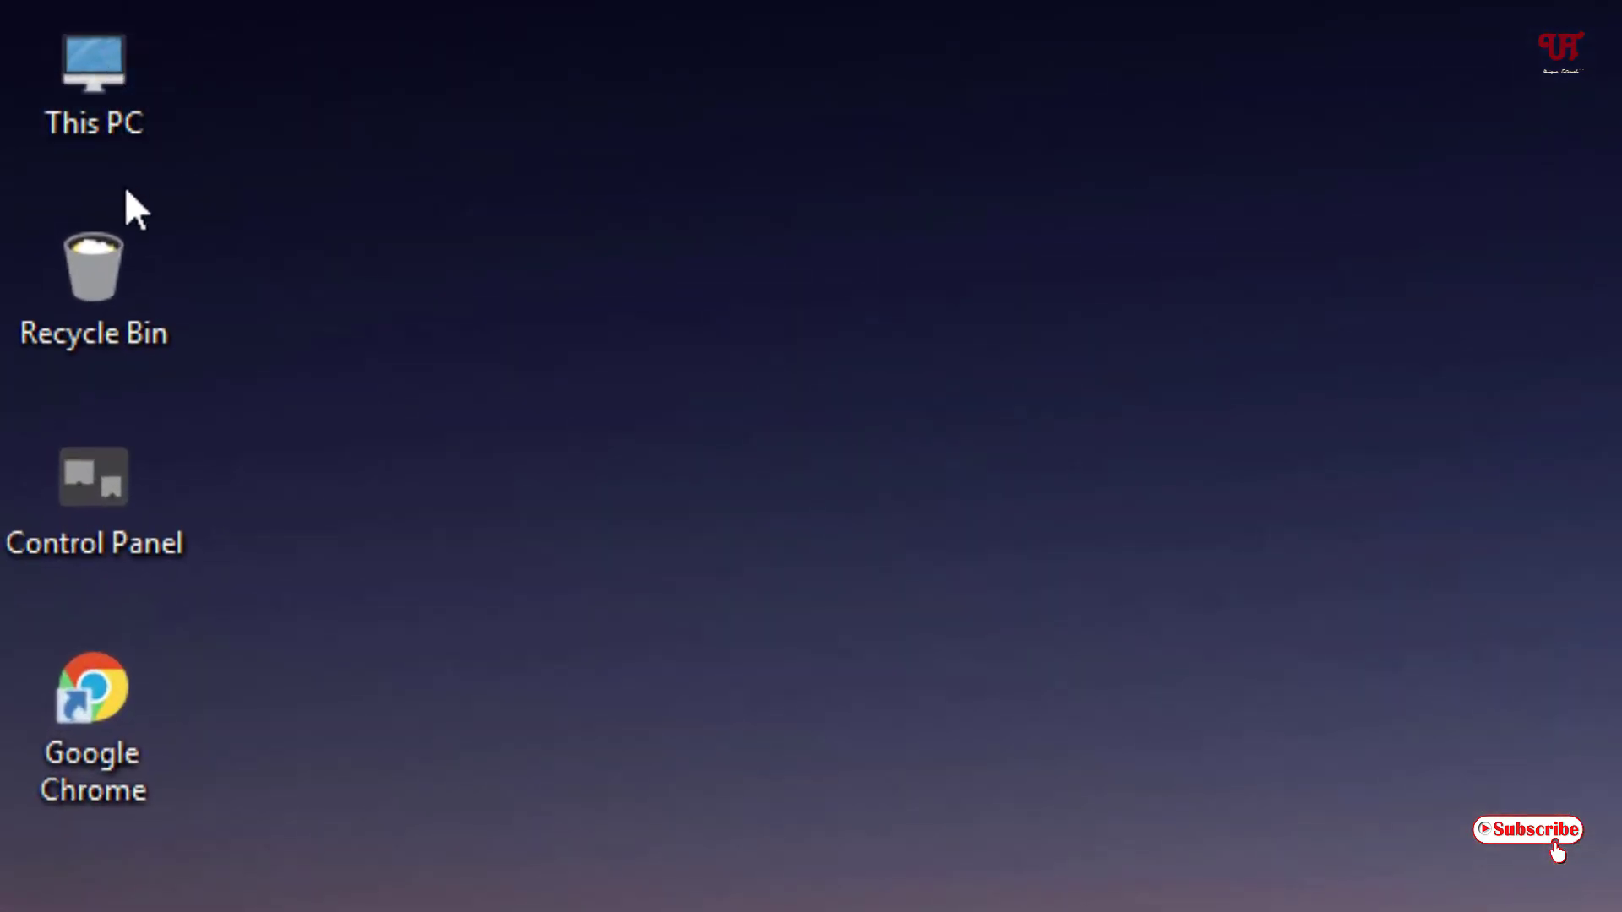
Open This PC and select the DVD RW Drive (F:) to inspect the Mac-style drive icons.
click(93, 687)
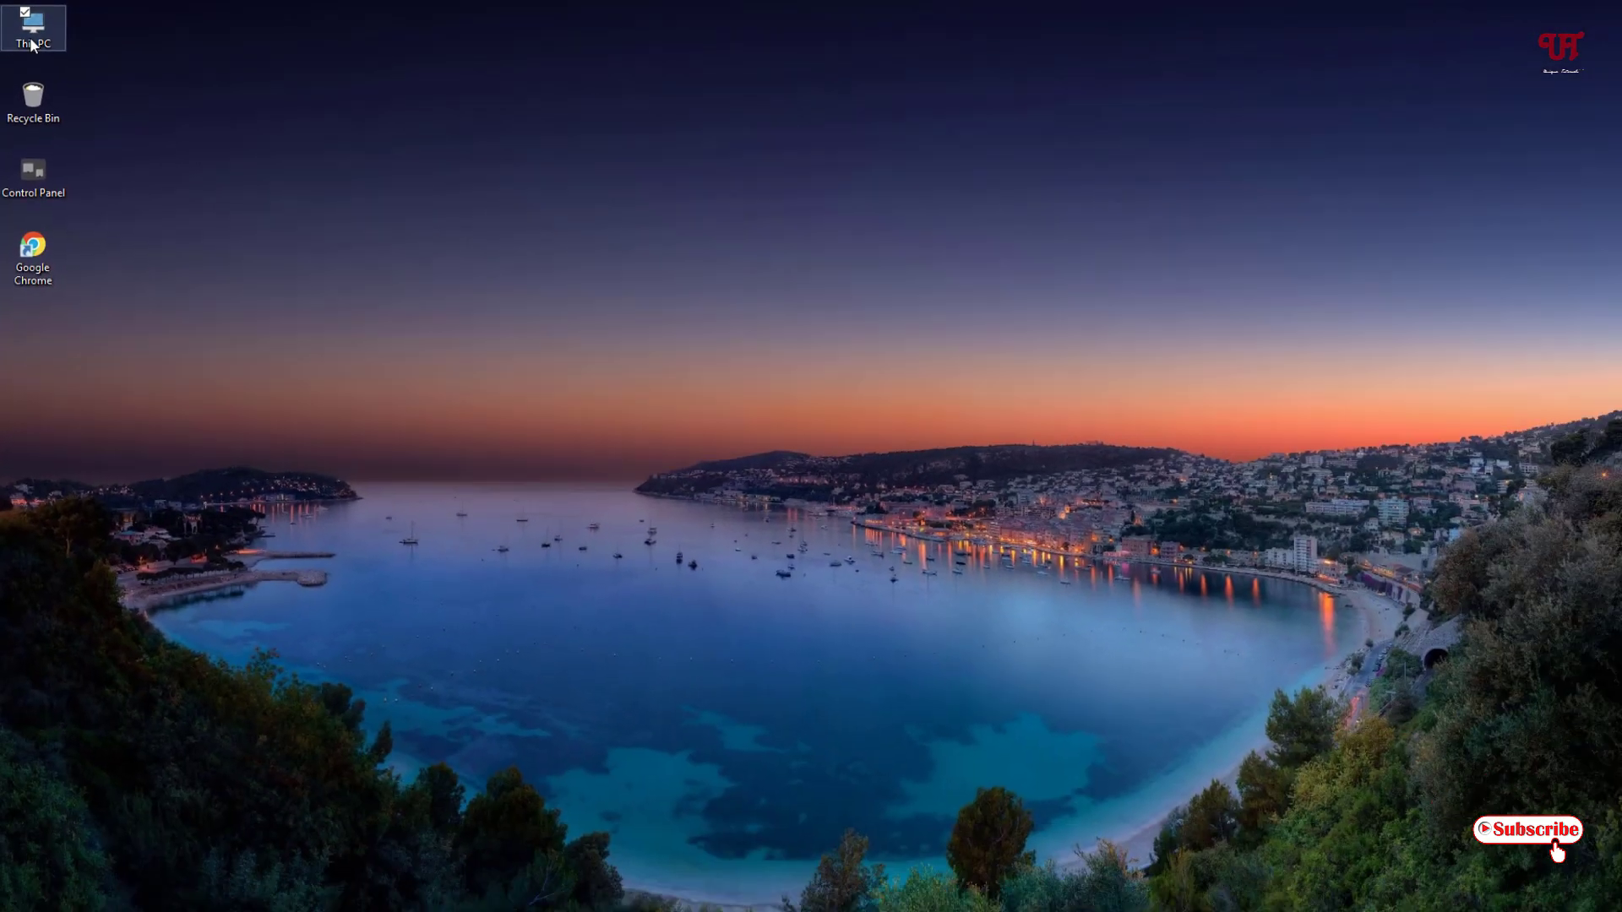
double_click(32, 27)
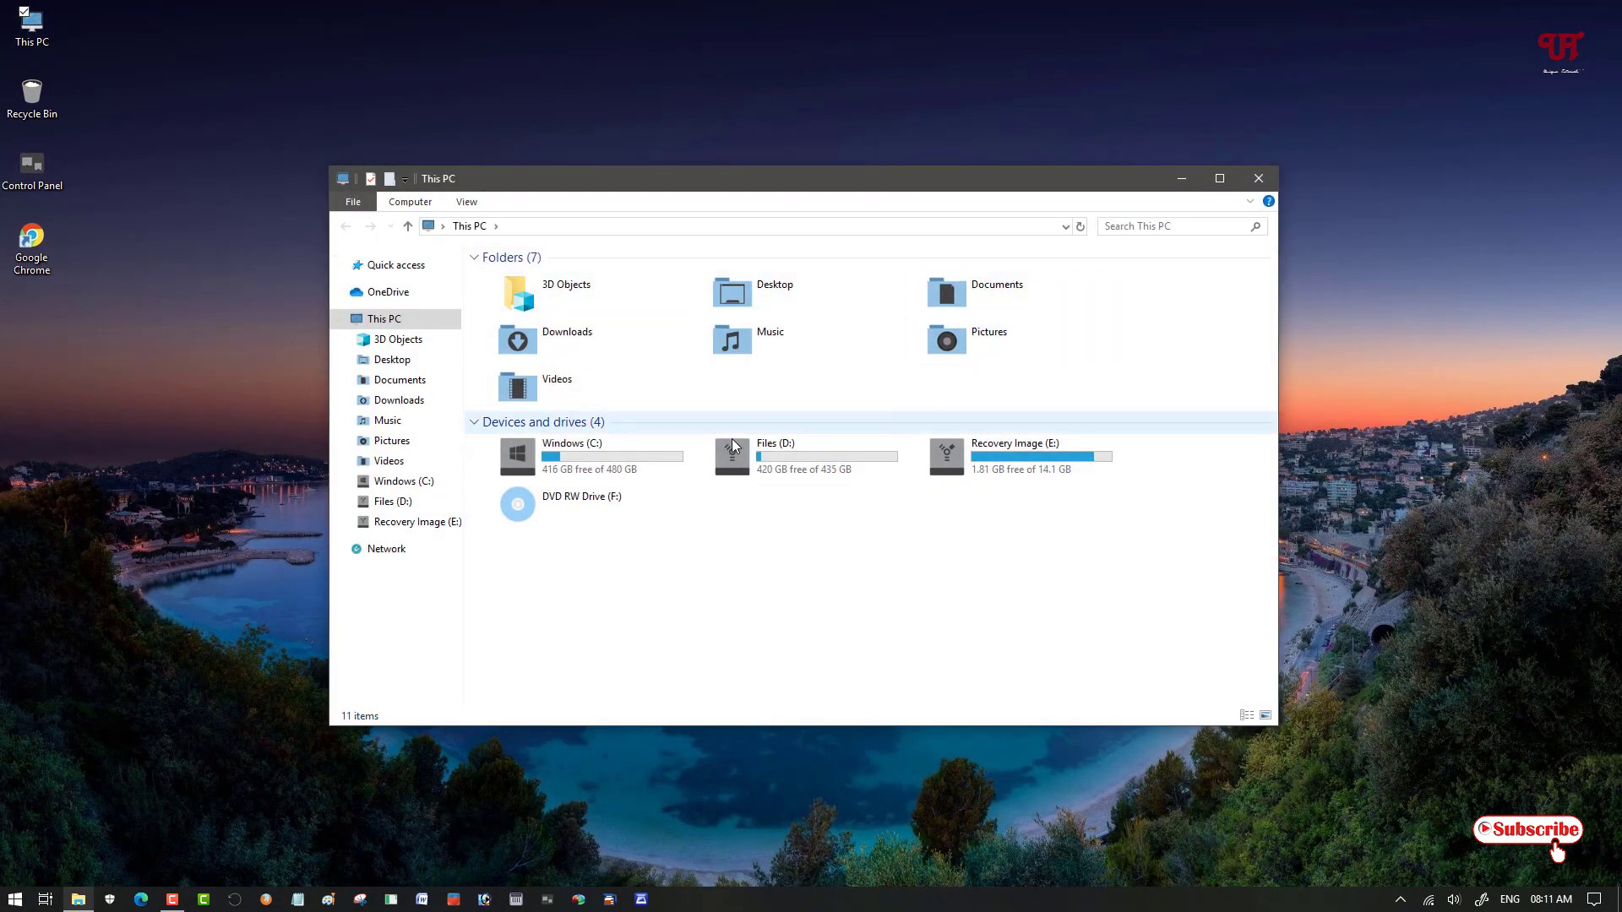
click(581, 503)
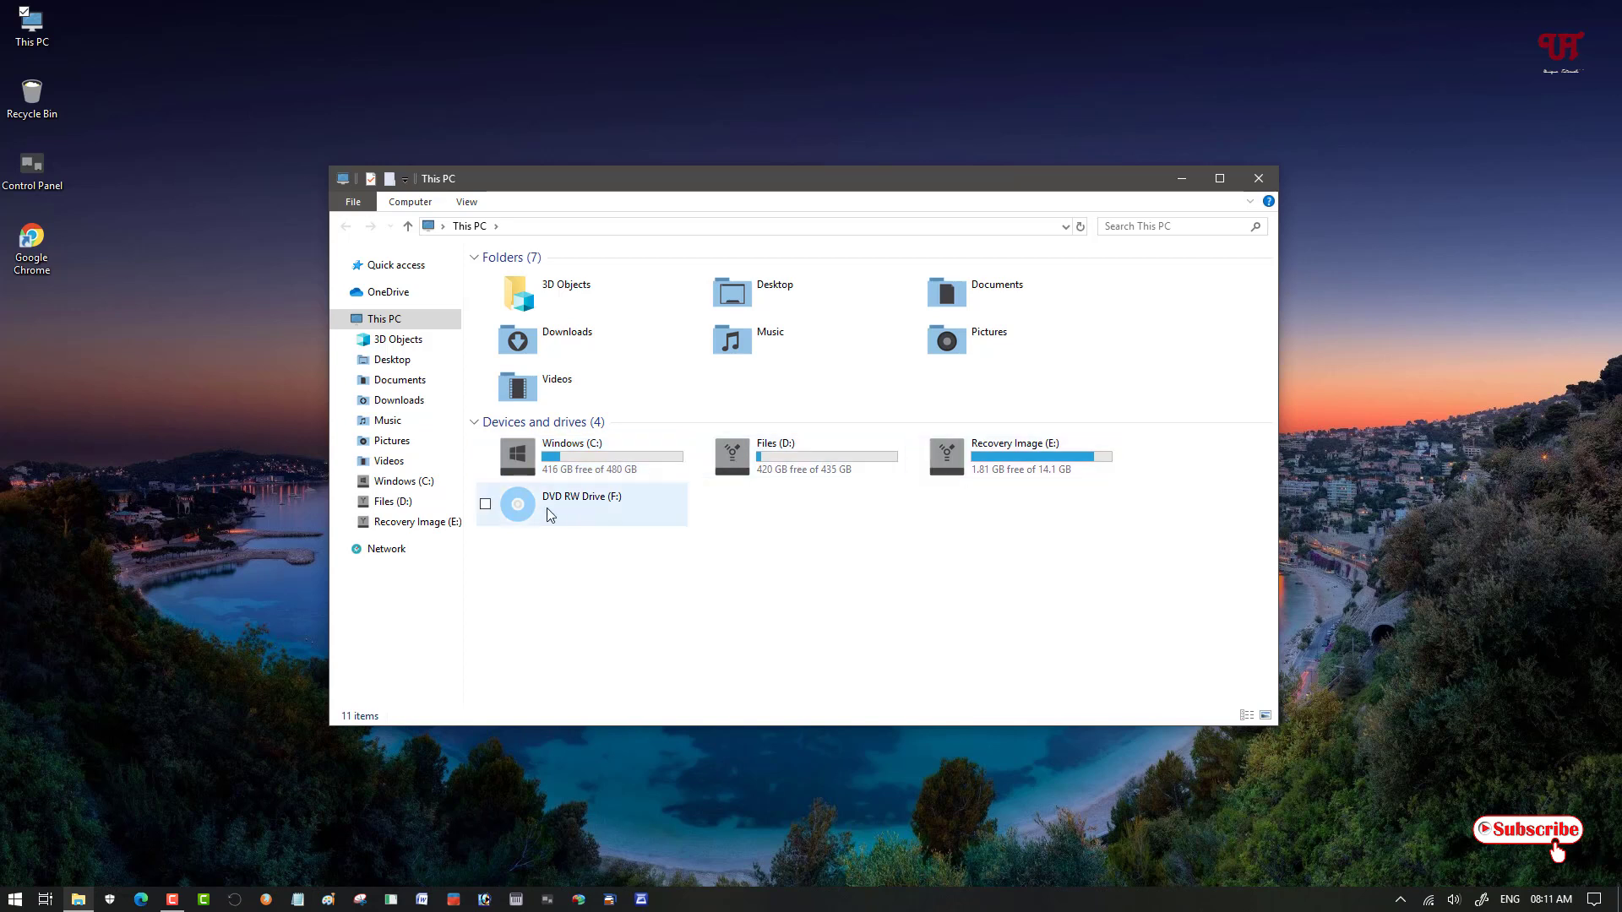
mouse_move(553, 524)
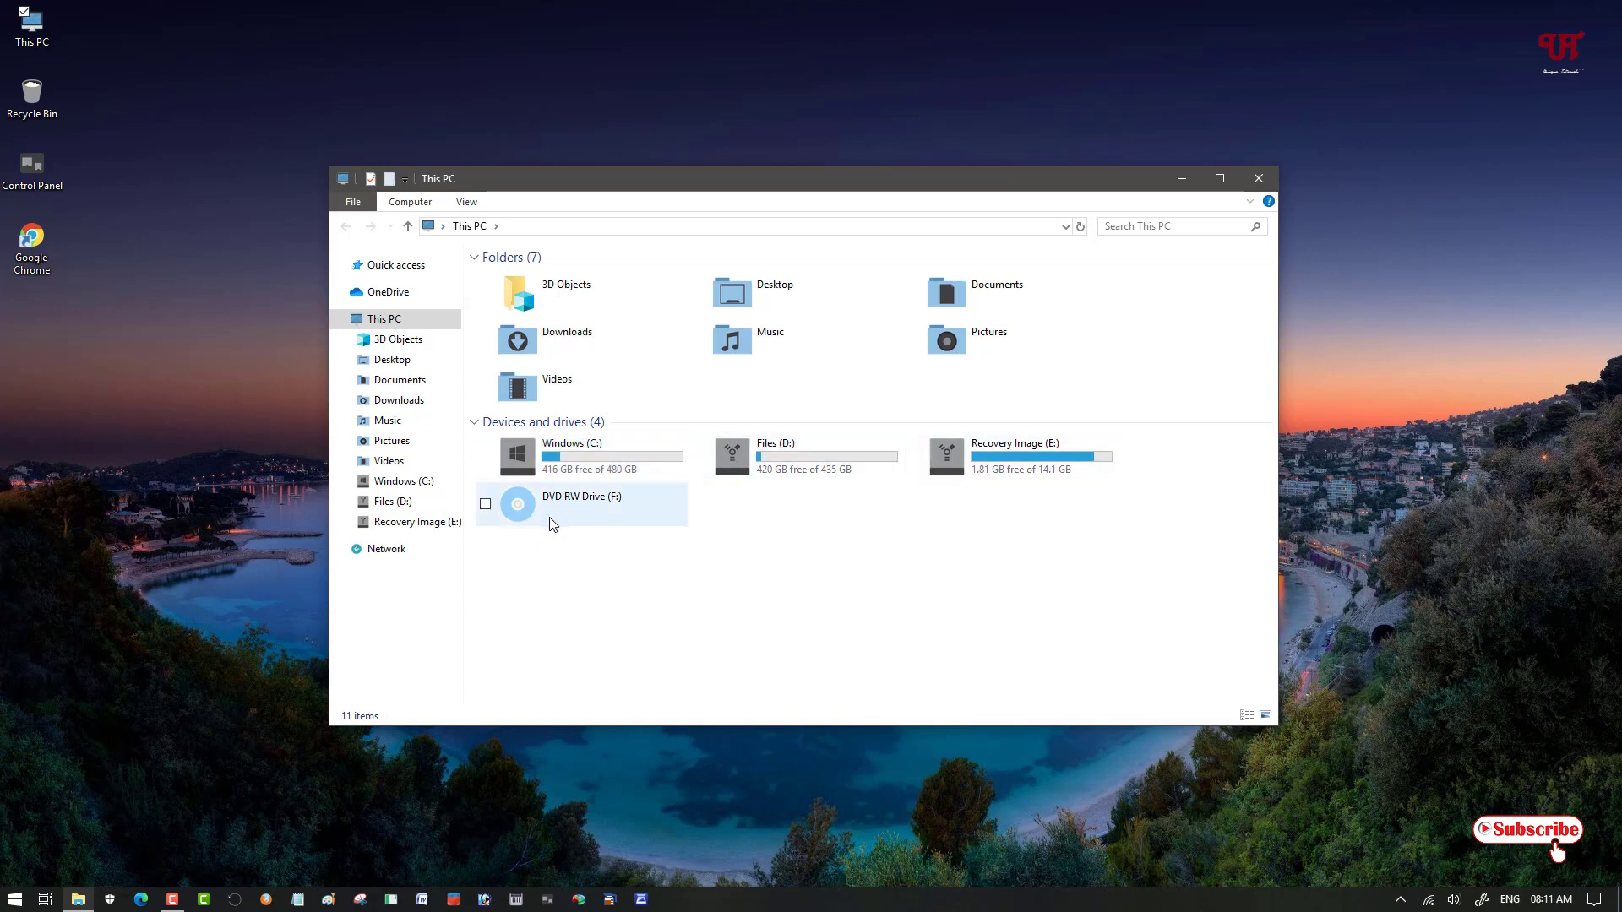
click(384, 318)
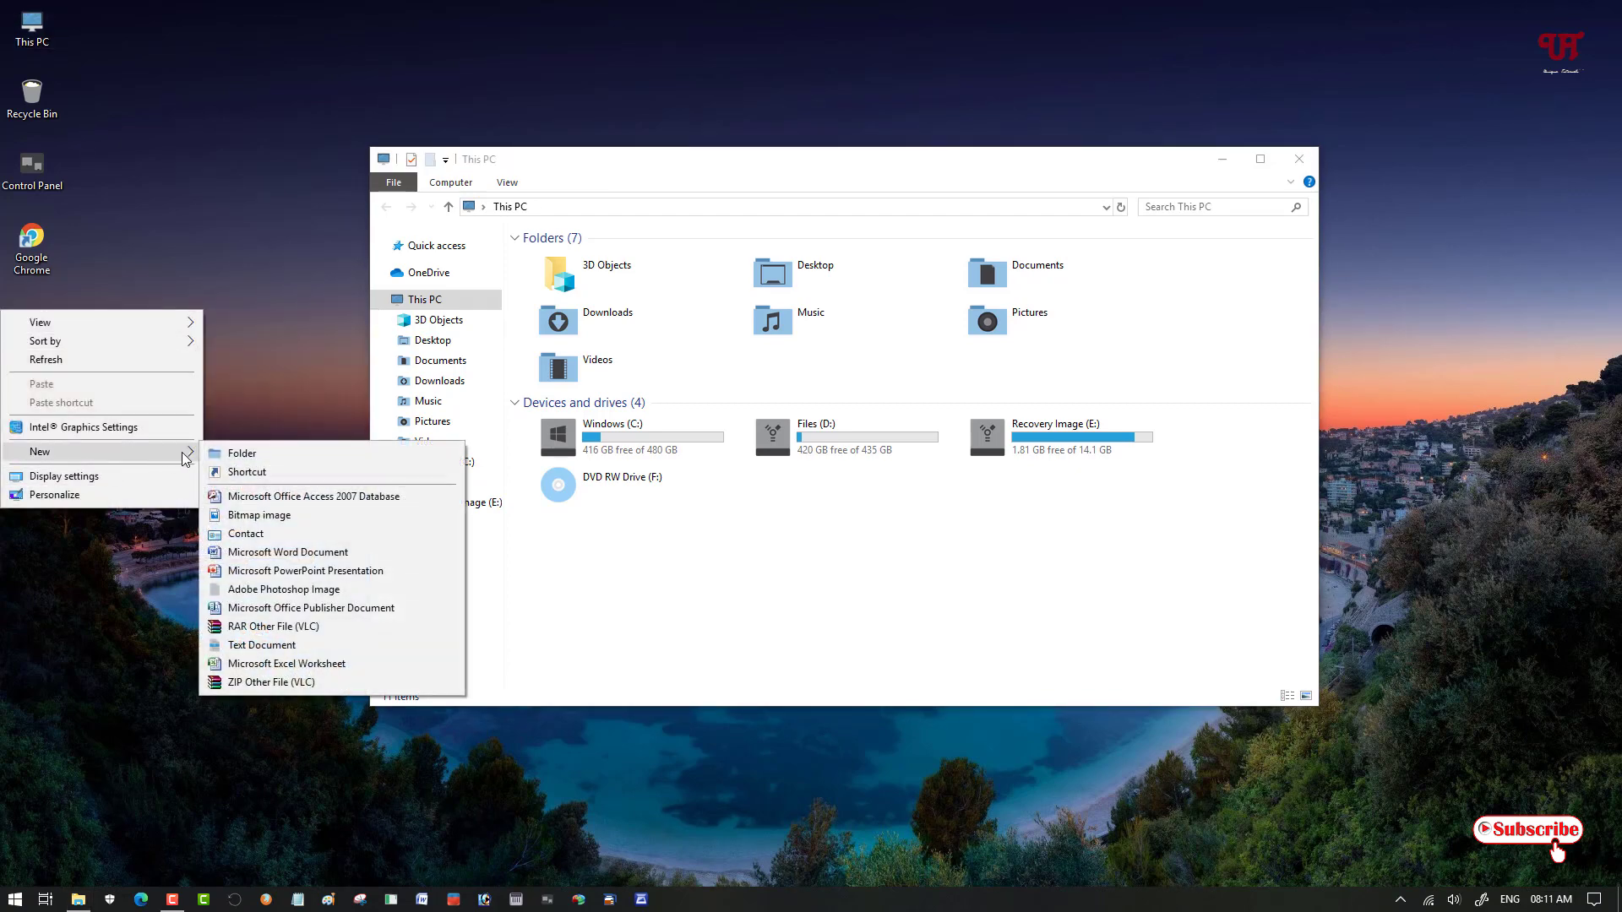
mouse_move(294, 626)
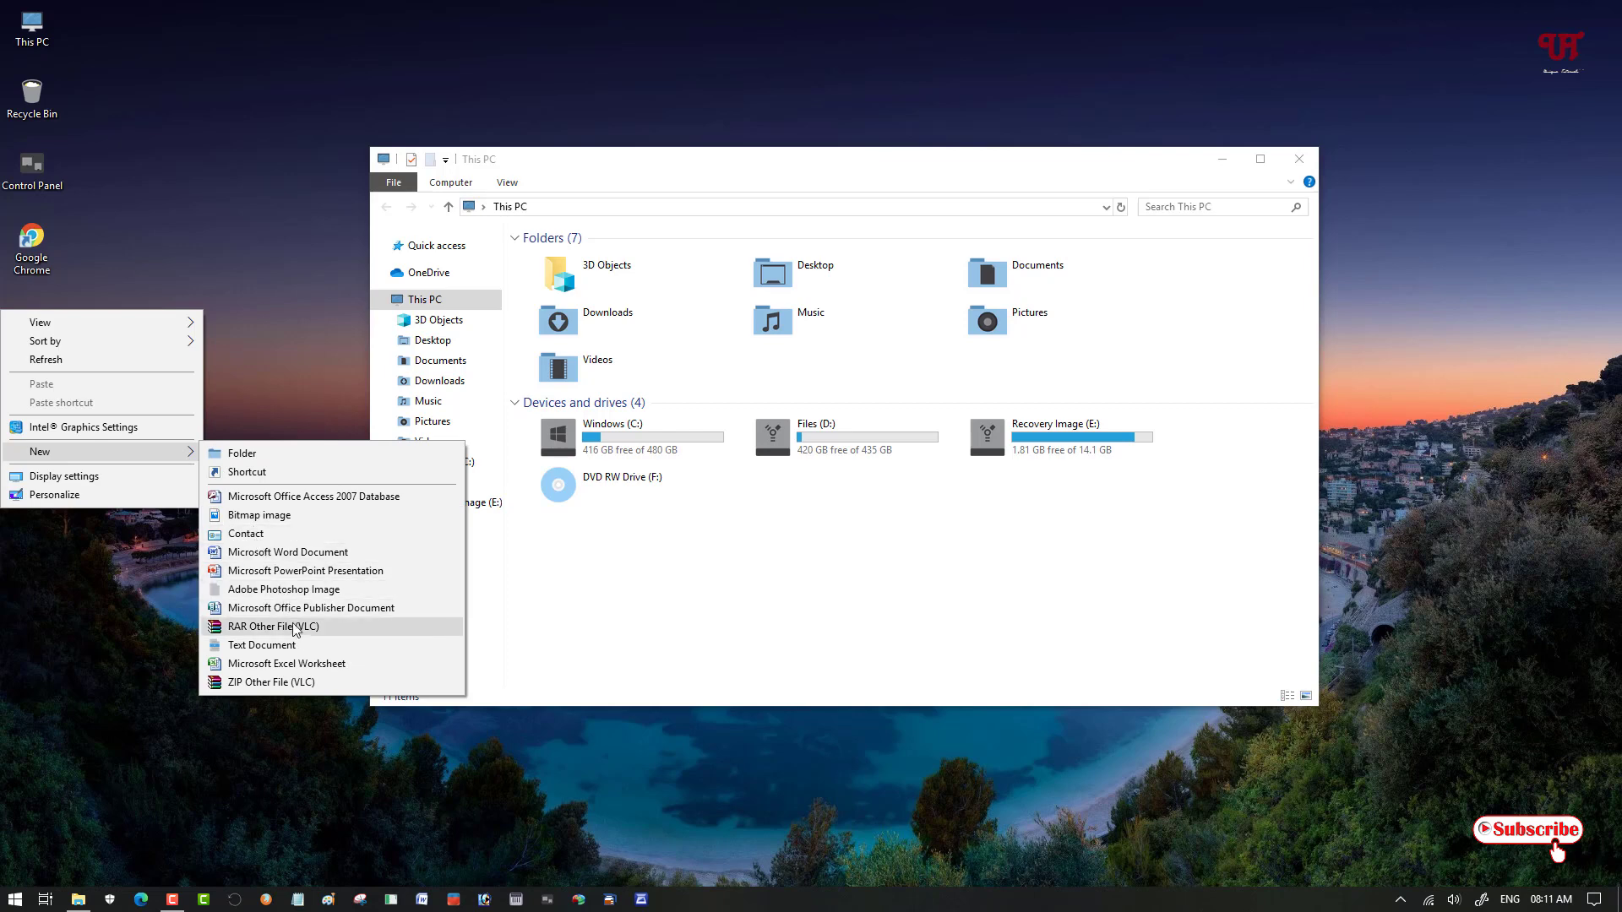
Add a New Text Document to the desktop to see its Mac-style icon.
click(263, 644)
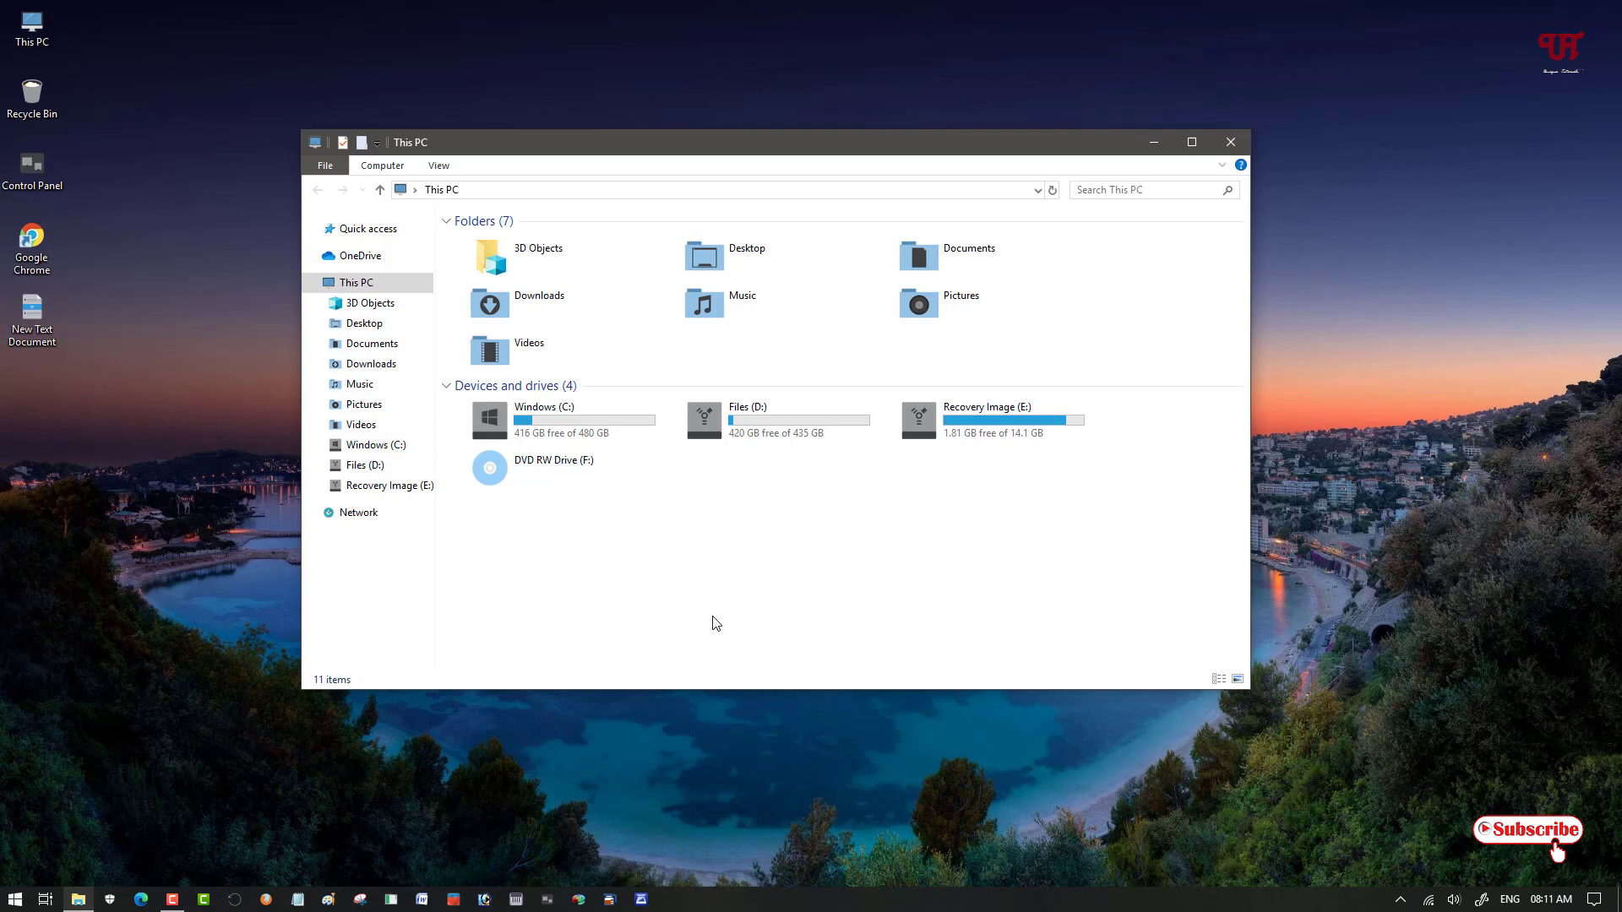
mouse_move(720, 607)
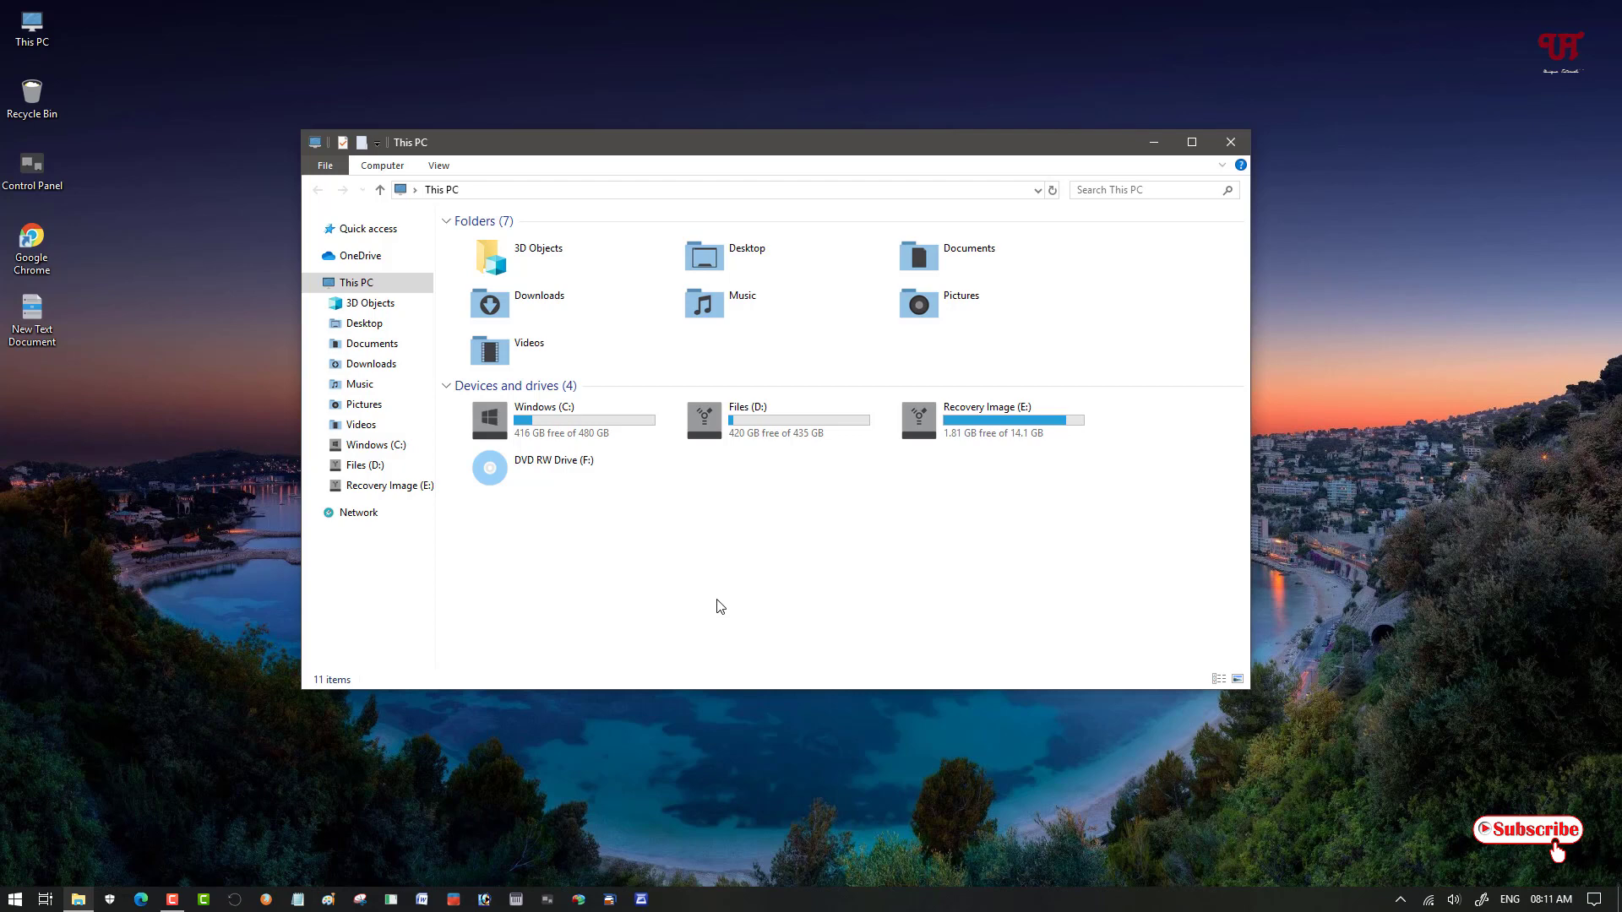
mouse_move(700, 488)
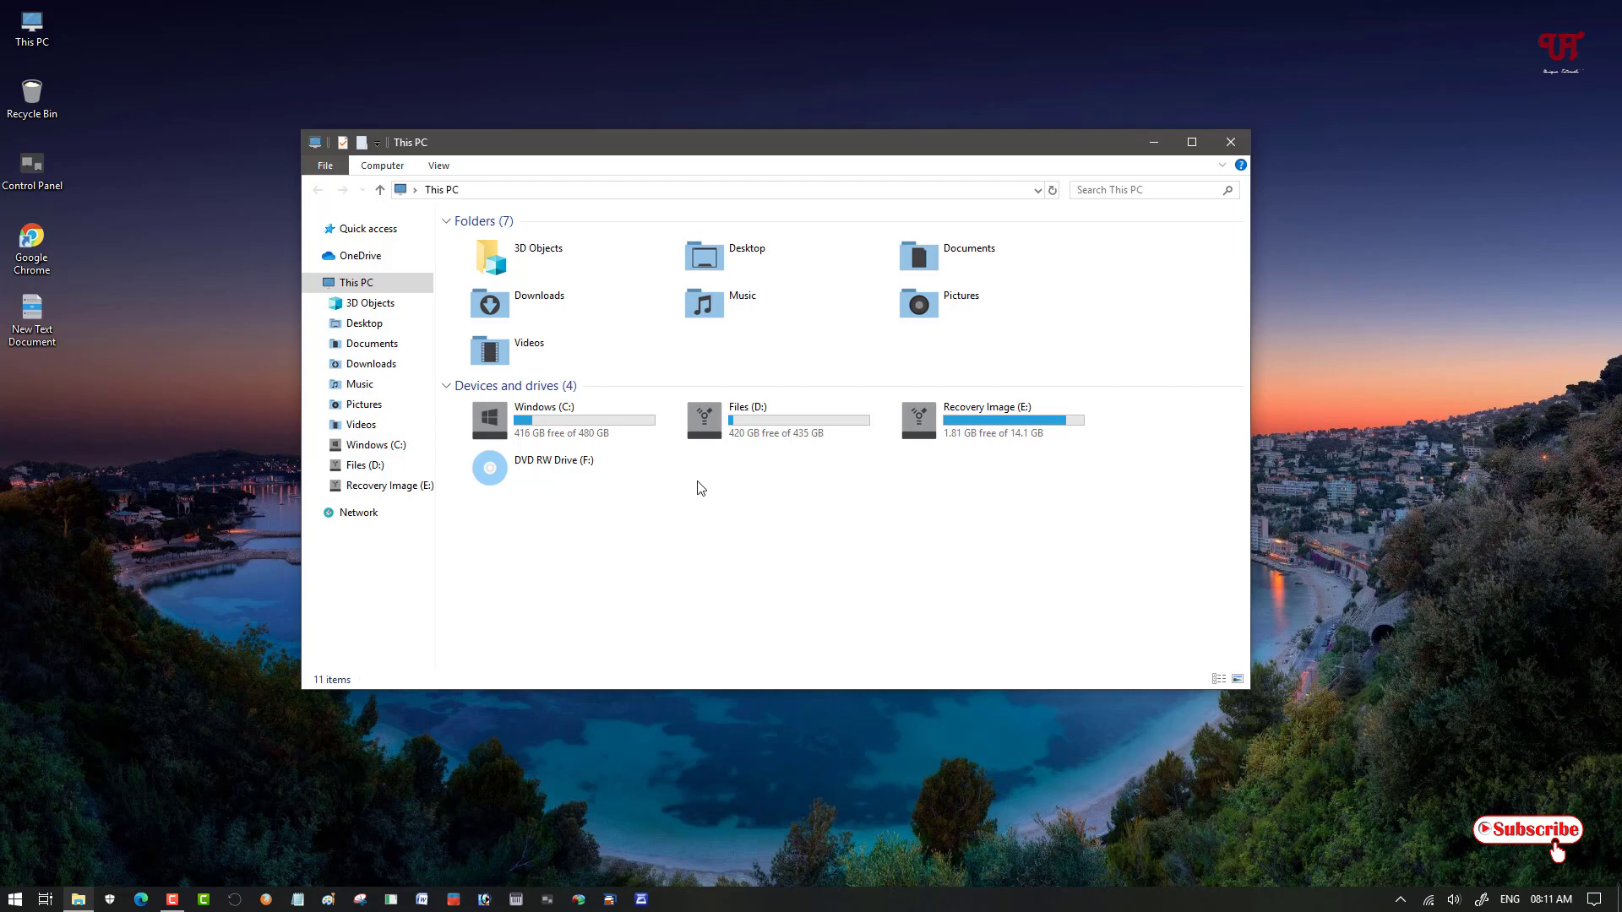
mouse_move(700, 470)
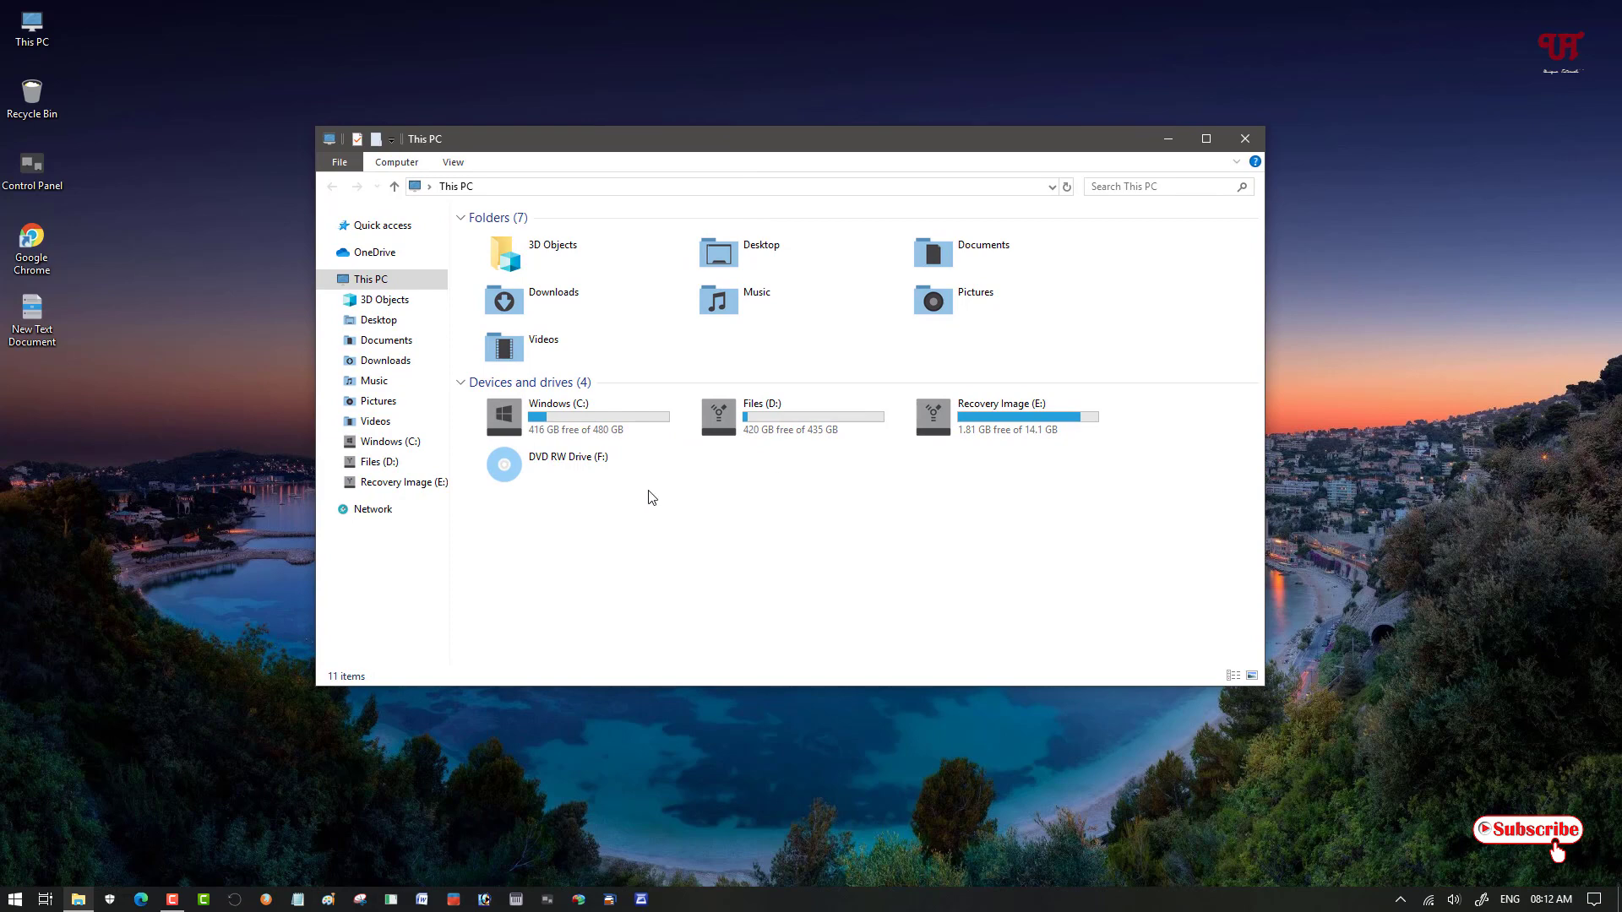
mouse_move(177, 370)
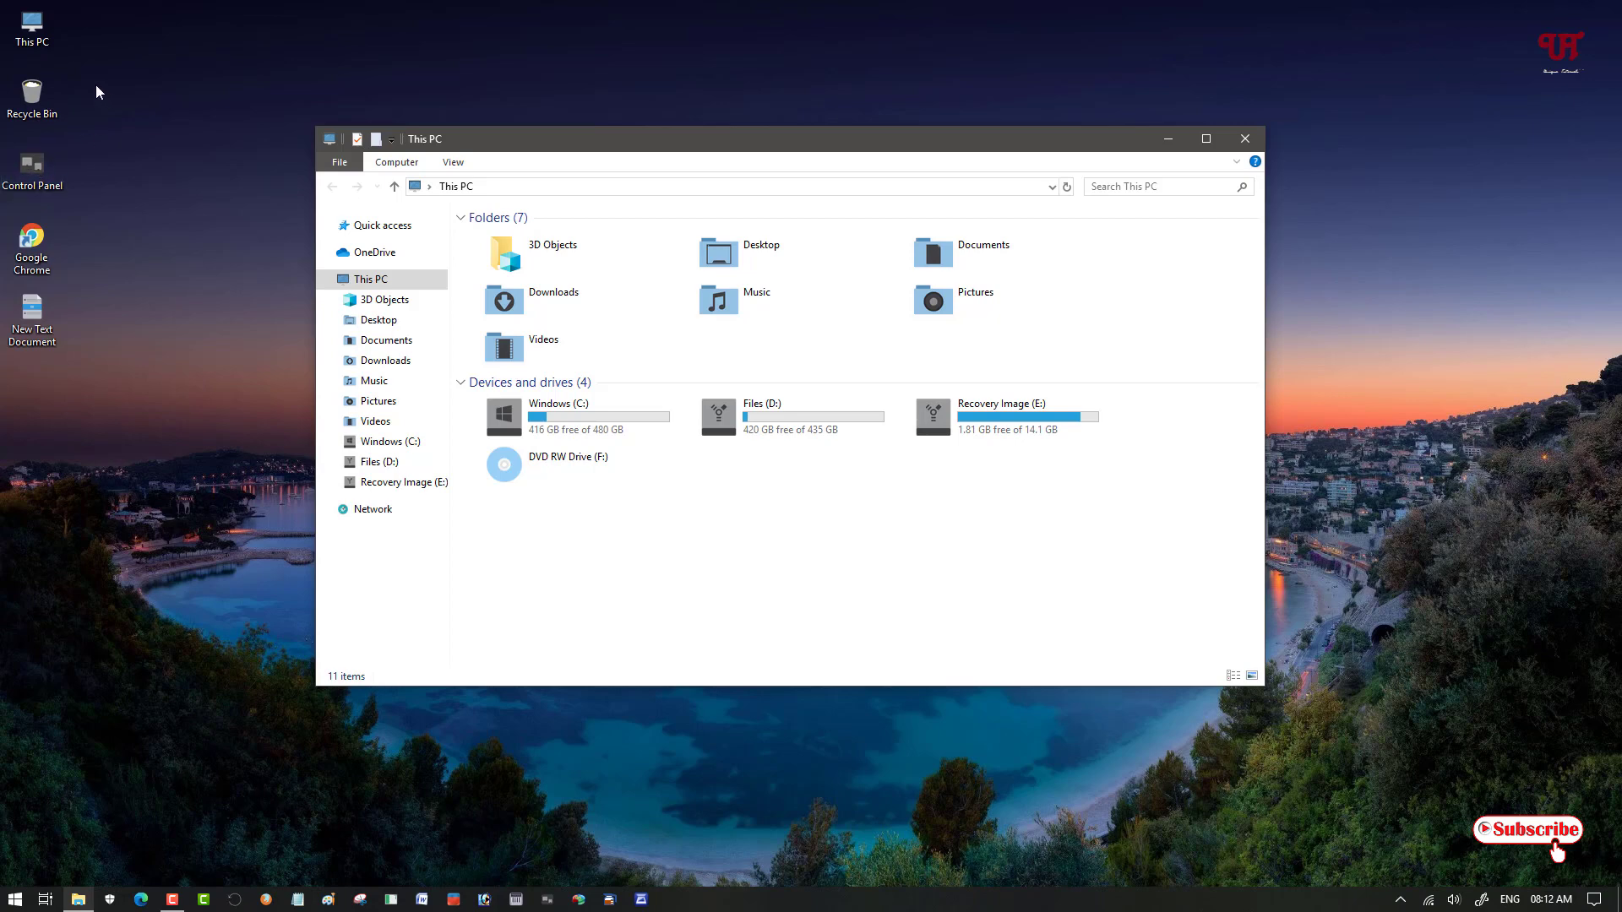
mouse_move(777, 499)
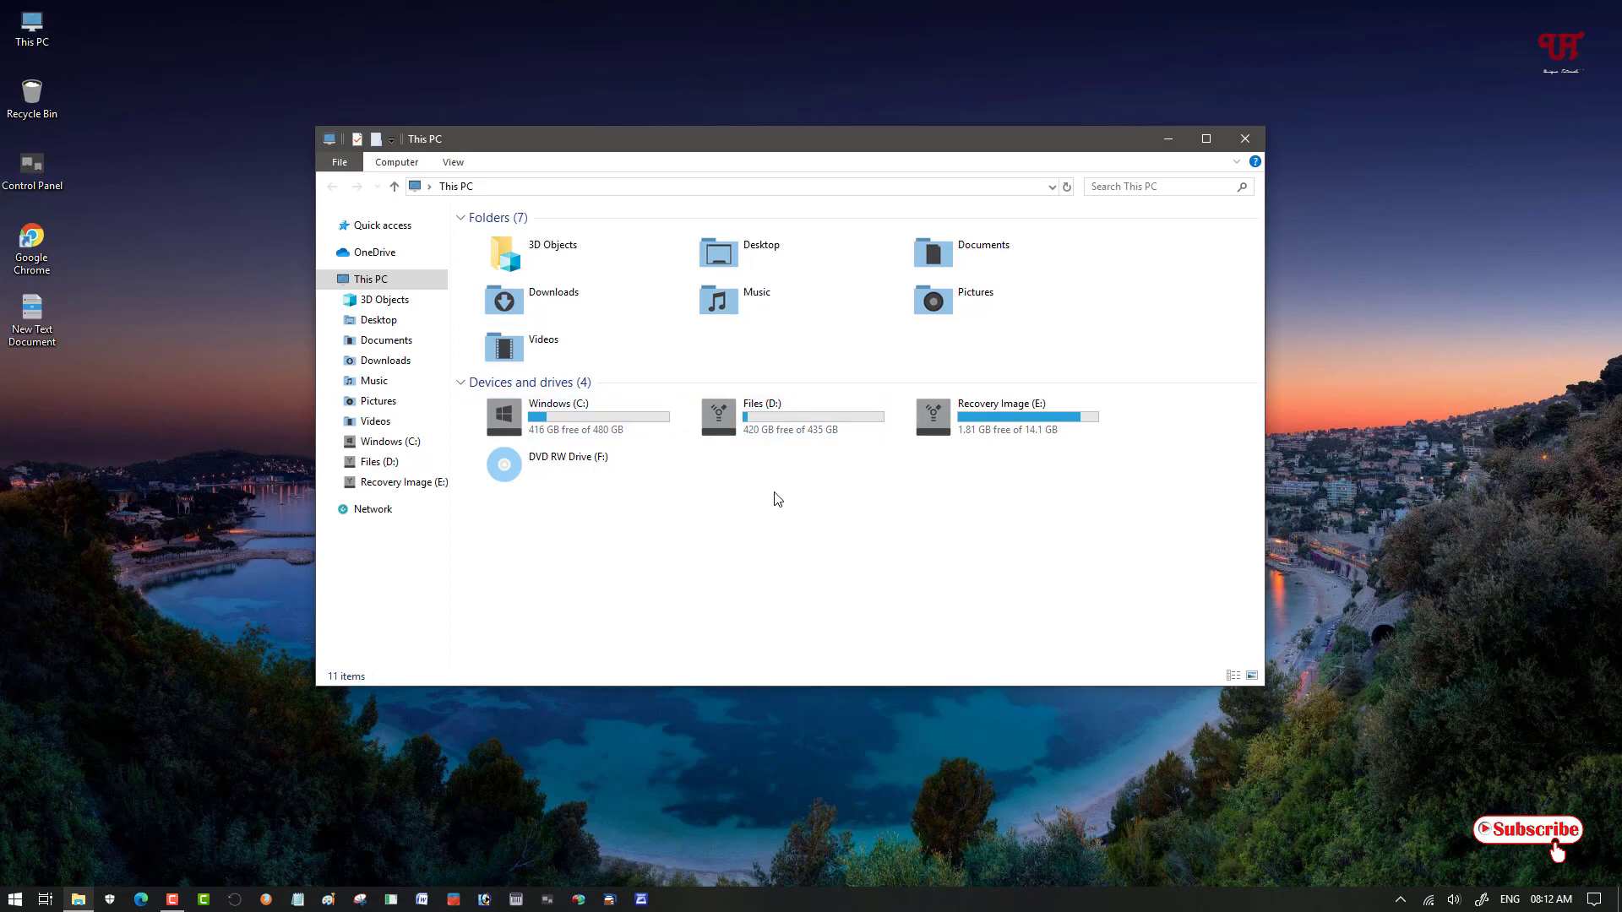
mouse_move(1009, 529)
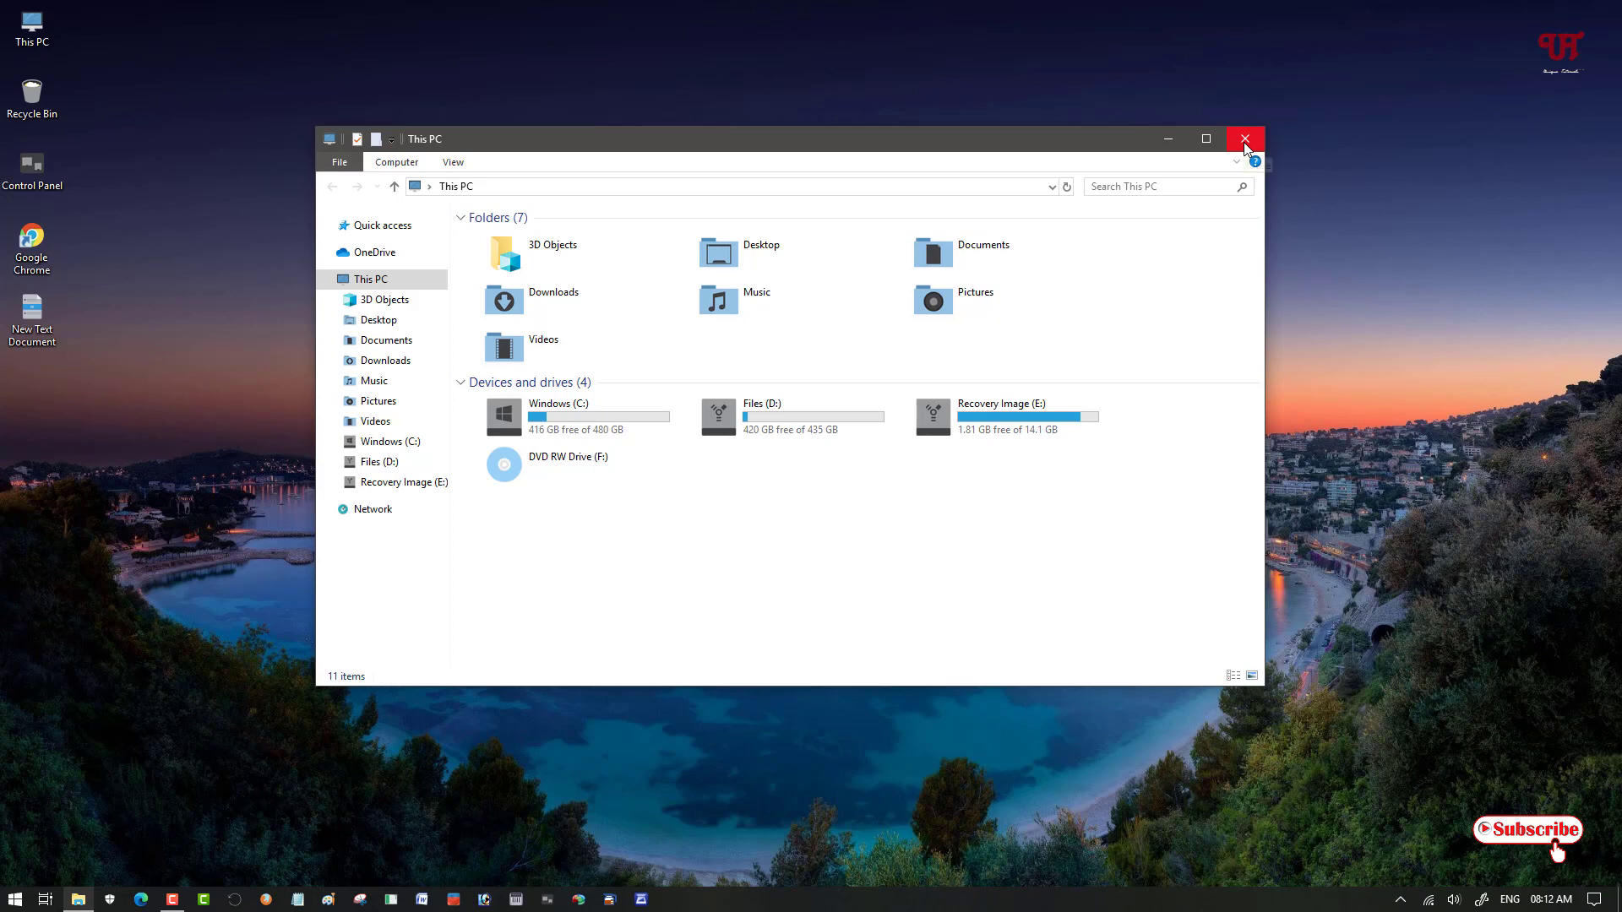
mouse_move(1246, 139)
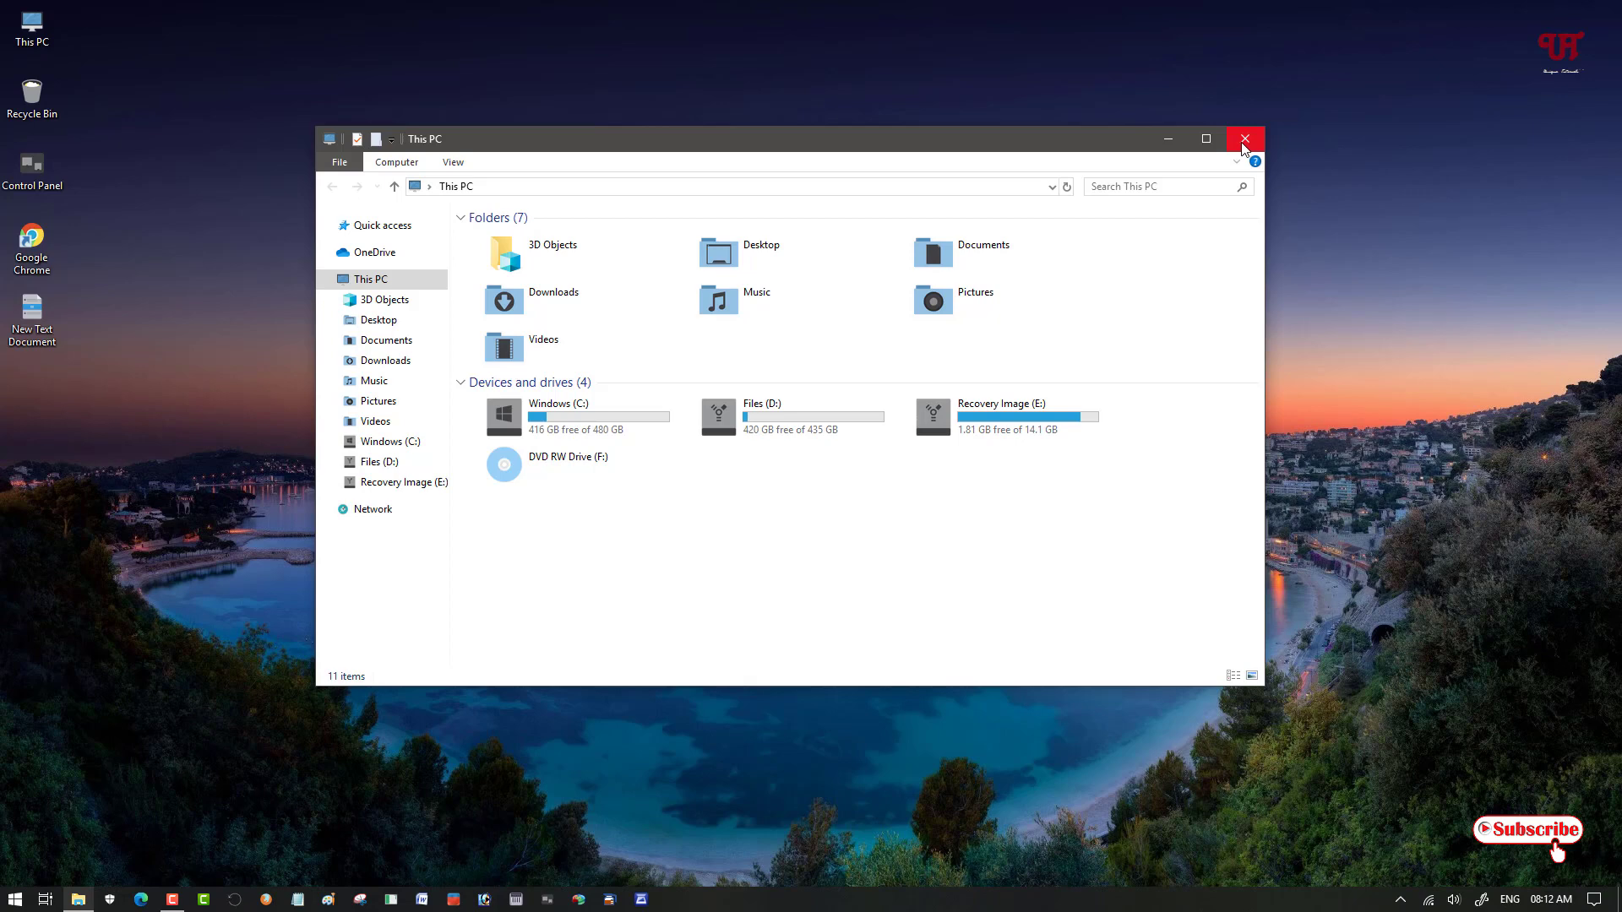
Close the This PC window.
click(1244, 138)
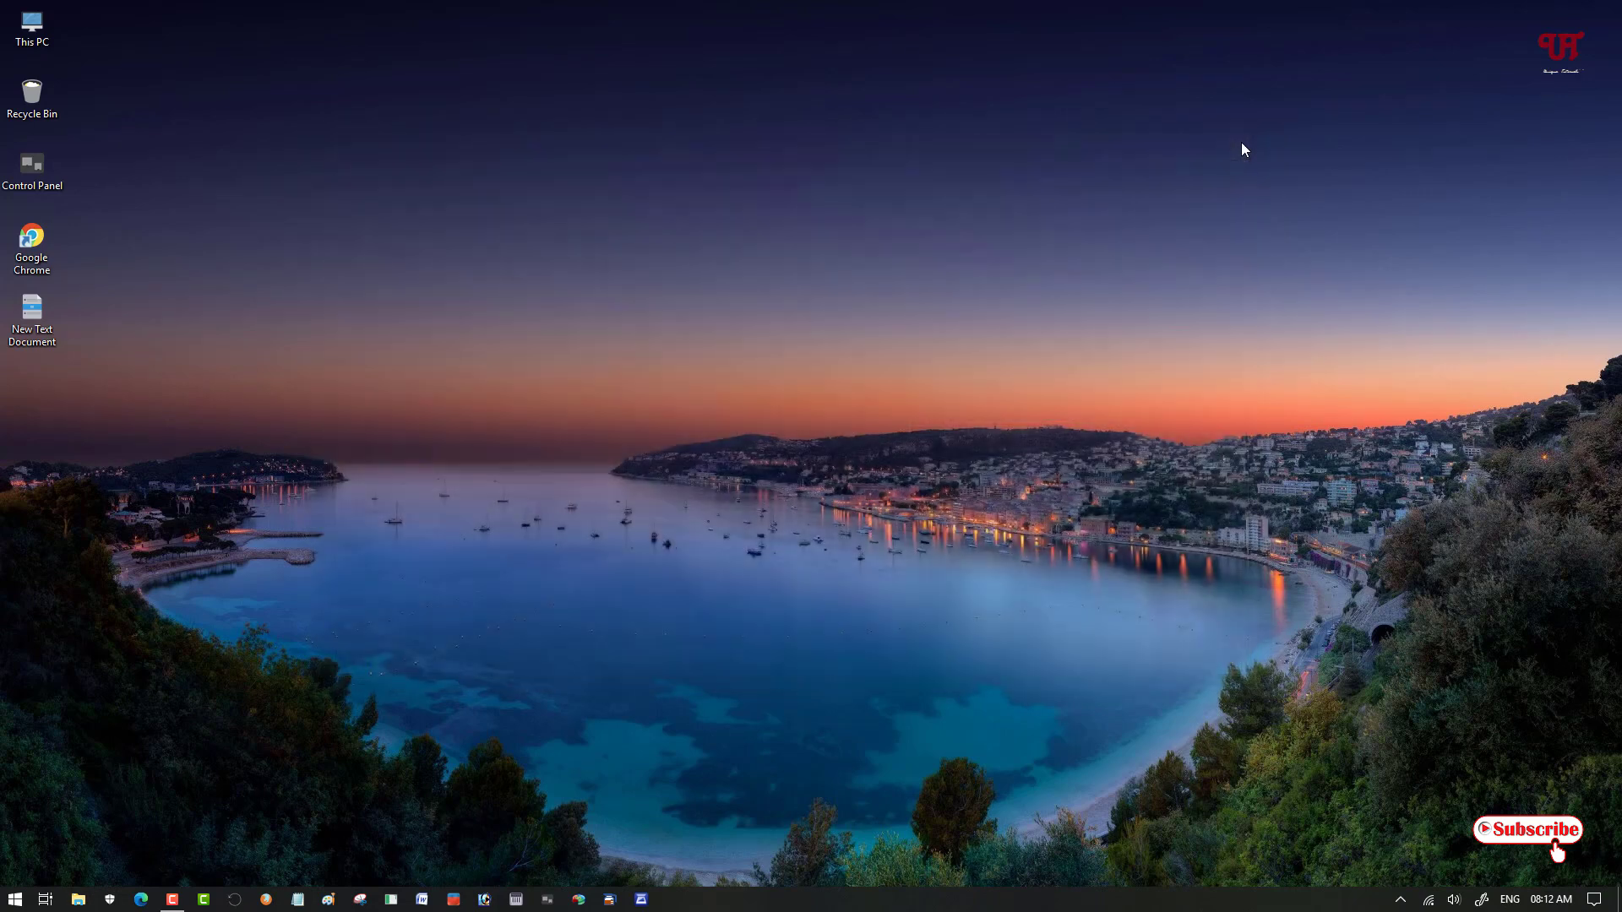